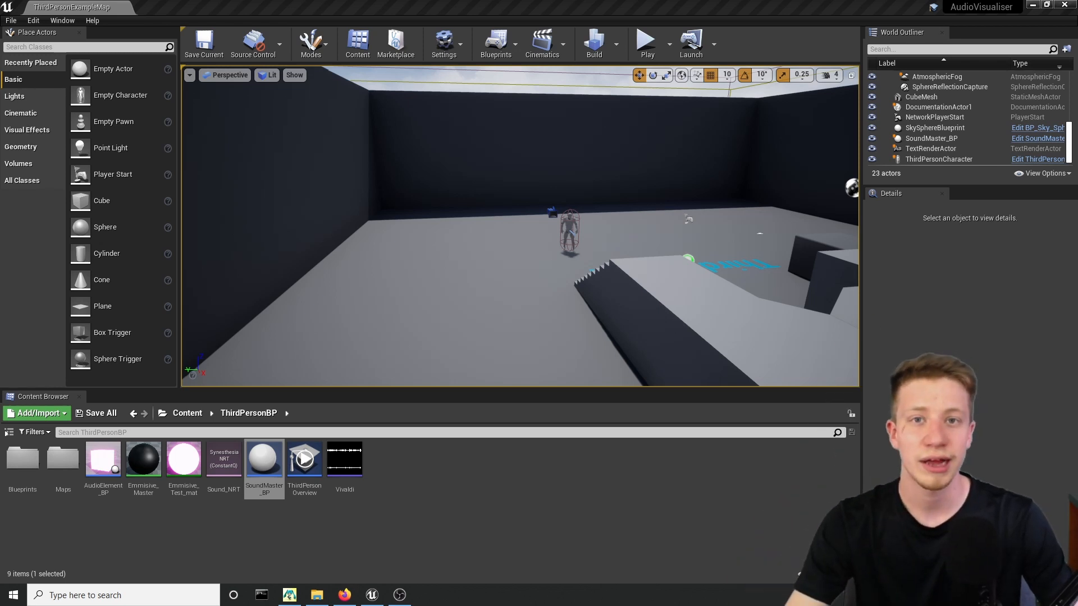
Preview the finished visualiser in play mode, then bring up the Plugins browser.
{"action": "left_click", "coordinate": [645, 39]}
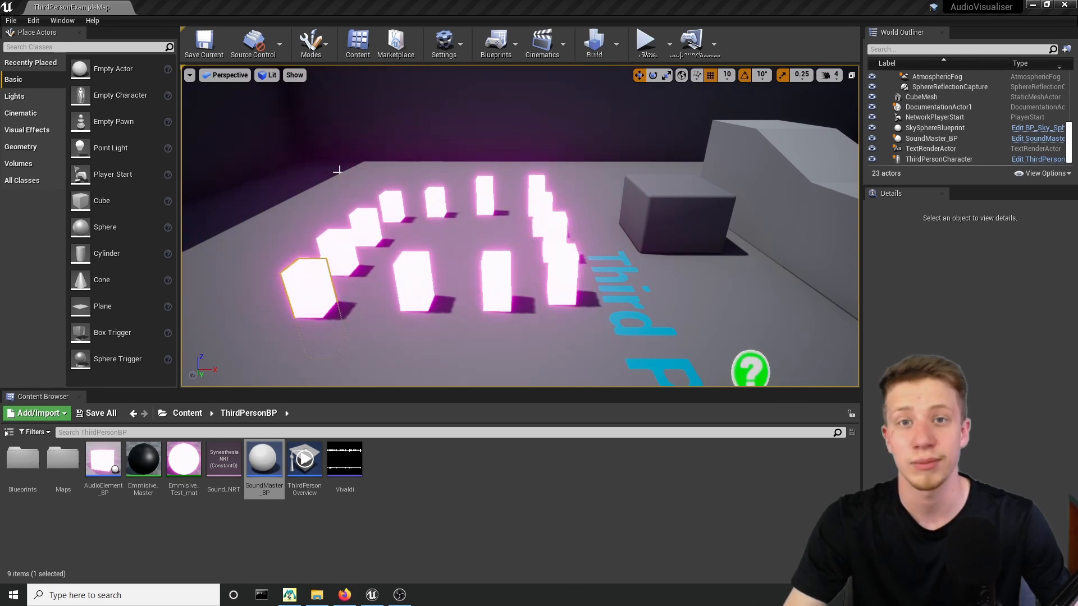
{"action": "left_click", "coordinate": [644, 39]}
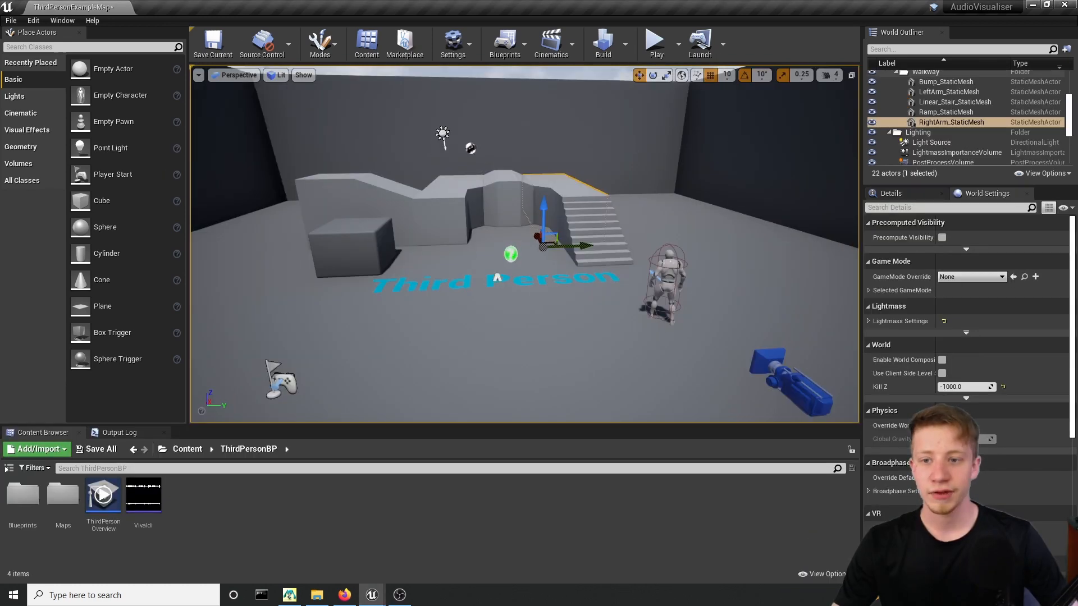
{"action": "left_click", "coordinate": [654, 39]}
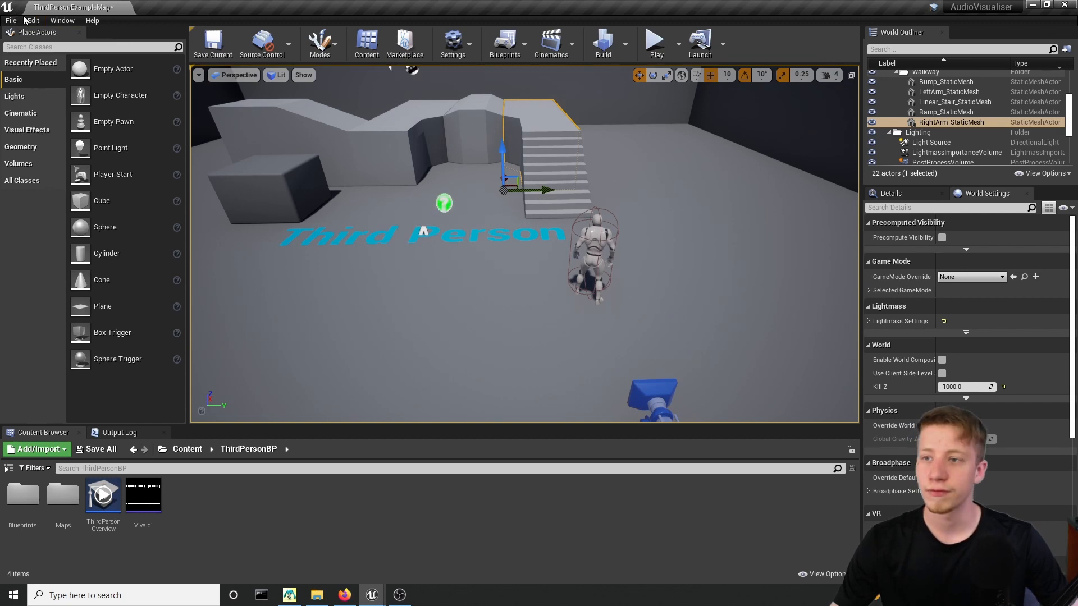
{"action": "left_click", "coordinate": [32, 20]}
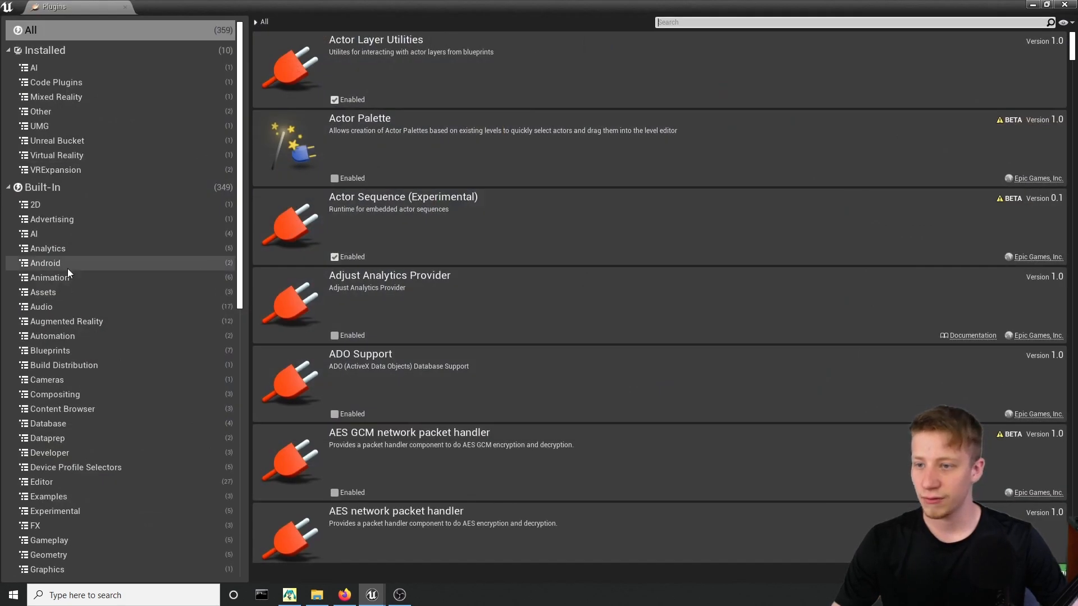
Filter plugins to the Built-In Audio category and confirm Audio Synesthesia is enabled.
{"action": "left_click", "coordinate": [40, 307]}
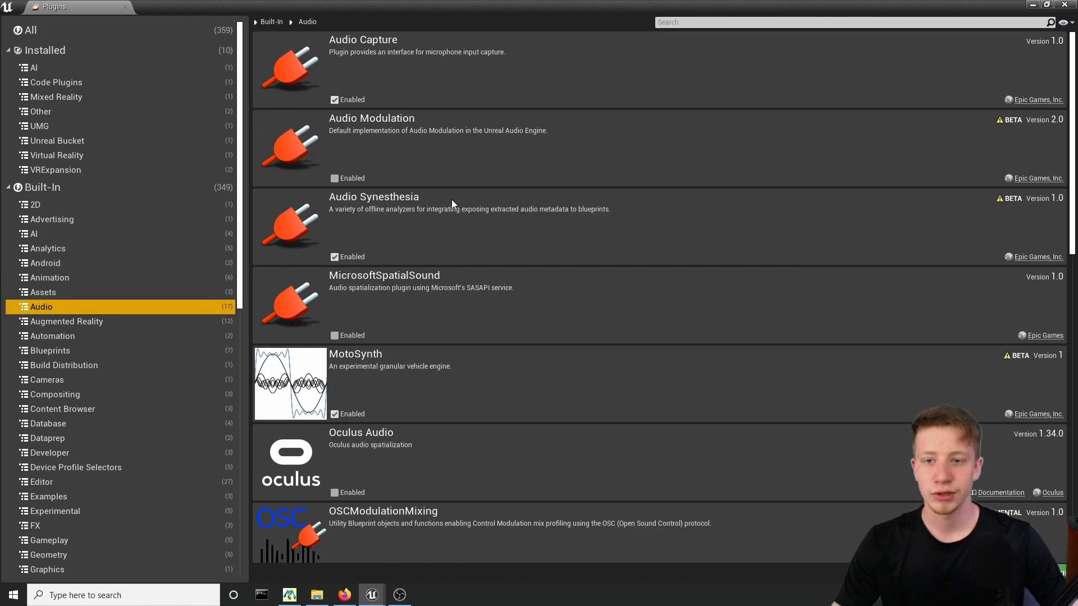
{"action": "mouse_move", "coordinate": [962, 241]}
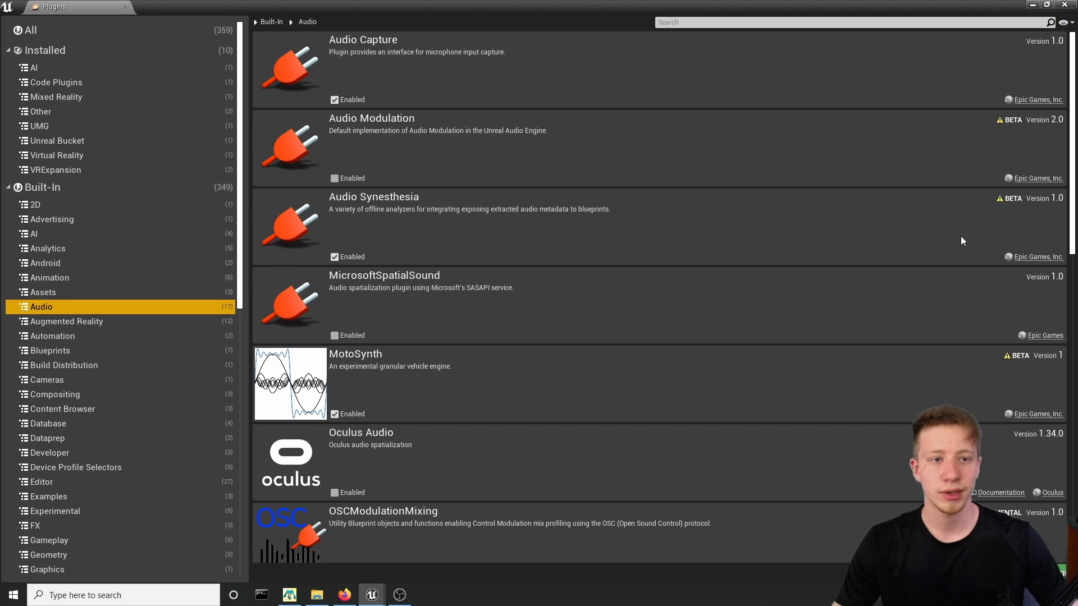
{"action": "mouse_move", "coordinate": [1018, 226]}
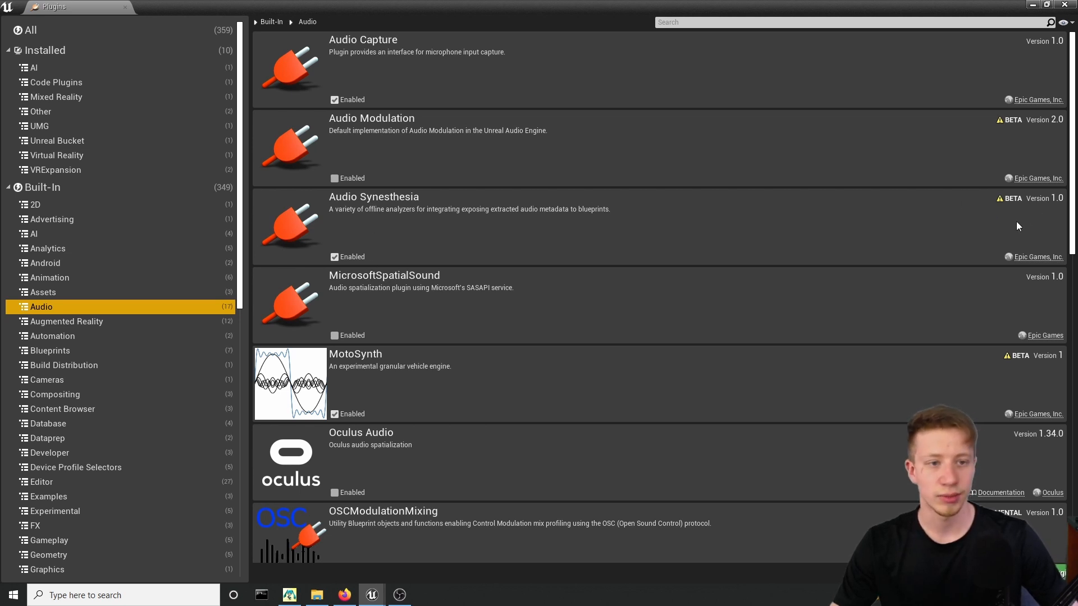
{"action": "mouse_move", "coordinate": [655, 205]}
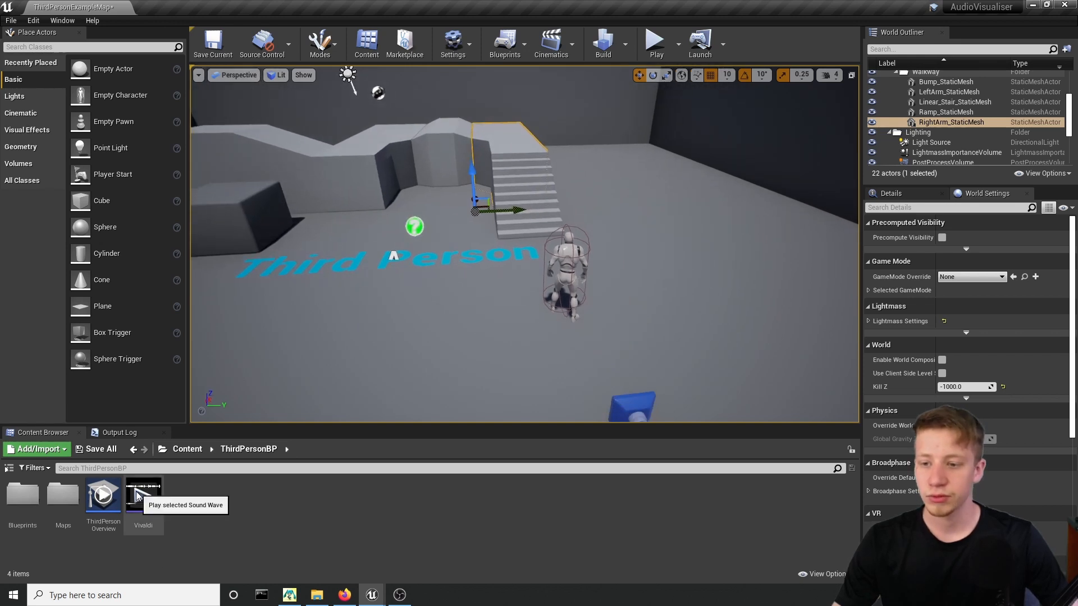
{"action": "left_click", "coordinate": [143, 495]}
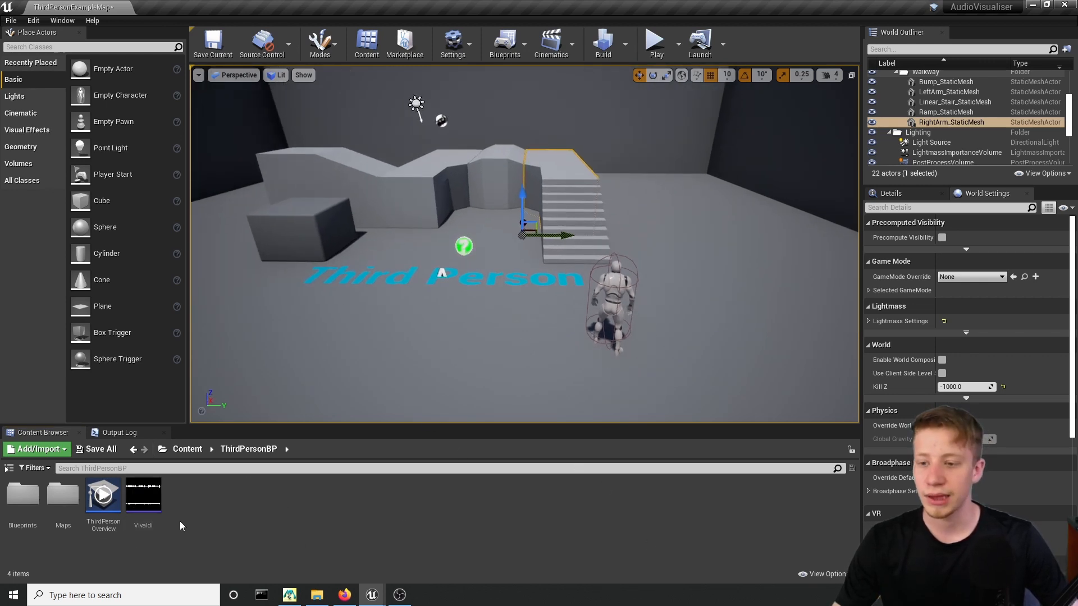
{"action": "double_click", "coordinate": [143, 494]}
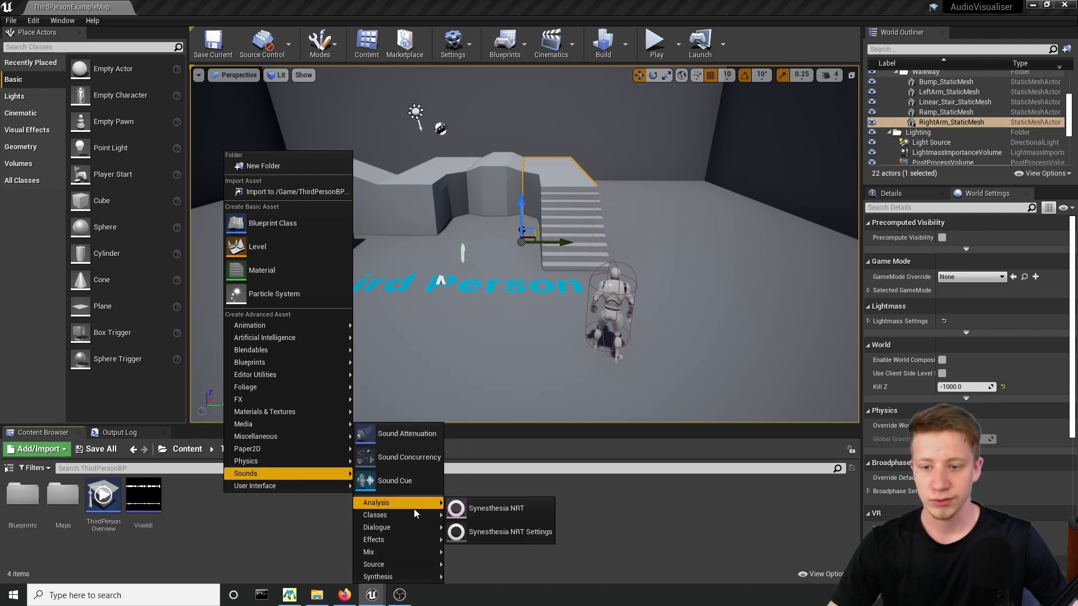
{"action": "mouse_move", "coordinate": [496, 508]}
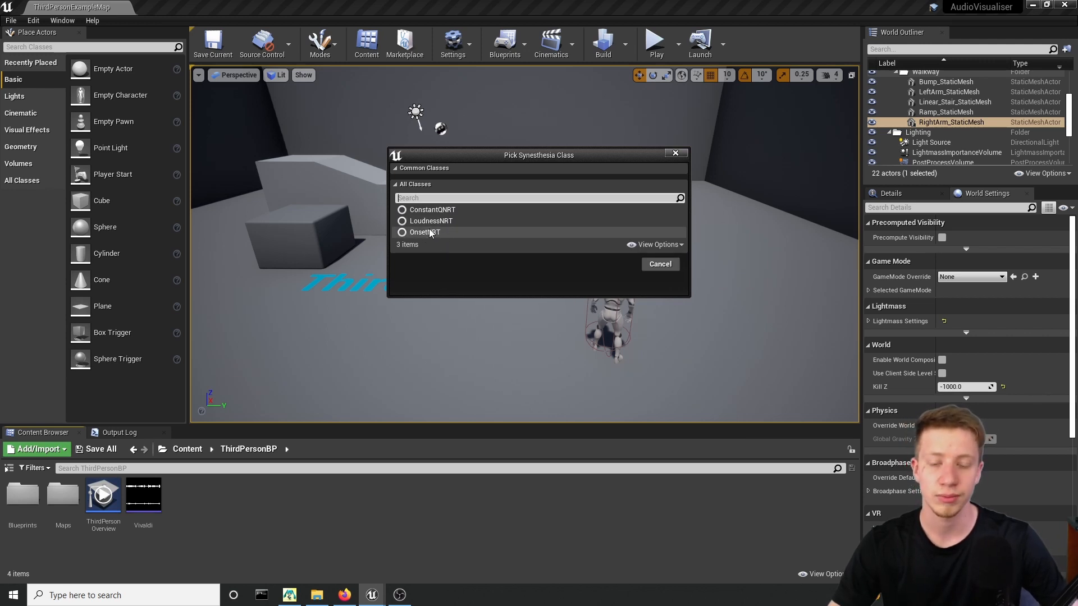
{"action": "mouse_move", "coordinate": [424, 232]}
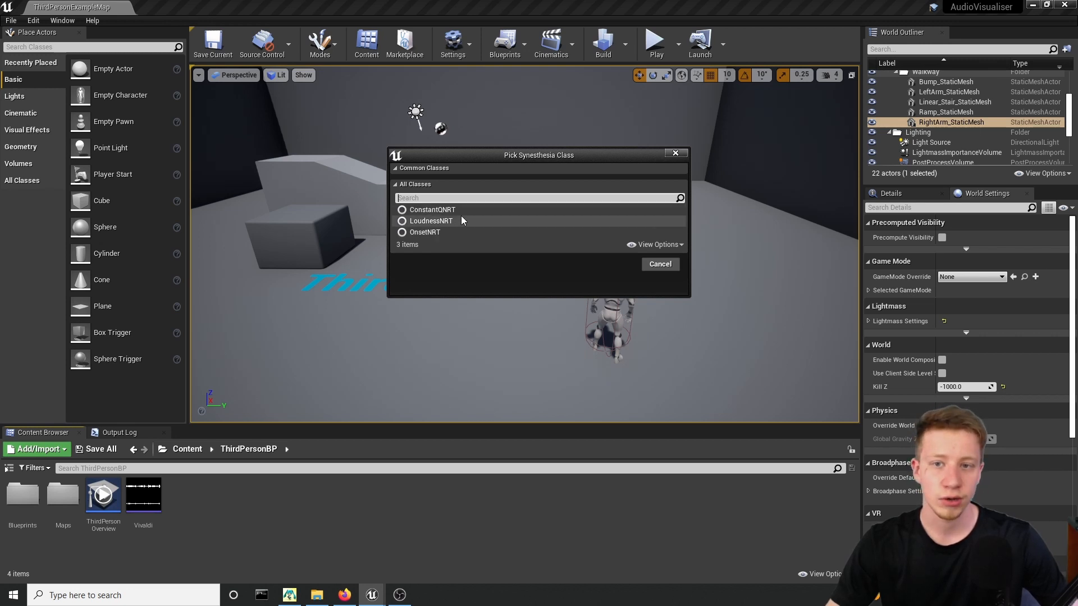
{"action": "mouse_move", "coordinate": [432, 209]}
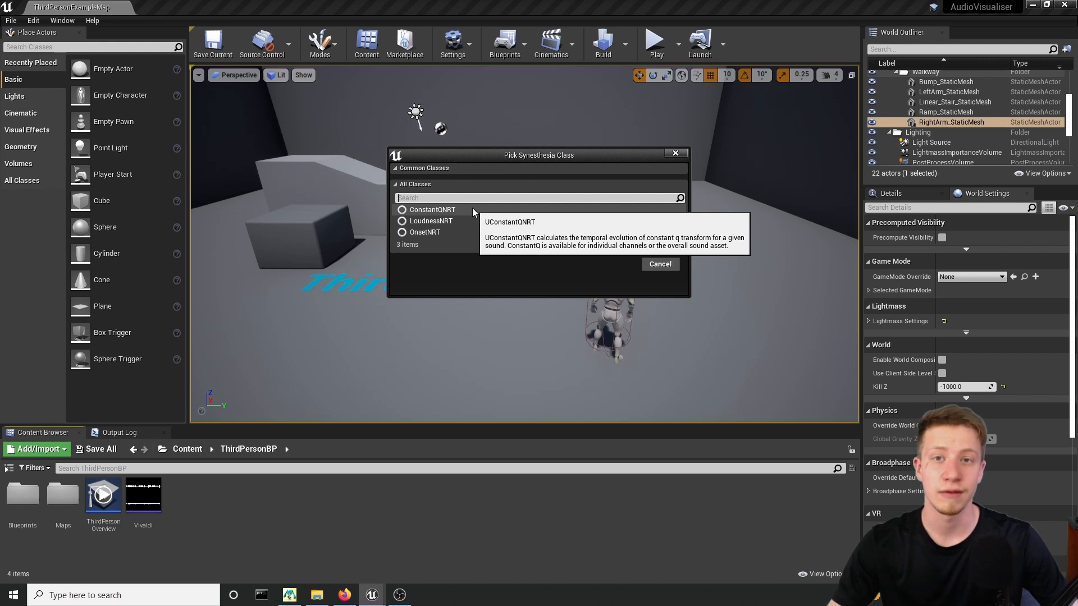
Create a ConstantQNRT Synesthesia analysis asset and name it Sound_NRT.
{"action": "left_click", "coordinate": [432, 209]}
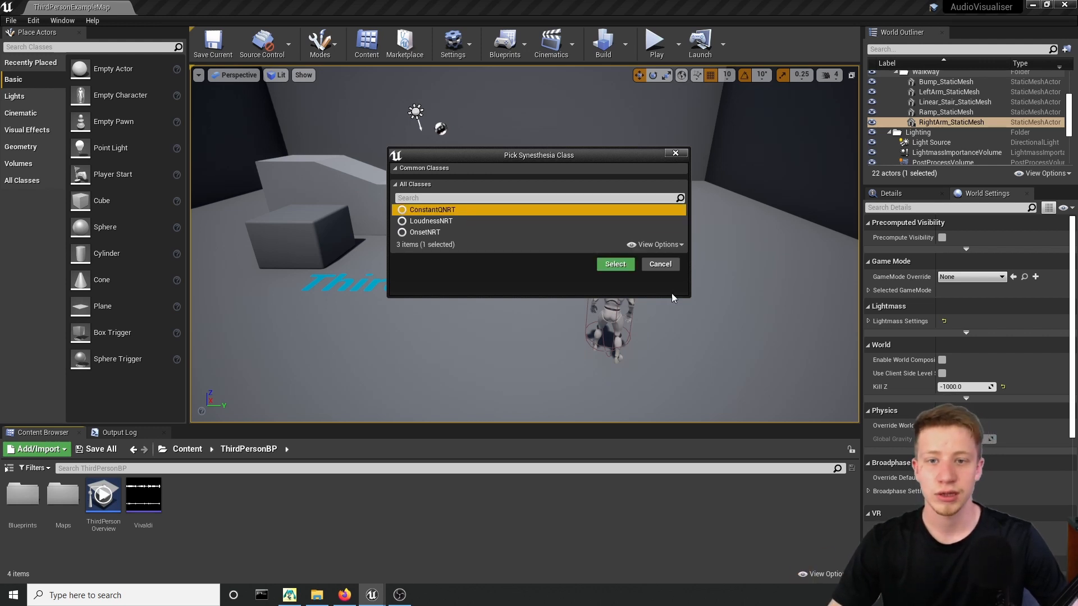
{"action": "left_click", "coordinate": [614, 263]}
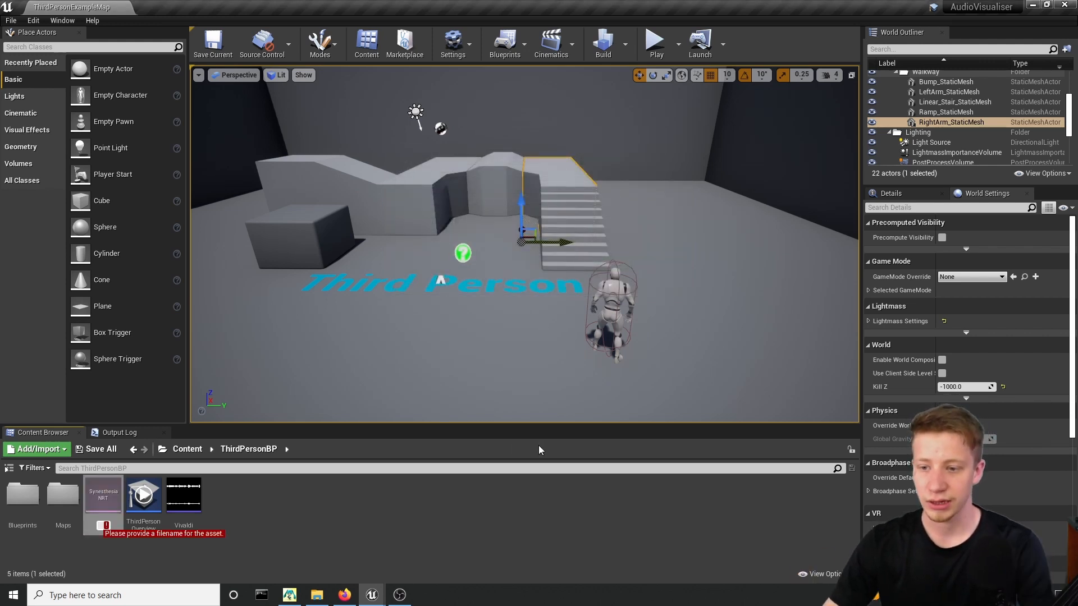
{"action": "type", "text": "Sound"}
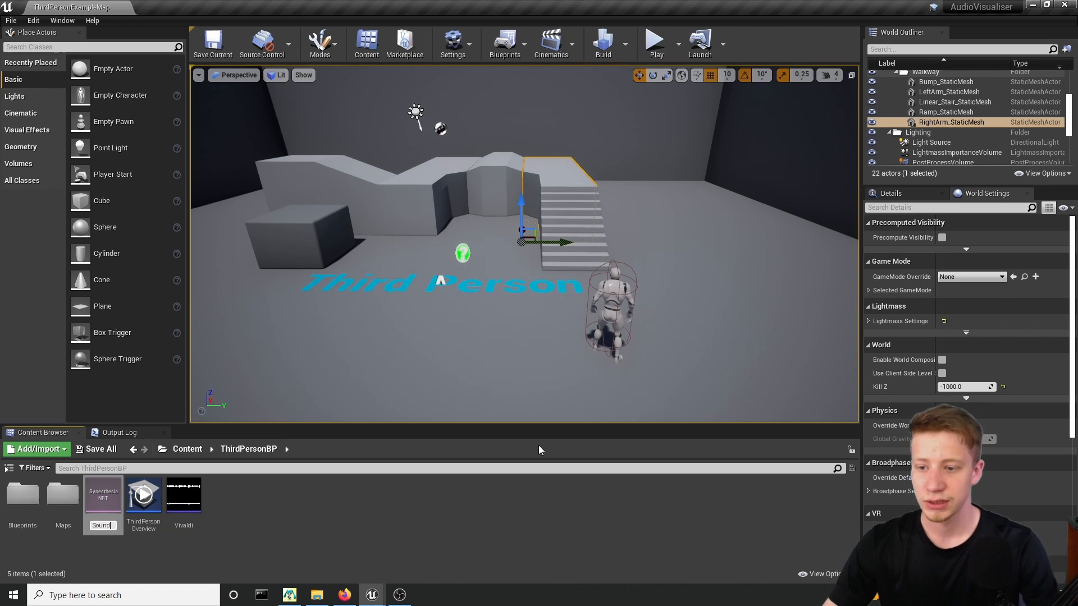
Open Sound_NRT and set its Sound to the Vivaldi sound wave via a 'vival' search.
{"action": "double_click", "coordinate": [104, 493]}
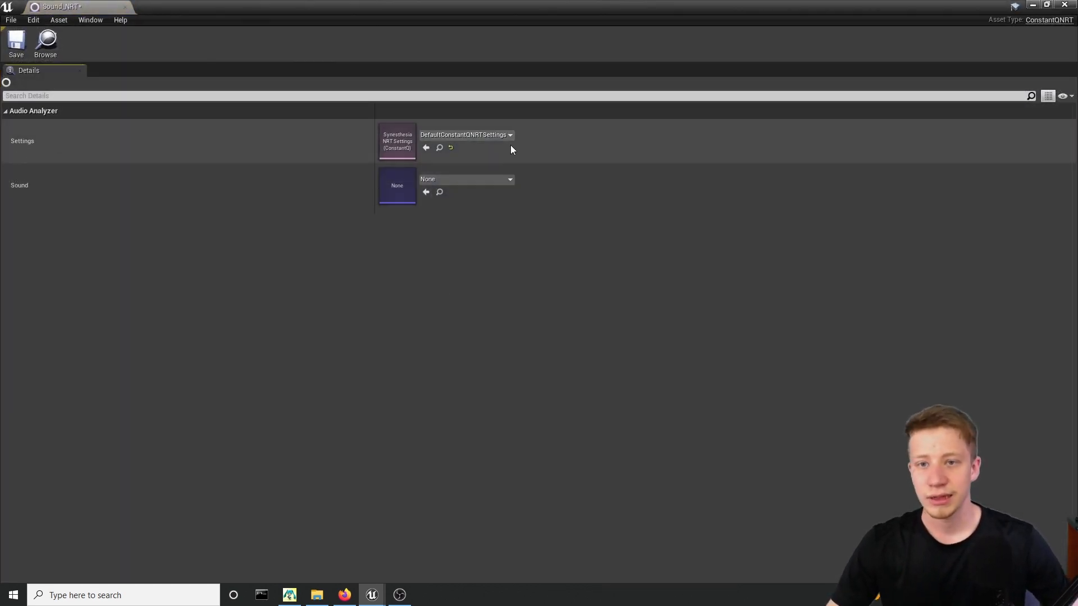
{"action": "mouse_move", "coordinate": [251, 265]}
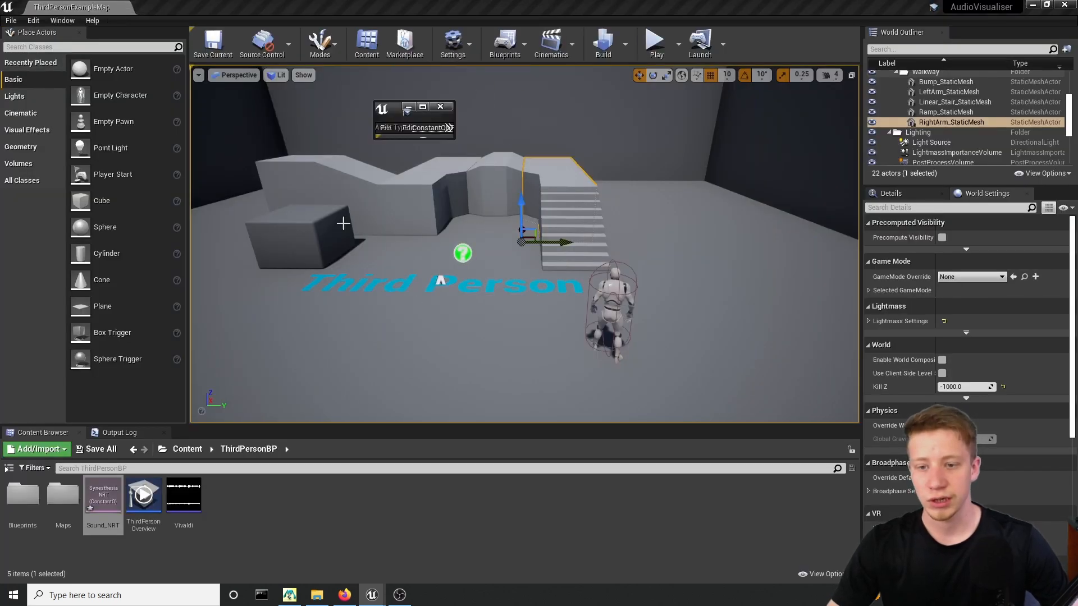
{"action": "double_click", "coordinate": [103, 493]}
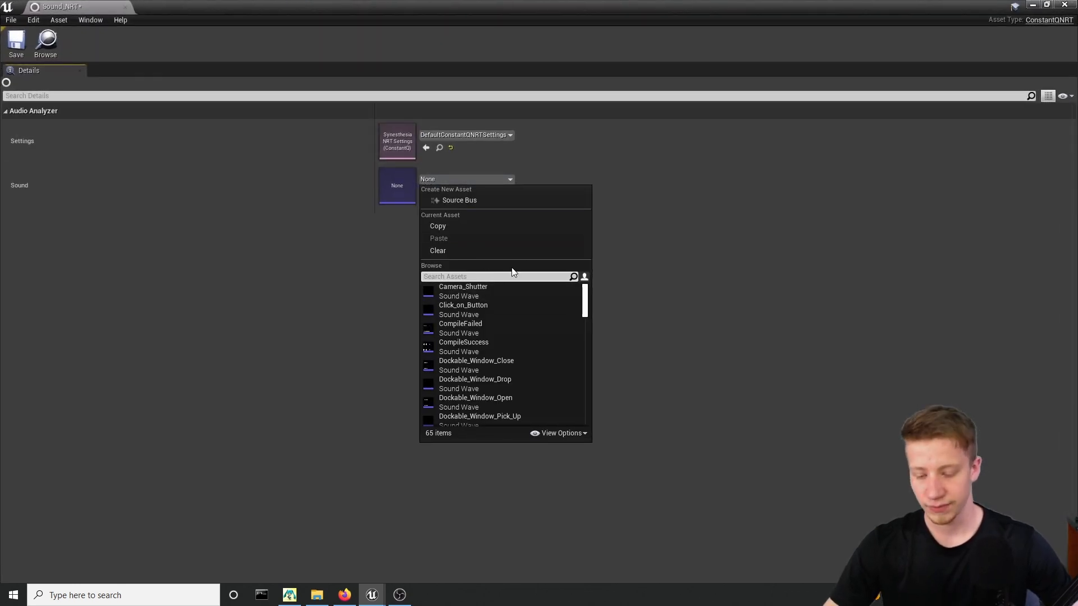
{"action": "type", "text": "vival"}
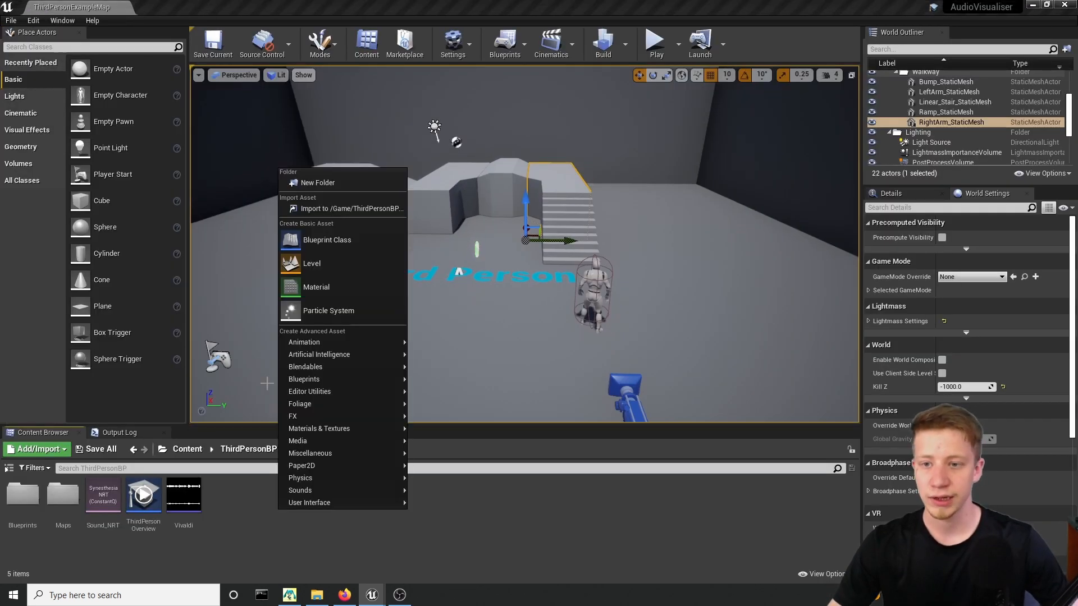
{"action": "mouse_move", "coordinate": [327, 239]}
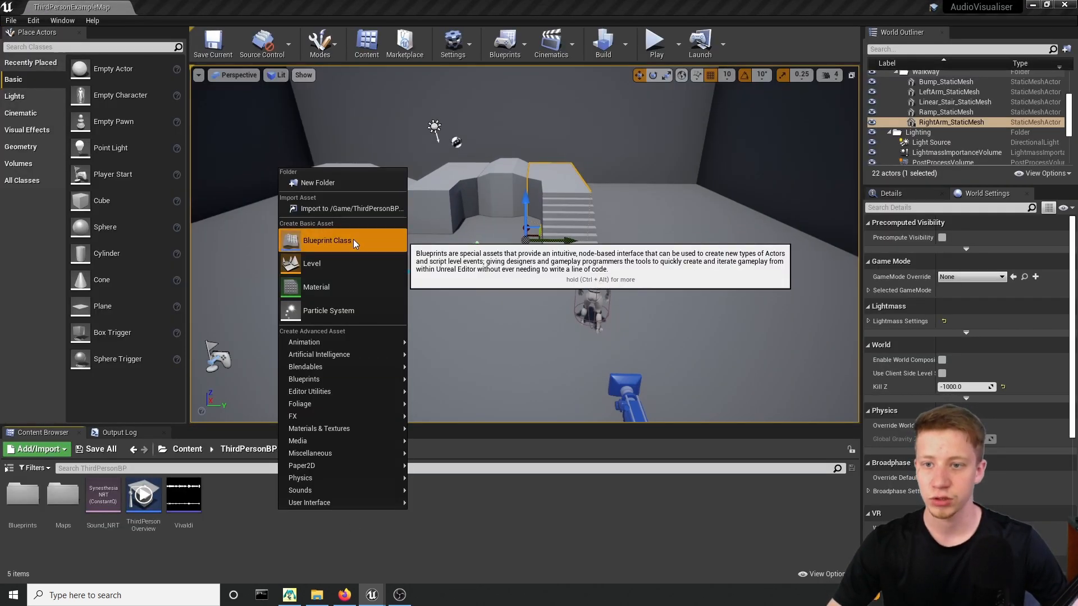
Create a new Actor Blueprint Class named SoundMaster_BP.
{"action": "left_click", "coordinate": [327, 239]}
{"action": "type", "text": "SoundMaster_BP"}
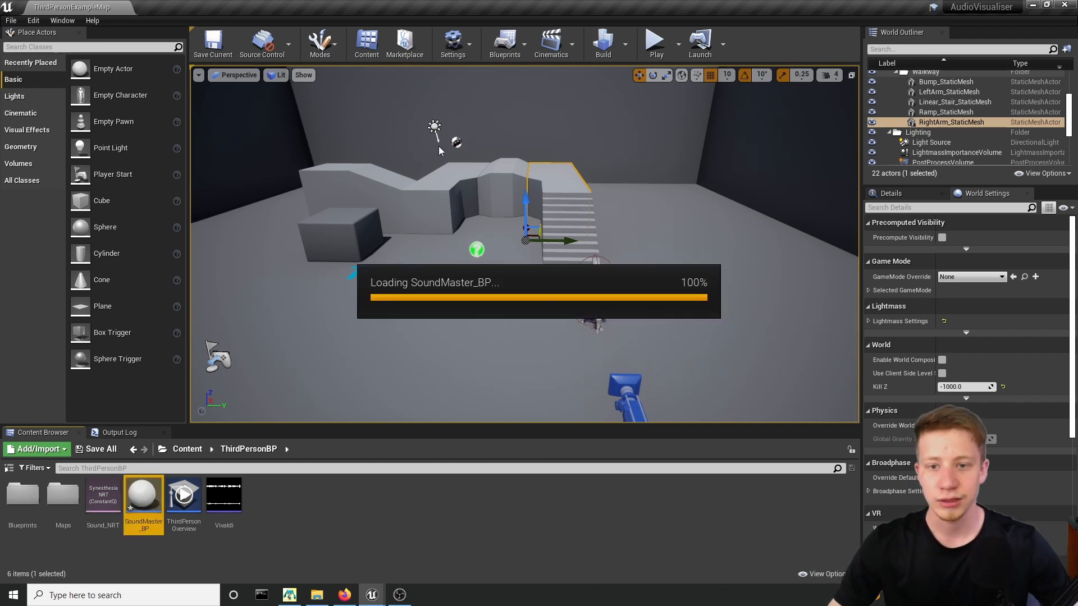
Add an Audio component to SoundMaster_BP and place its reference in the Event Graph.
{"action": "double_click", "coordinate": [143, 495]}
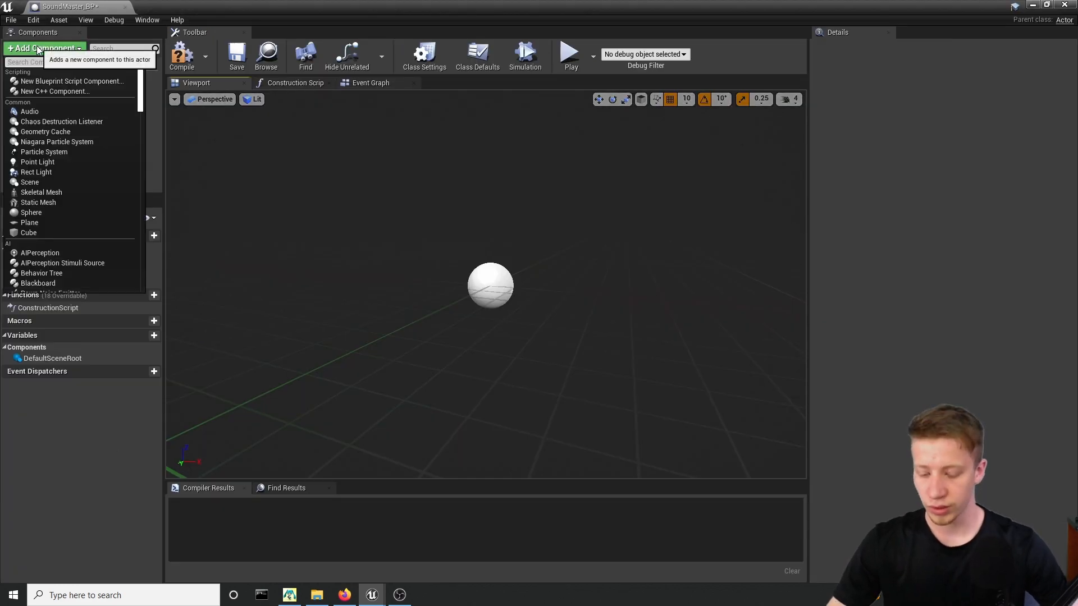
{"action": "left_click", "coordinate": [30, 111]}
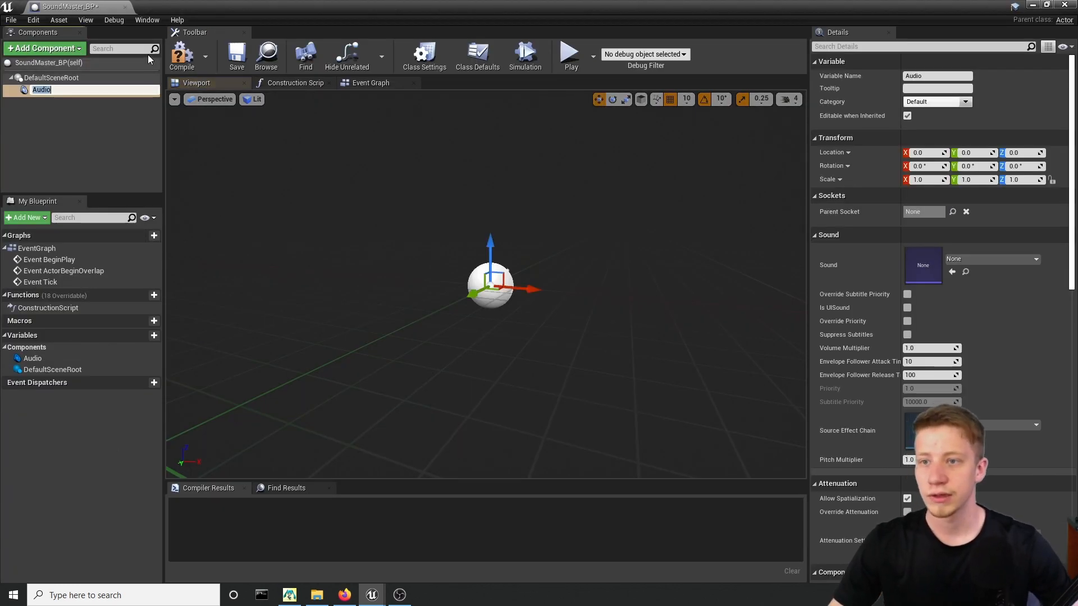
{"action": "left_click", "coordinate": [370, 83]}
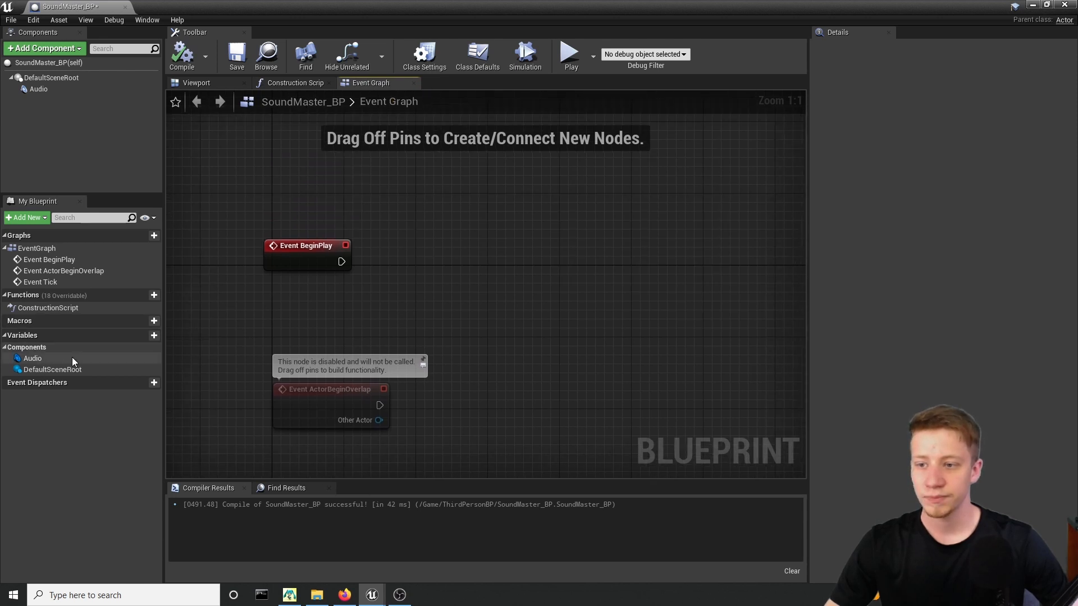
{"action": "left_click_drag", "start_coordinate": [33, 358], "coordinate": [317, 202]}
{"action": "type", "text": "set s"}
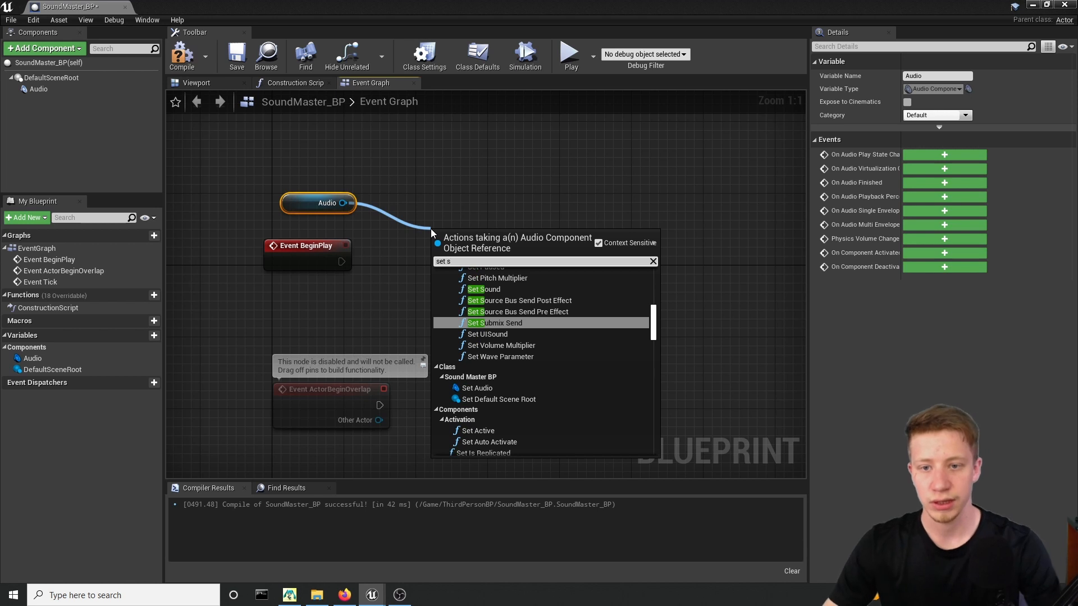
Add Set Sound after BeginPlay, fed by a Sound variable defaulting to Vivaldi.
{"action": "left_click", "coordinate": [483, 289]}
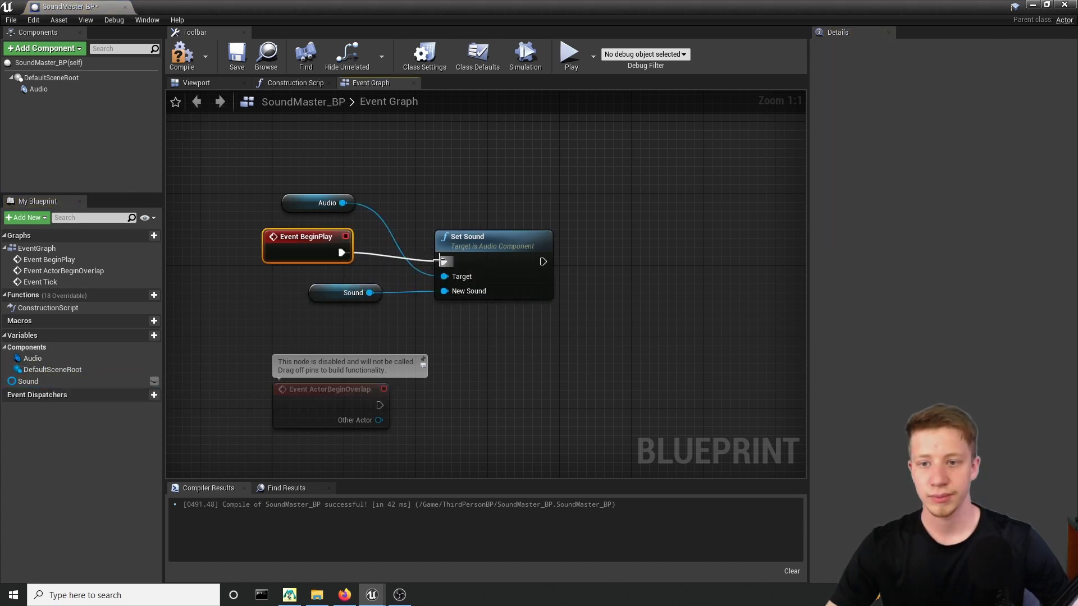
{"action": "left_click", "coordinate": [352, 291]}
{"action": "type", "text": "vi"}
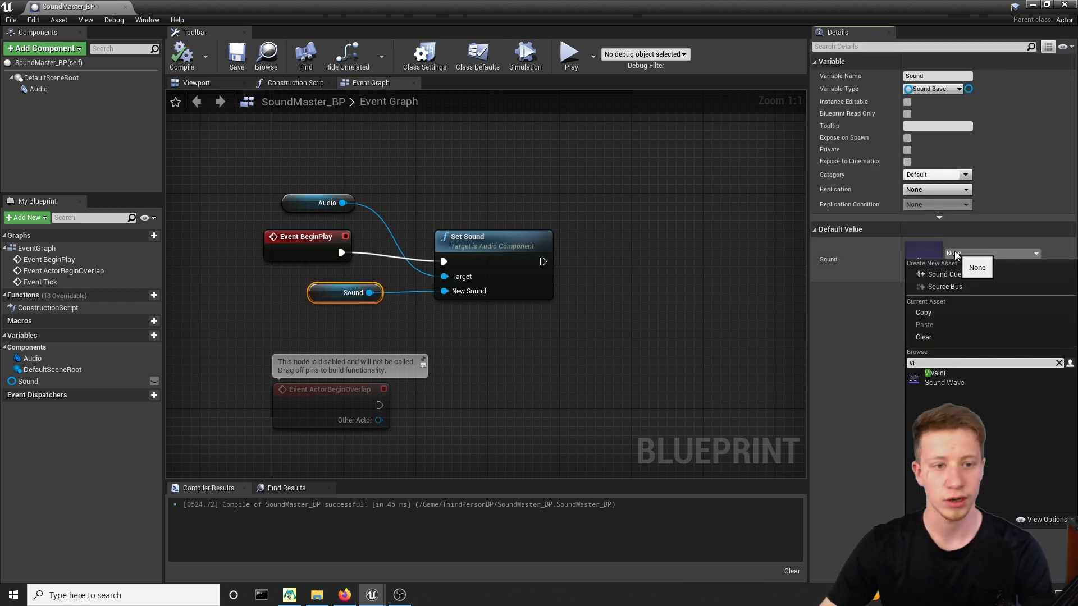
{"action": "left_click", "coordinate": [935, 373]}
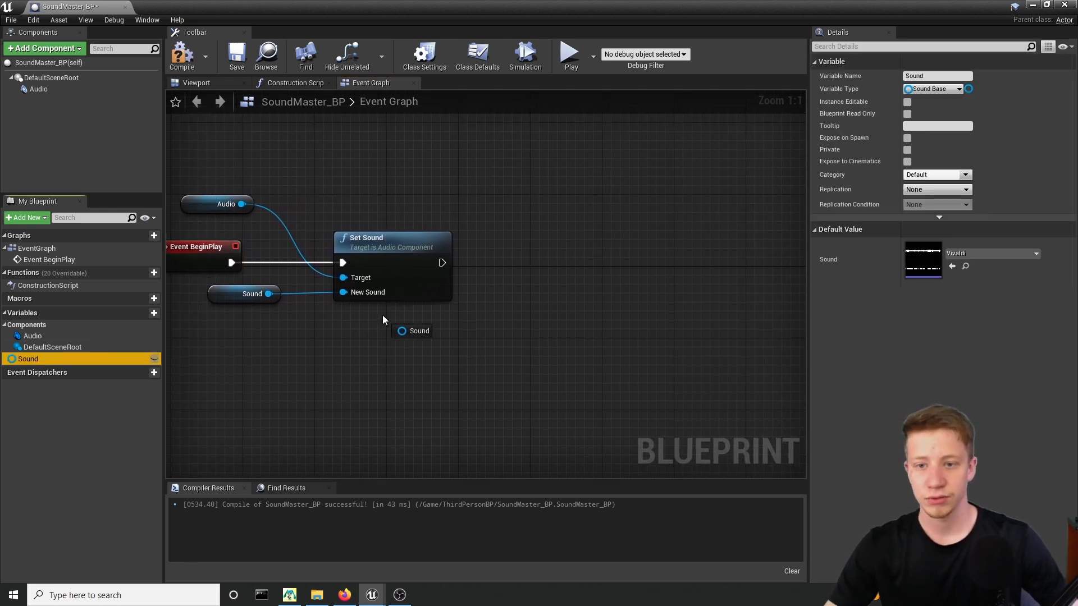
Add a Get Duration node off the Sound reference to feed a Duration variable.
{"action": "left_click_drag", "start_coordinate": [426, 330], "coordinate": [499, 316]}
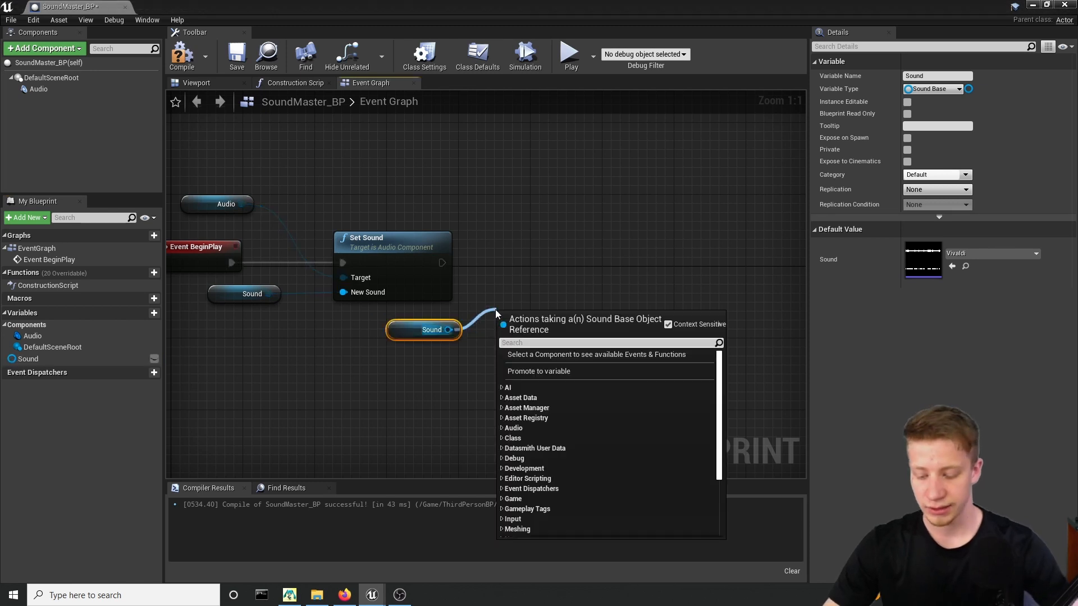
{"action": "type", "text": "len"}
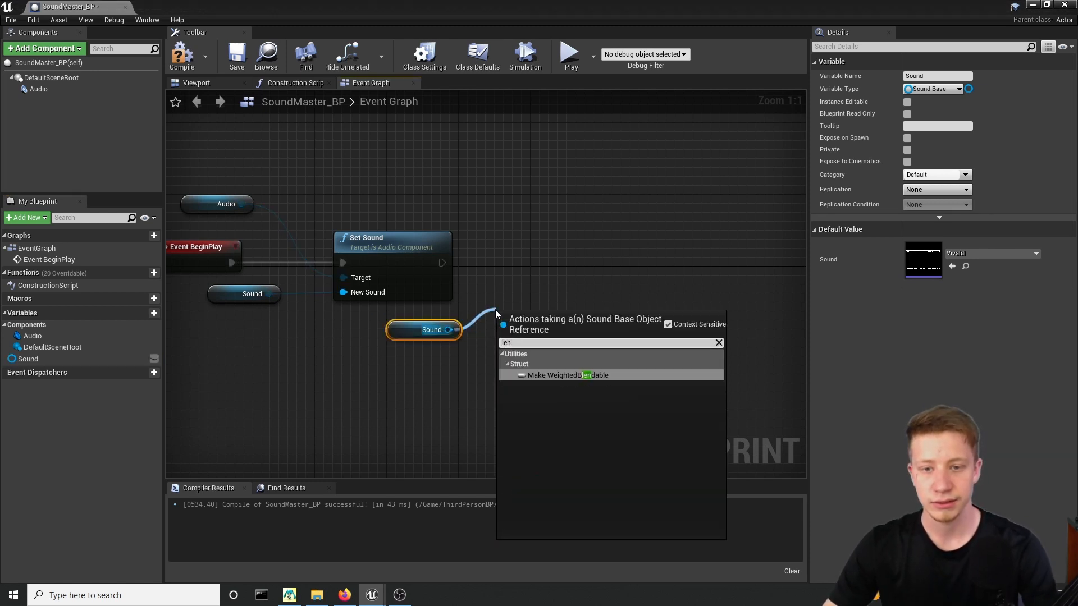
{"action": "type", "text": "du"}
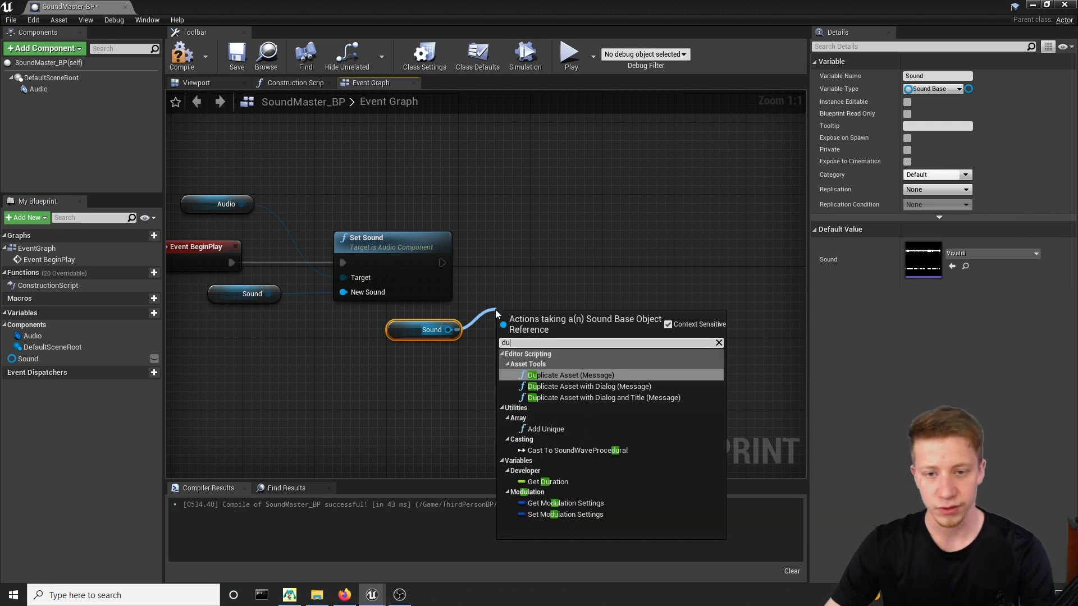
{"action": "left_click", "coordinate": [548, 481]}
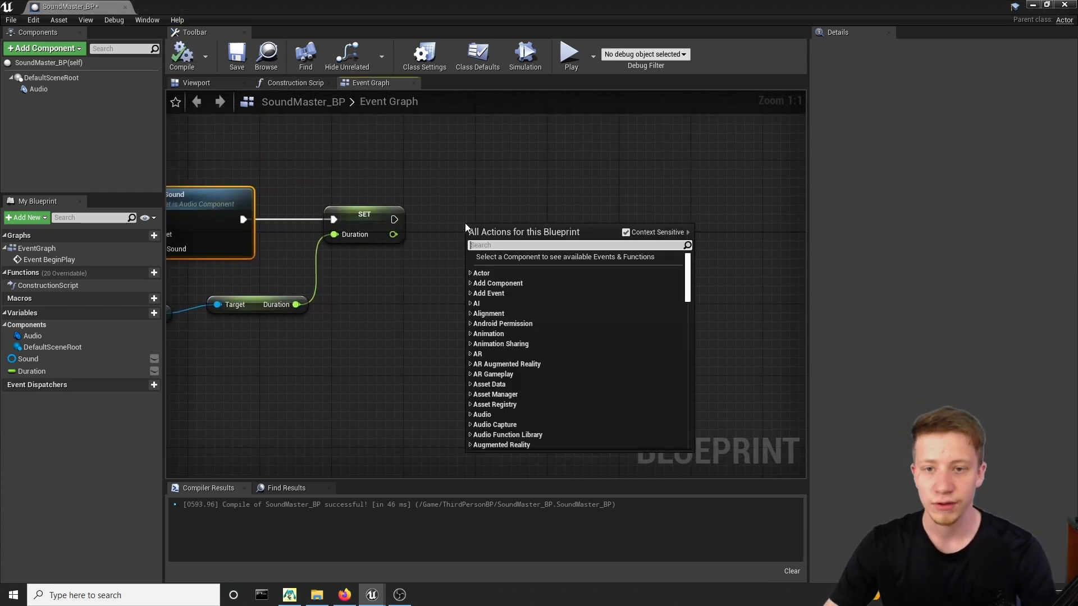
Bind an event to Audio's On Audio Playback Percent and compile the blueprint.
{"action": "type", "text": "bid"}
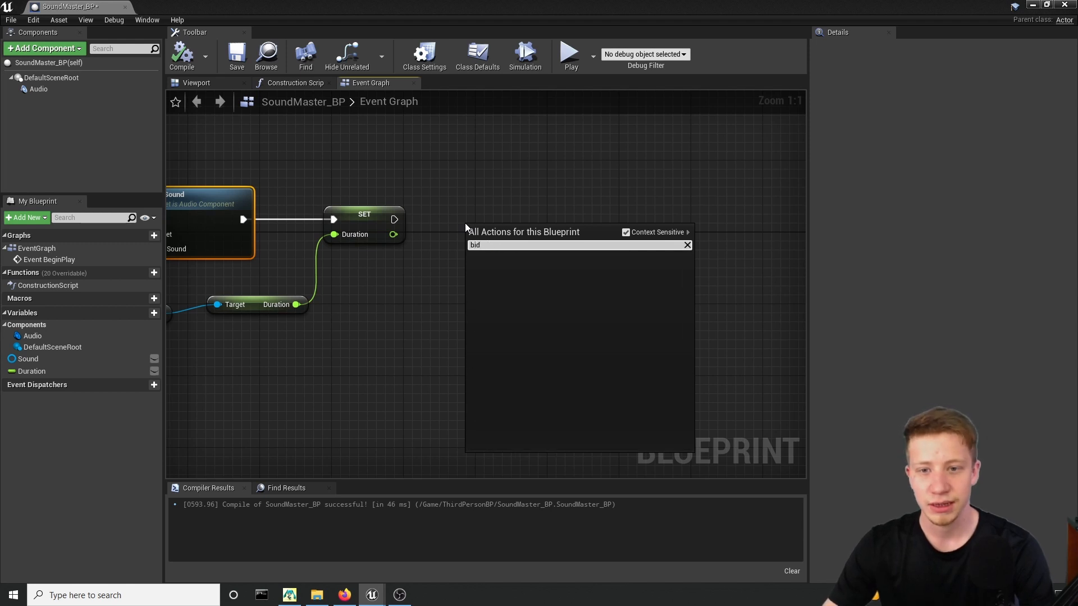
{"action": "type", "text": "bind event on audio play"}
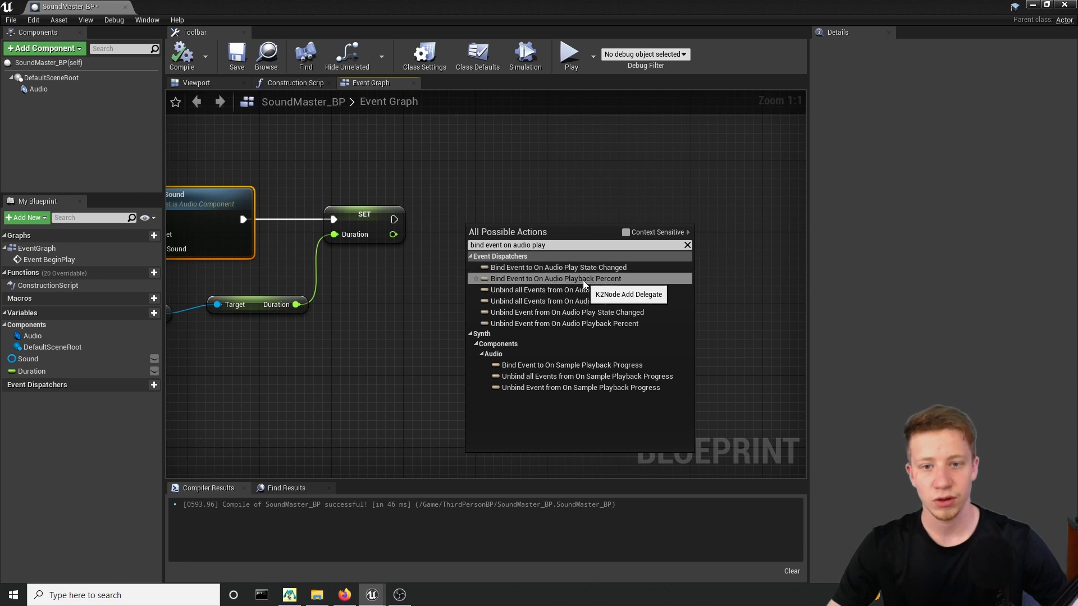
{"action": "left_click", "coordinate": [556, 278]}
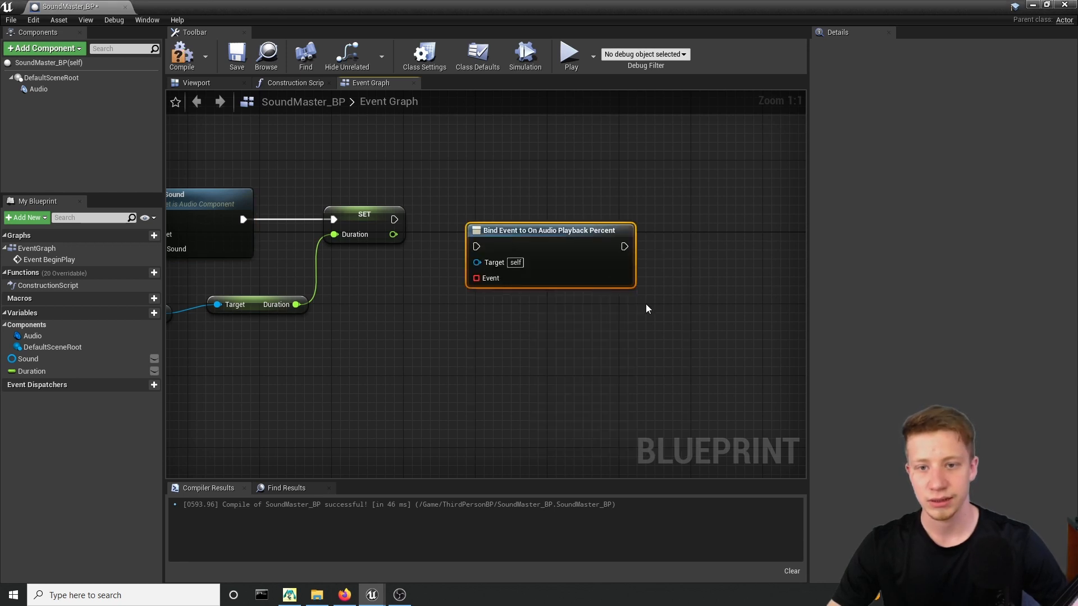
{"action": "left_click", "coordinate": [31, 336]}
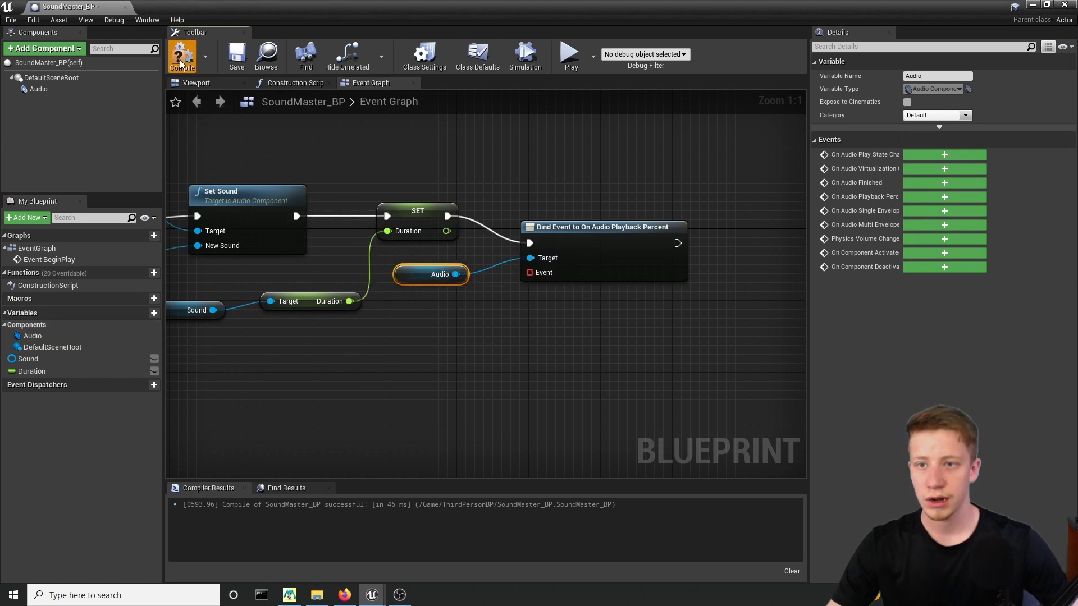
{"action": "left_click", "coordinate": [181, 55]}
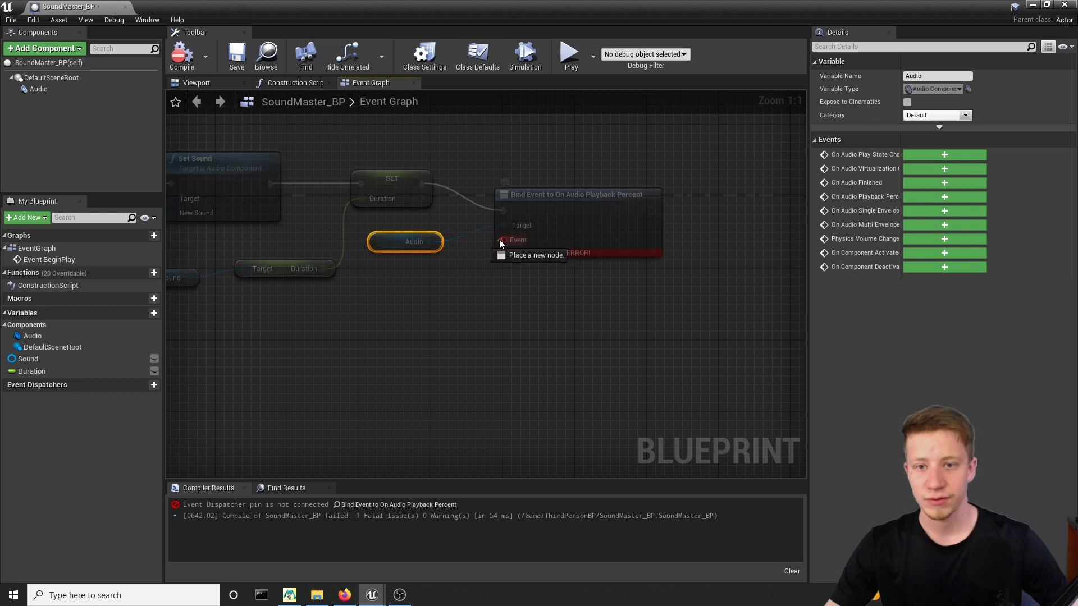
Create the PlaybackChange custom event and multiply its Playback Percent by Duration.
{"action": "left_click_drag", "start_coordinate": [501, 239], "coordinate": [426, 327]}
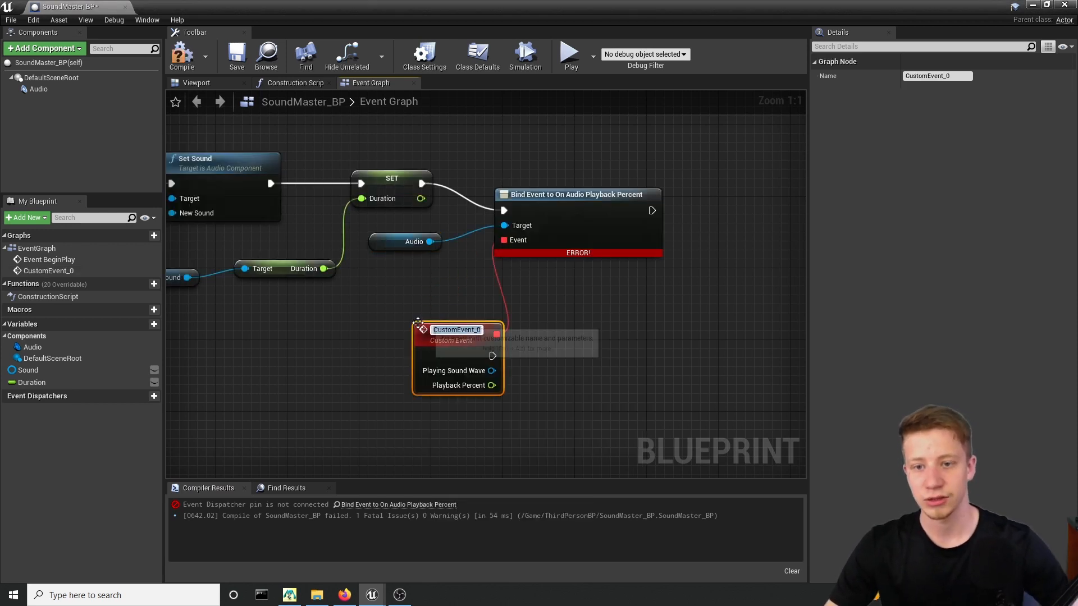
{"action": "type", "text": "Pla"}
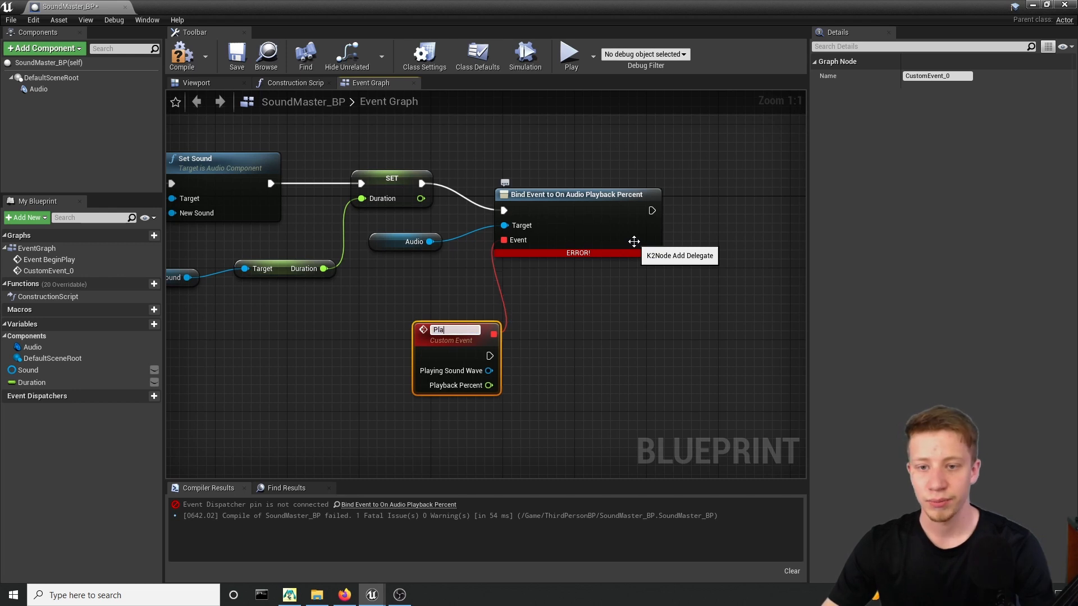
{"action": "type", "text": "PlaybackChange"}
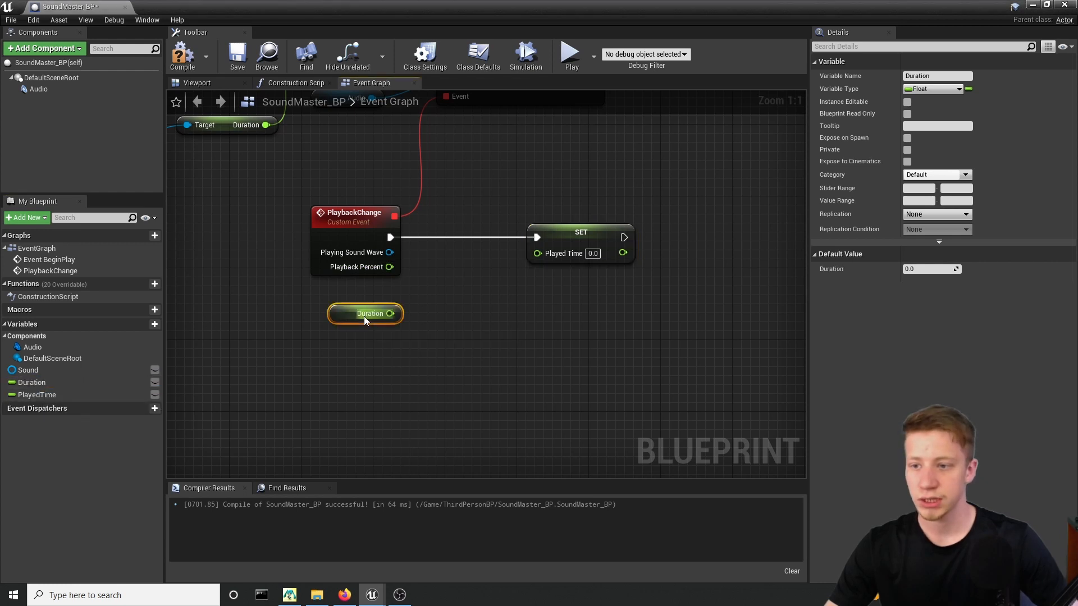
{"action": "left_click_drag", "start_coordinate": [390, 267], "coordinate": [447, 296]}
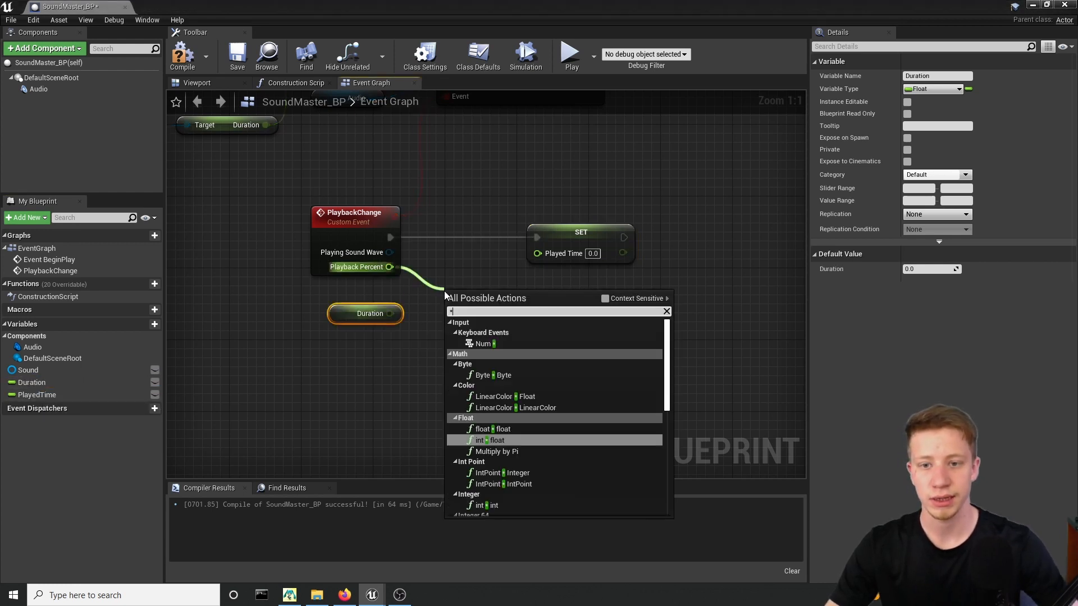
{"action": "left_click", "coordinate": [493, 440]}
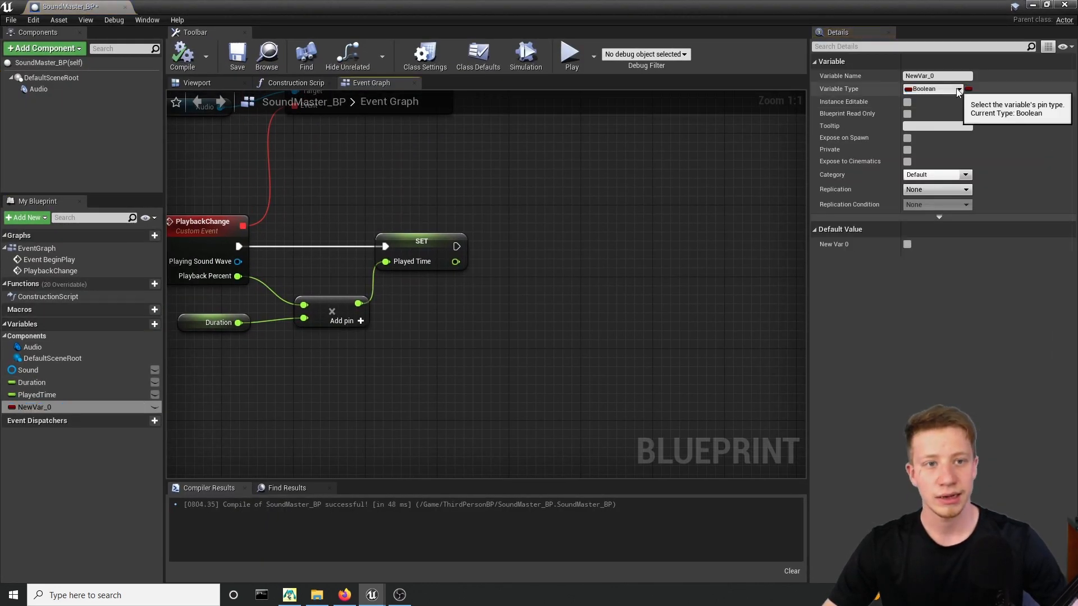
Set the new variable's type to Constant QNRT and rename it Constant_Ref.
{"action": "left_click", "coordinate": [958, 88]}
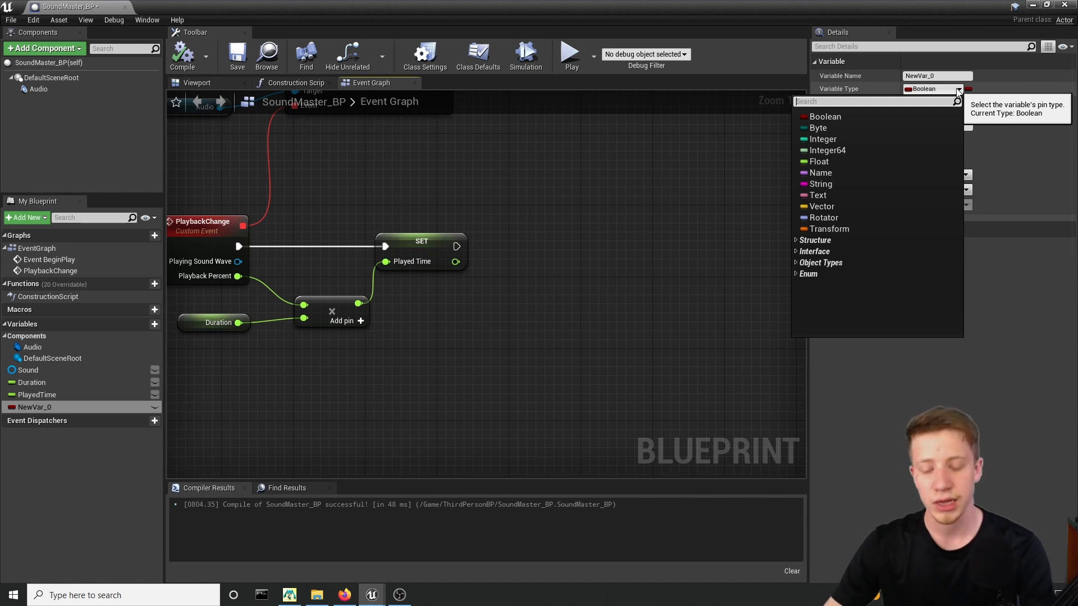
{"action": "type", "text": "constant"}
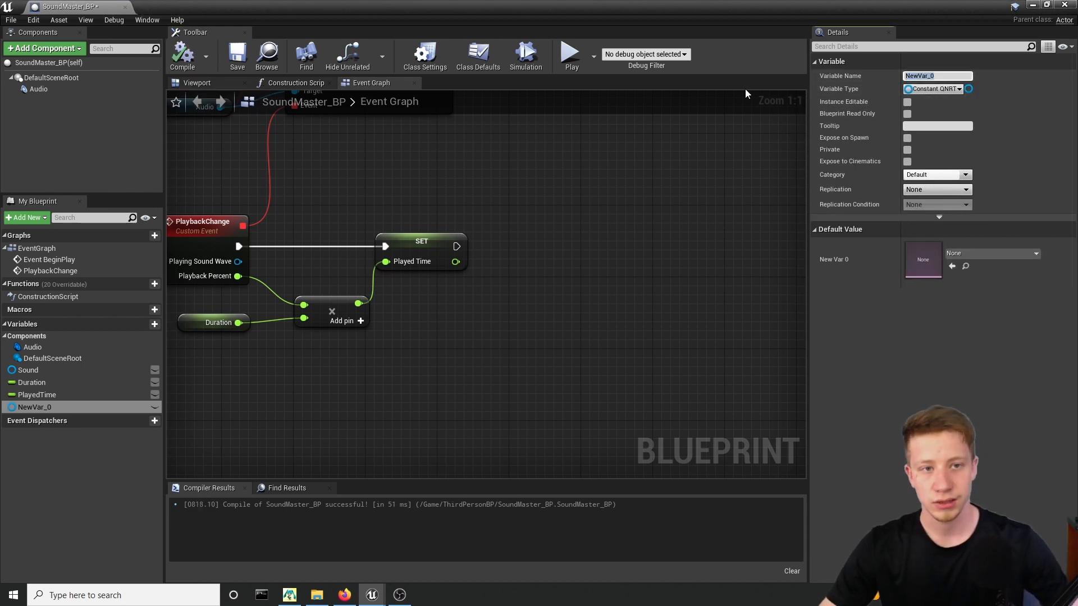
{"action": "type", "text": "Constat"}
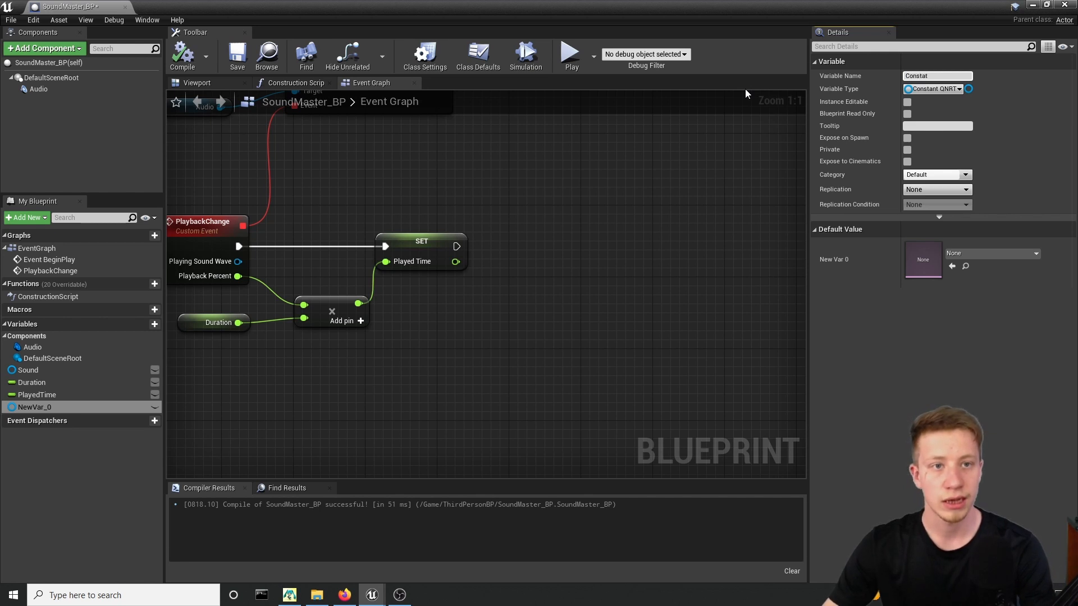
{"action": "type", "text": "Constant_Ref"}
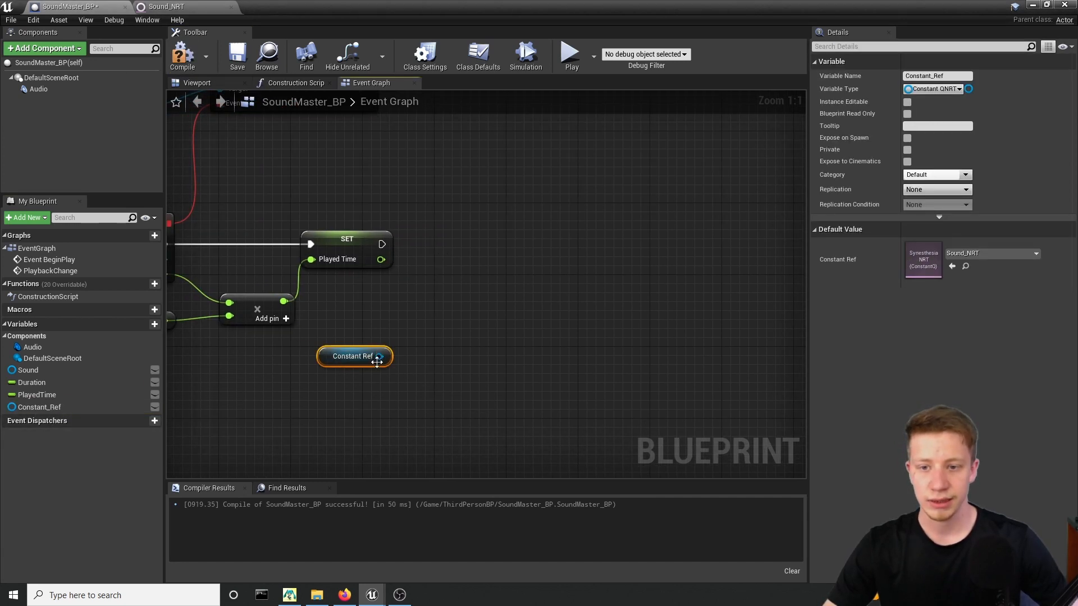
Sample Constant Ref at Played Time with Get Normalized Channel Constant QAt Time into a For Each Loop.
{"action": "left_click_drag", "start_coordinate": [378, 356], "coordinate": [464, 364]}
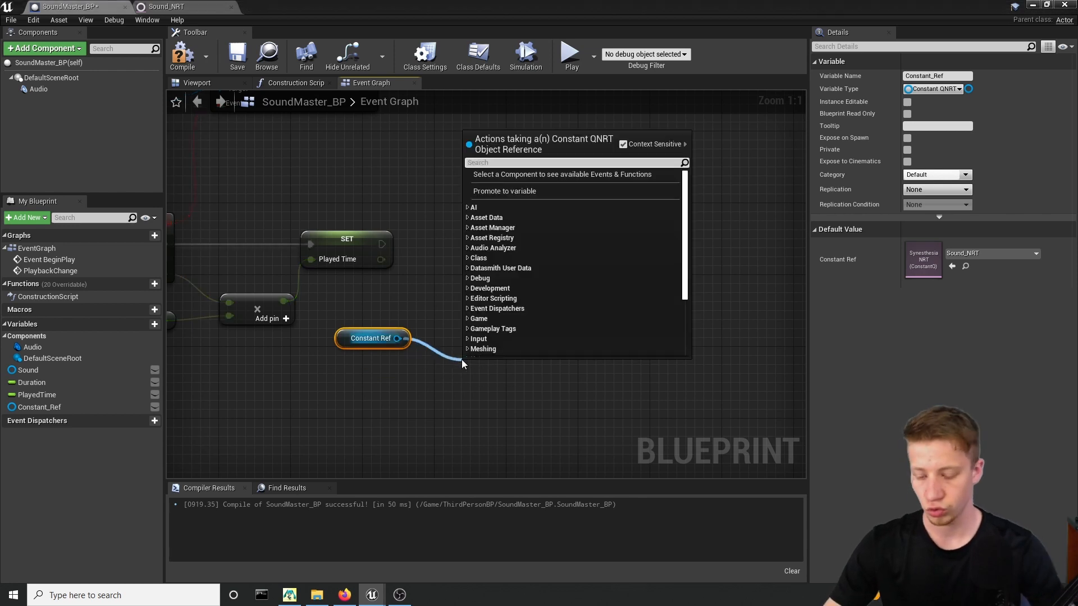
{"action": "type", "text": "get nor"}
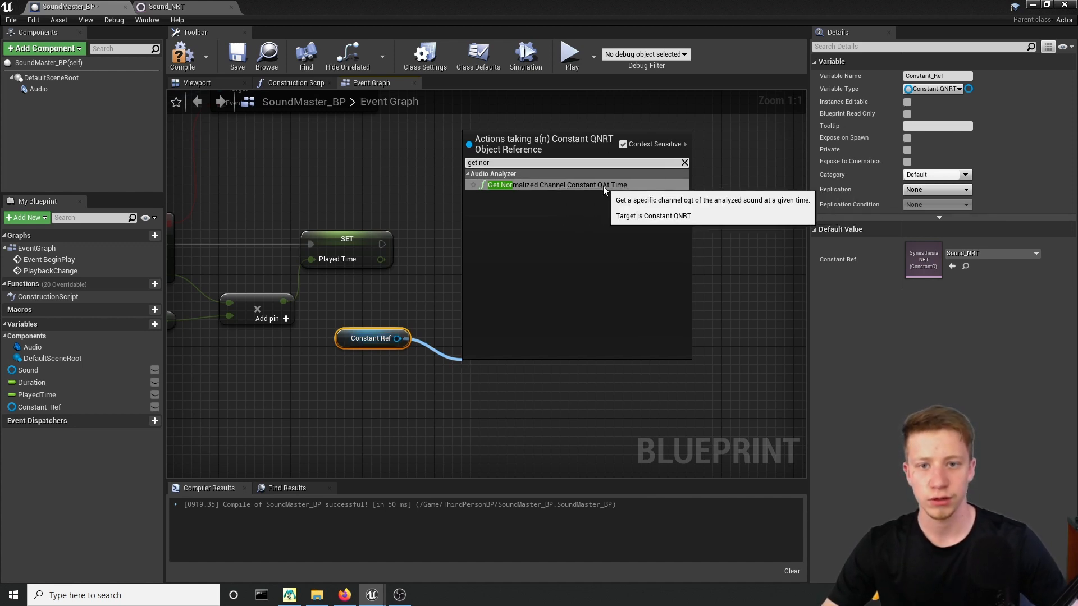
{"action": "left_click", "coordinate": [557, 184]}
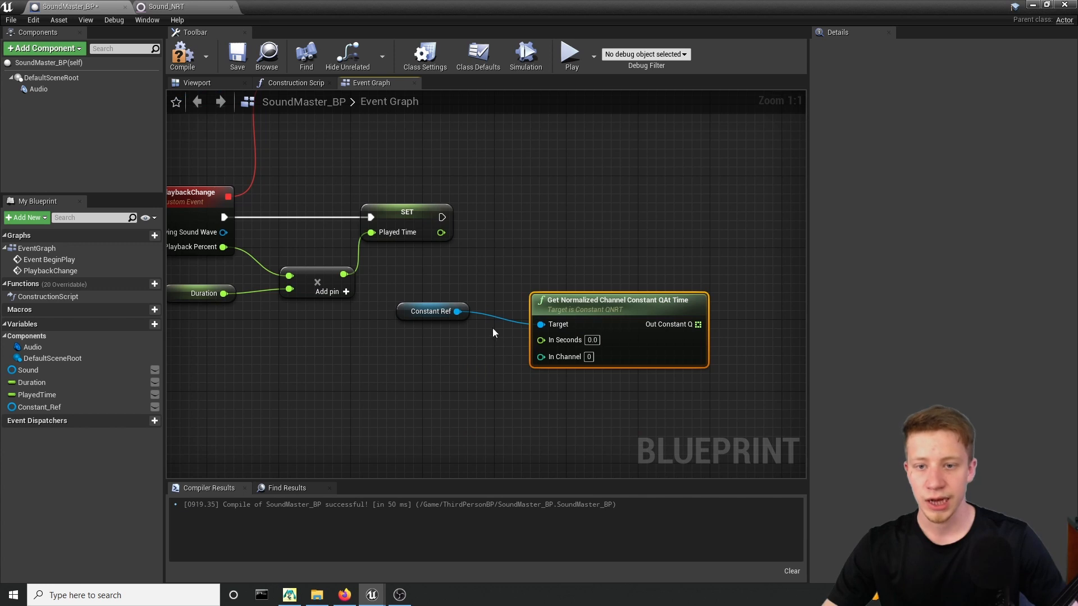
{"action": "left_click_drag", "start_coordinate": [39, 395], "coordinate": [477, 365]}
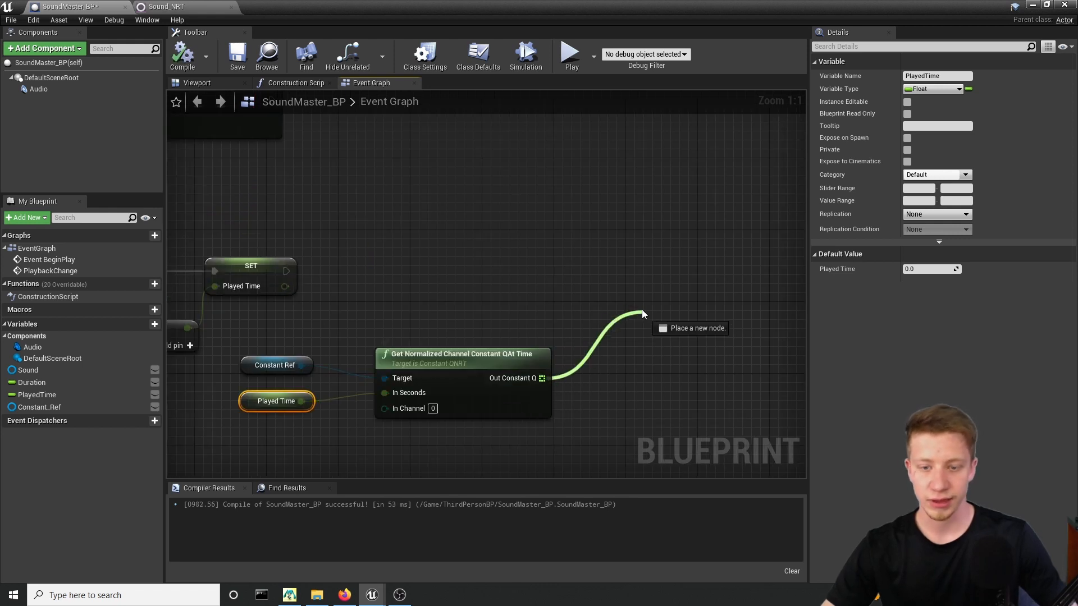
{"action": "type", "text": "for"}
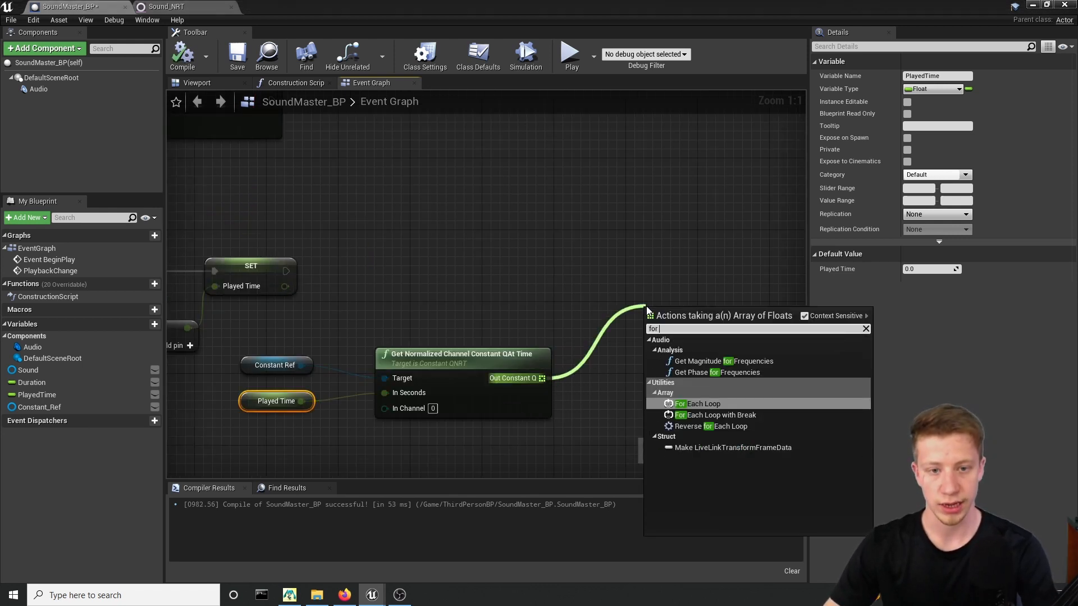
{"action": "left_click", "coordinate": [700, 403]}
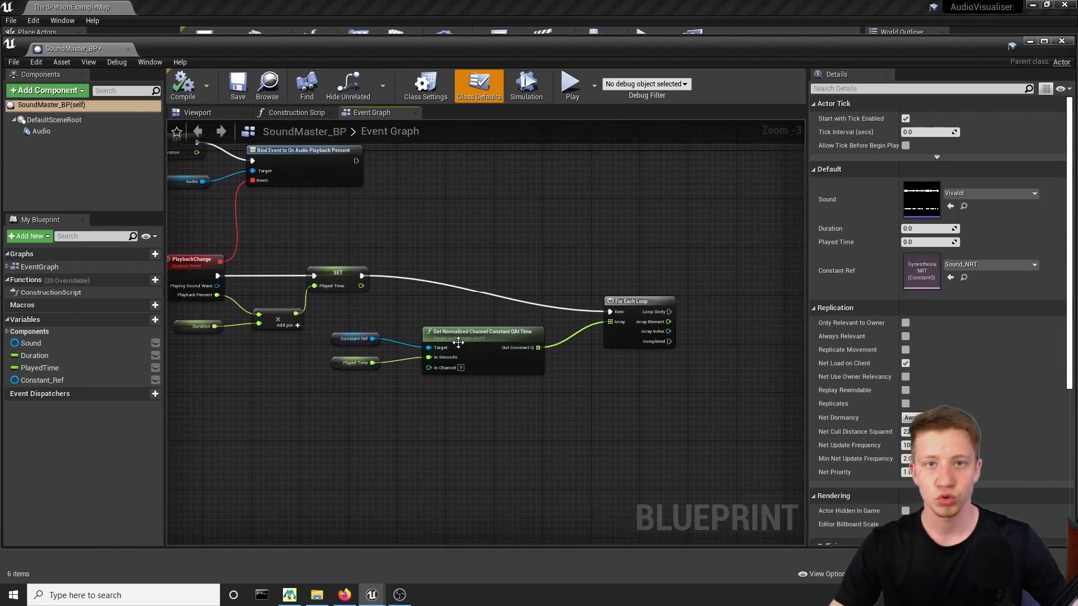
Add a Sphere mesh component in the Viewport, then return to the Event Graph.
{"action": "left_click", "coordinate": [197, 113]}
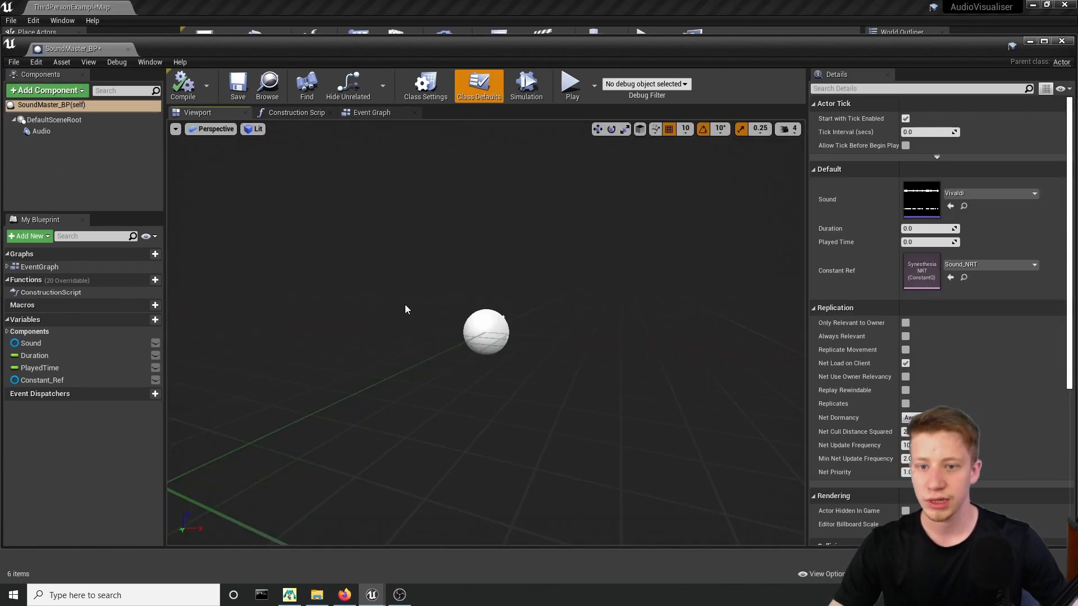
{"action": "left_click", "coordinate": [46, 90]}
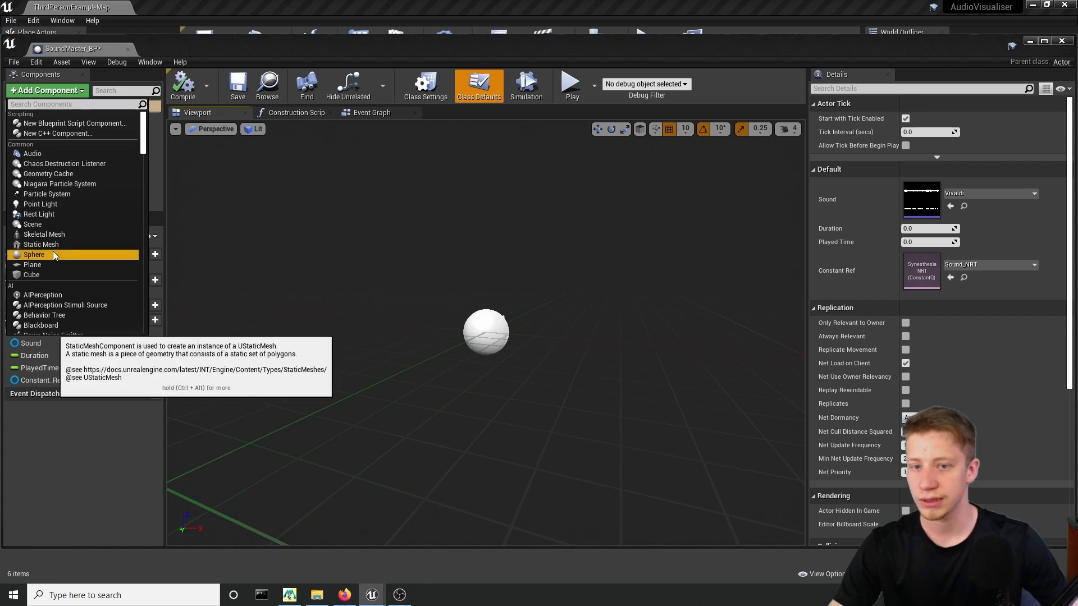
{"action": "left_click", "coordinate": [33, 254]}
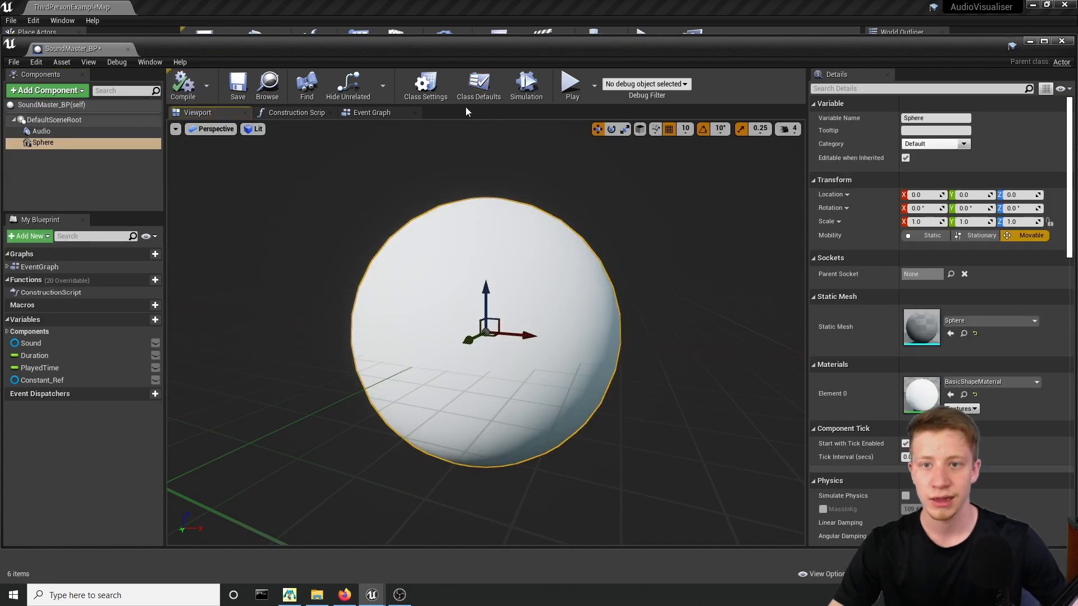
{"action": "left_click", "coordinate": [371, 113]}
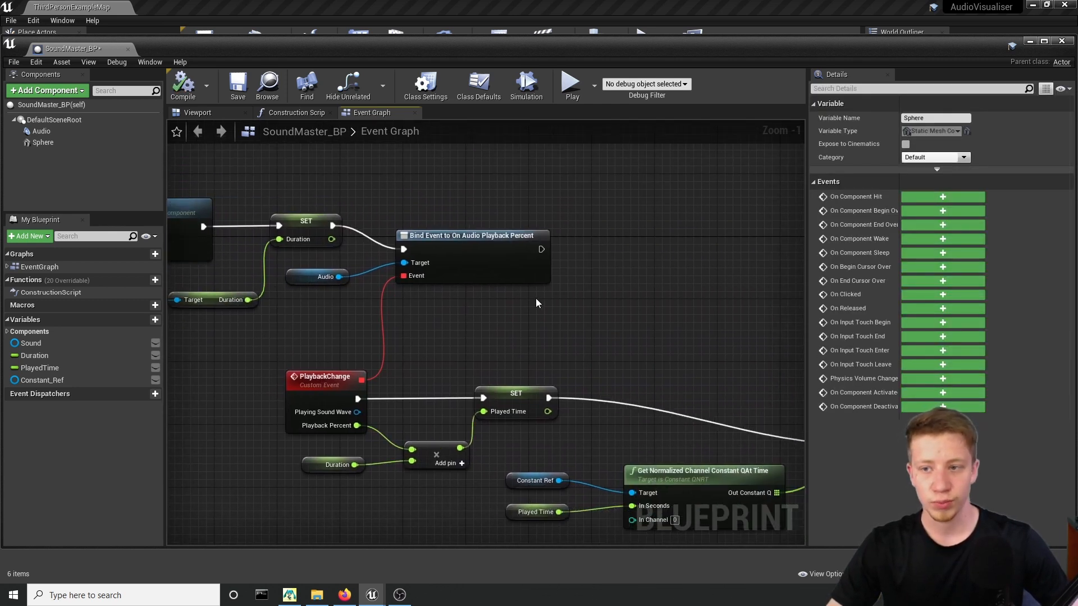
Drag off the Audio component reference and add a Play node for it.
{"action": "left_click", "coordinate": [54, 119]}
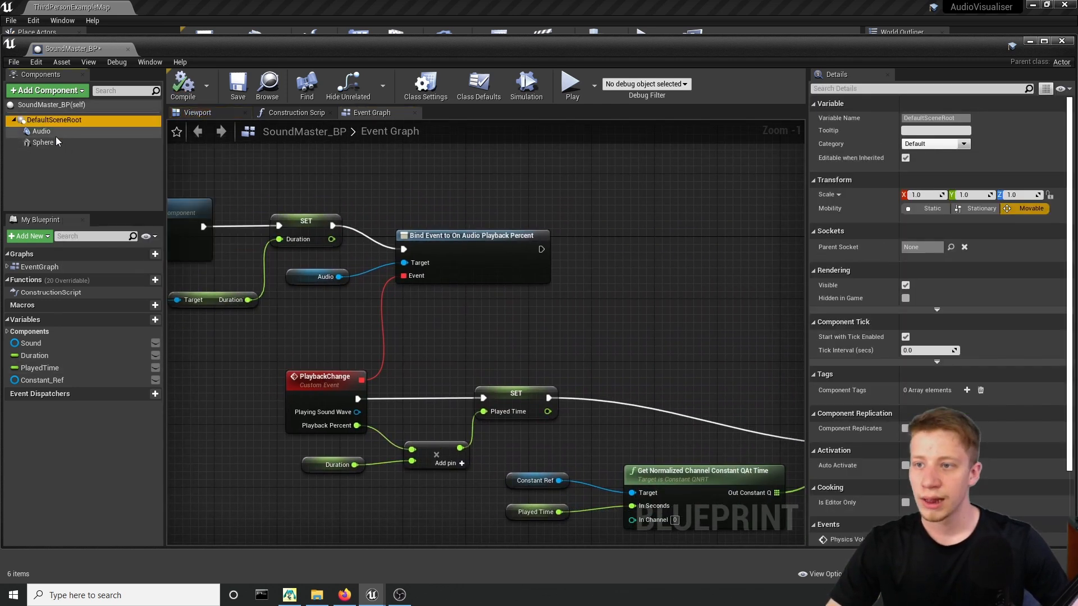
{"action": "left_click", "coordinate": [40, 131]}
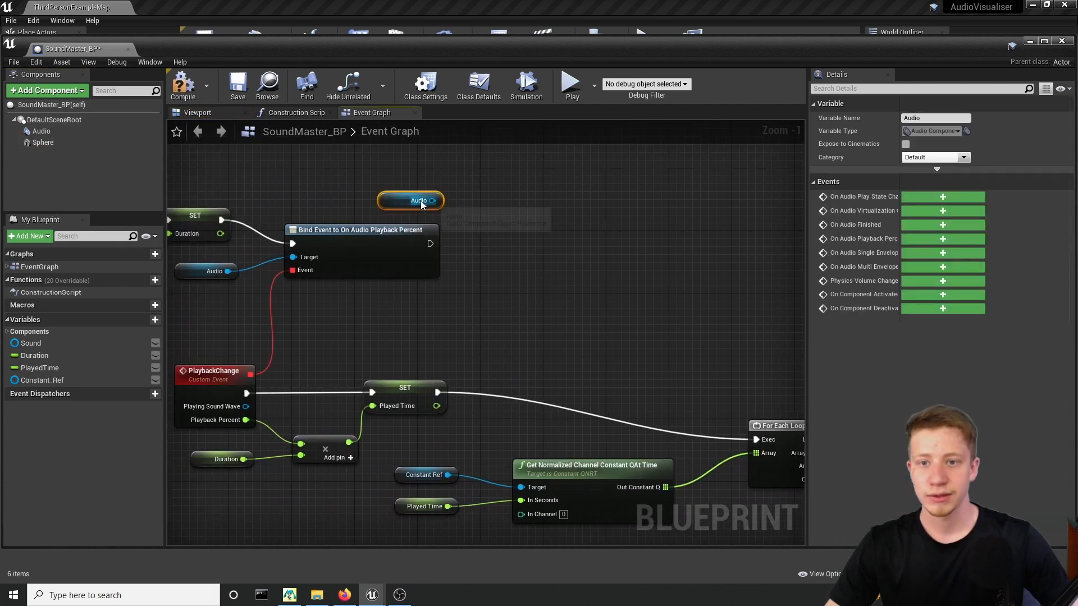
{"action": "left_click_drag", "start_coordinate": [434, 200], "coordinate": [492, 230]}
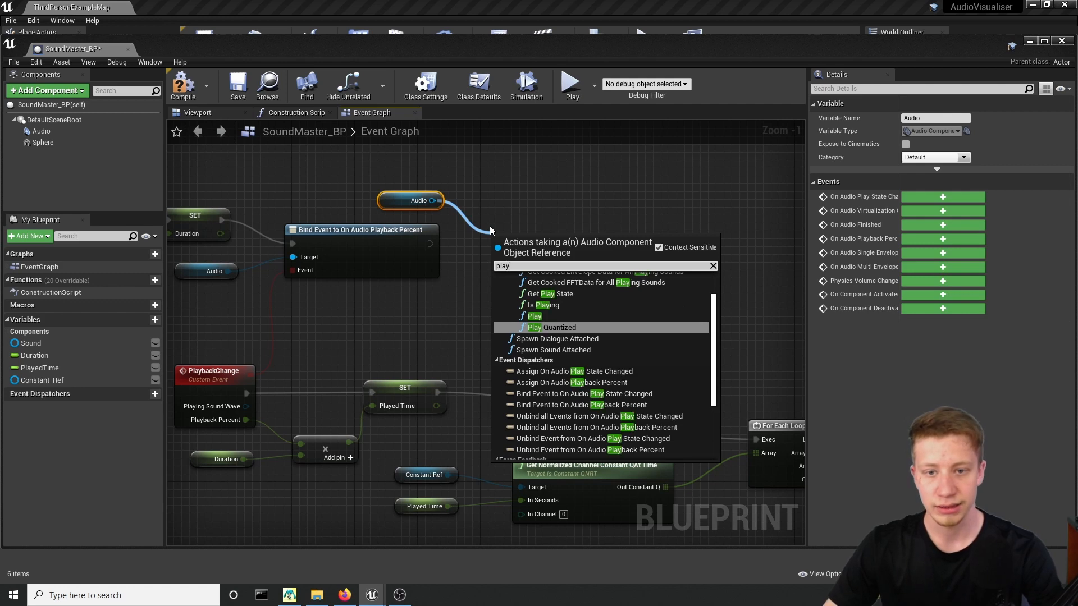
{"action": "left_click", "coordinate": [533, 315]}
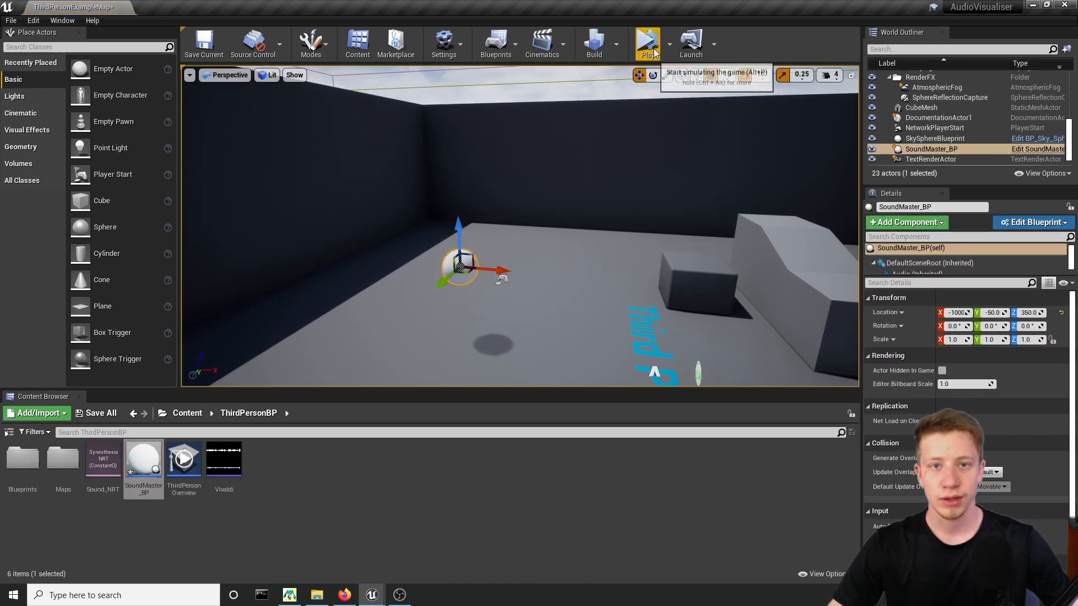
Simulate the level from the Play dropdown to see the oversized sphere.
{"action": "left_click", "coordinate": [669, 45]}
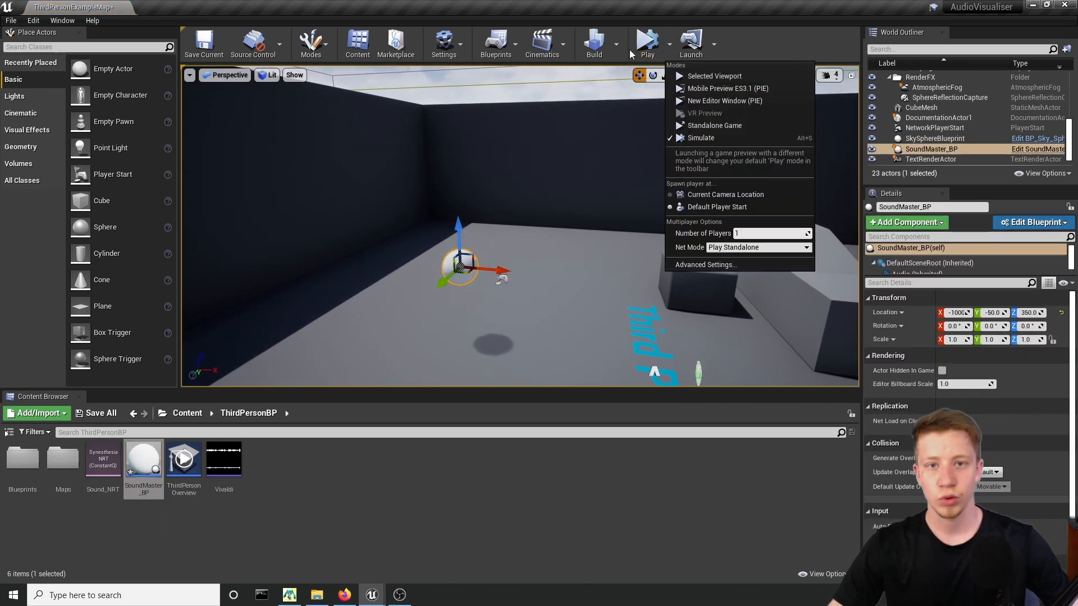
{"action": "left_click", "coordinate": [701, 138]}
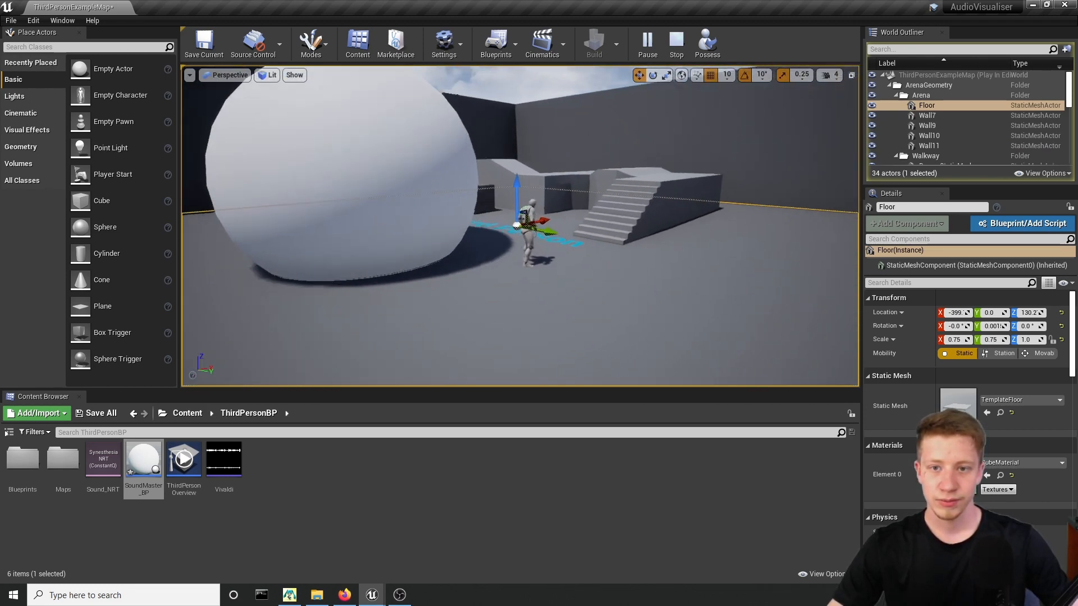
{"action": "left_click", "coordinate": [713, 44]}
{"action": "type", "text": "cons"}
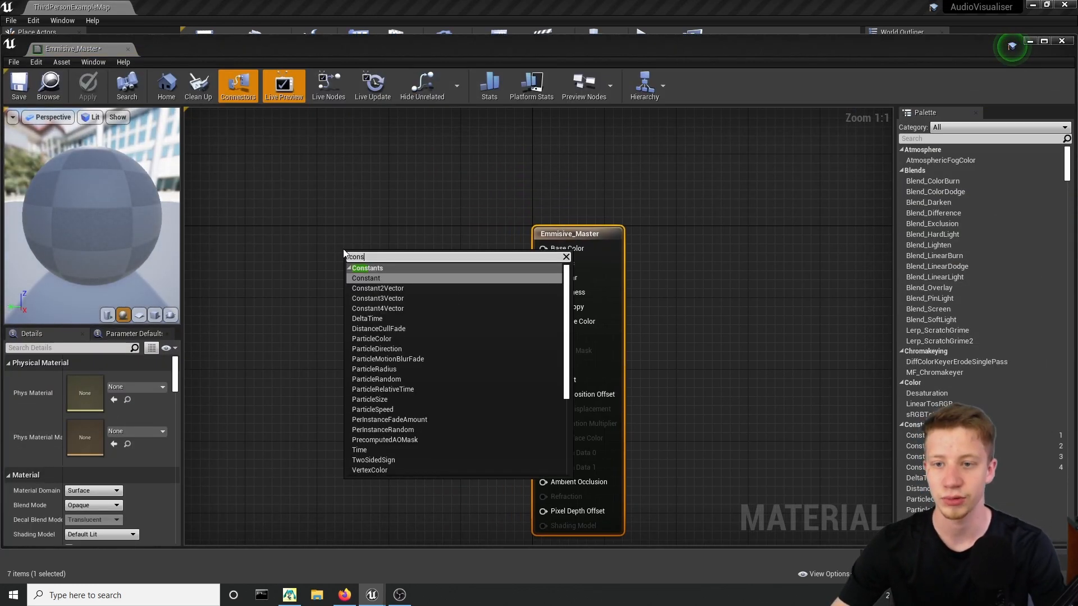
Add a Constant3Vector node and convert it into a Colour parameter.
{"action": "left_click", "coordinate": [377, 298]}
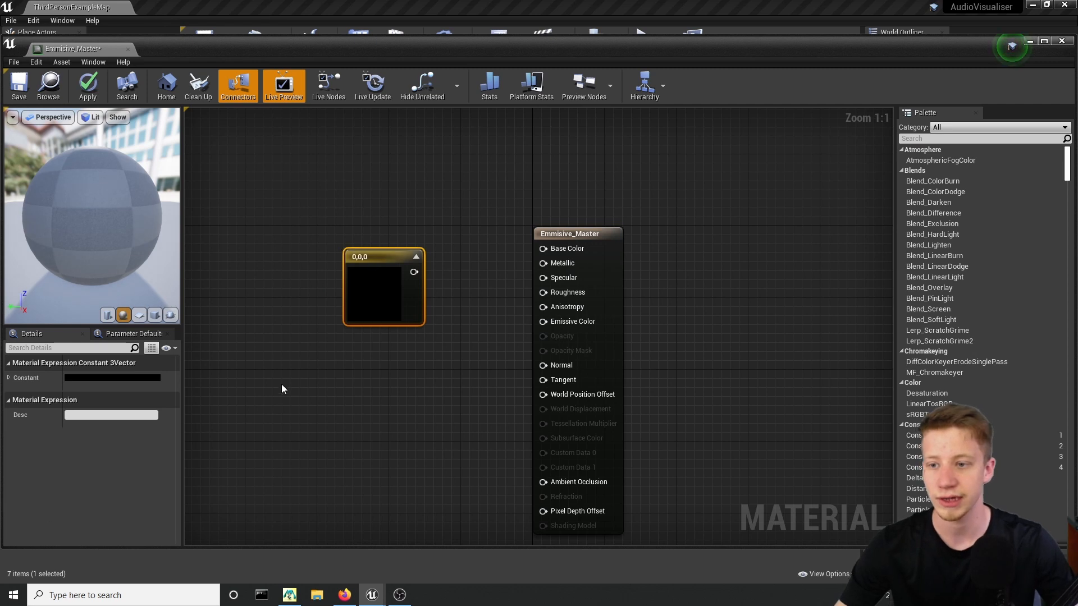
{"action": "right_click", "coordinate": [382, 285]}
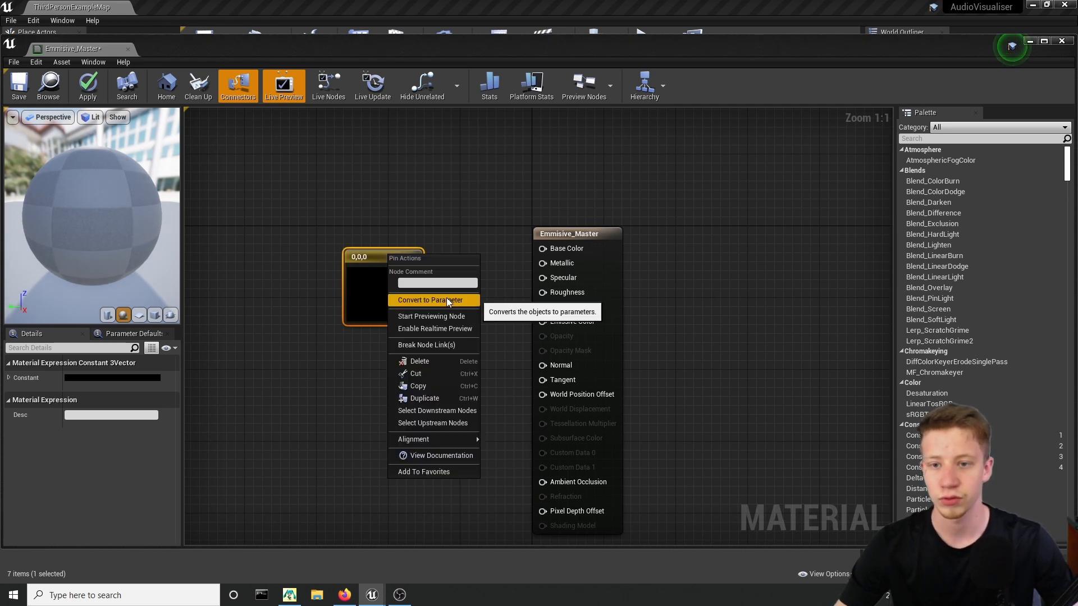
{"action": "left_click", "coordinate": [433, 300]}
{"action": "type", "text": "Colour"}
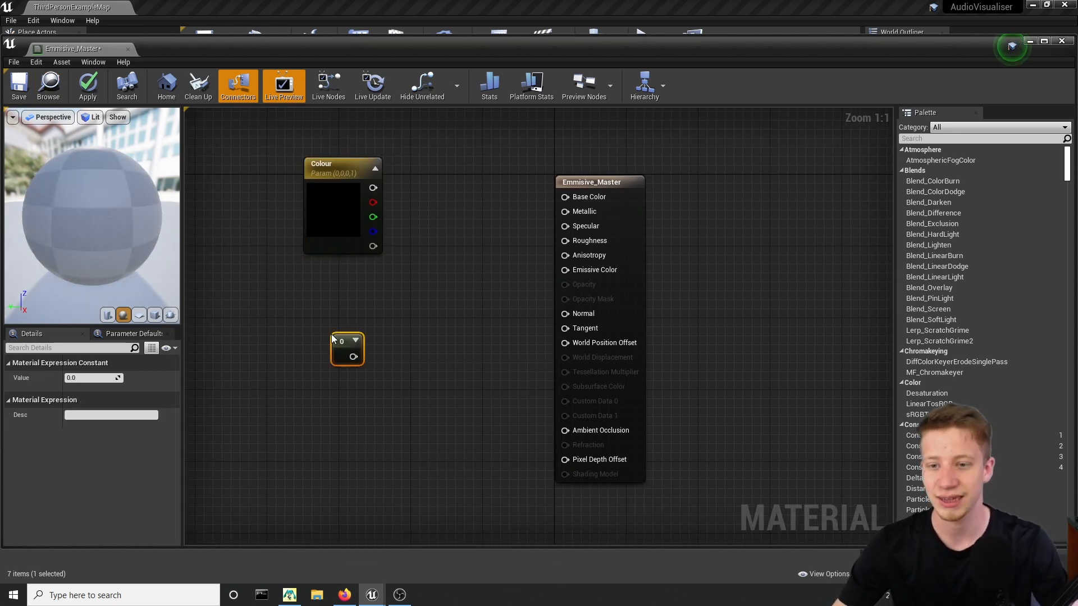
Convert the scalar Constant into a parameter named Intensity.
{"action": "right_click", "coordinate": [347, 347]}
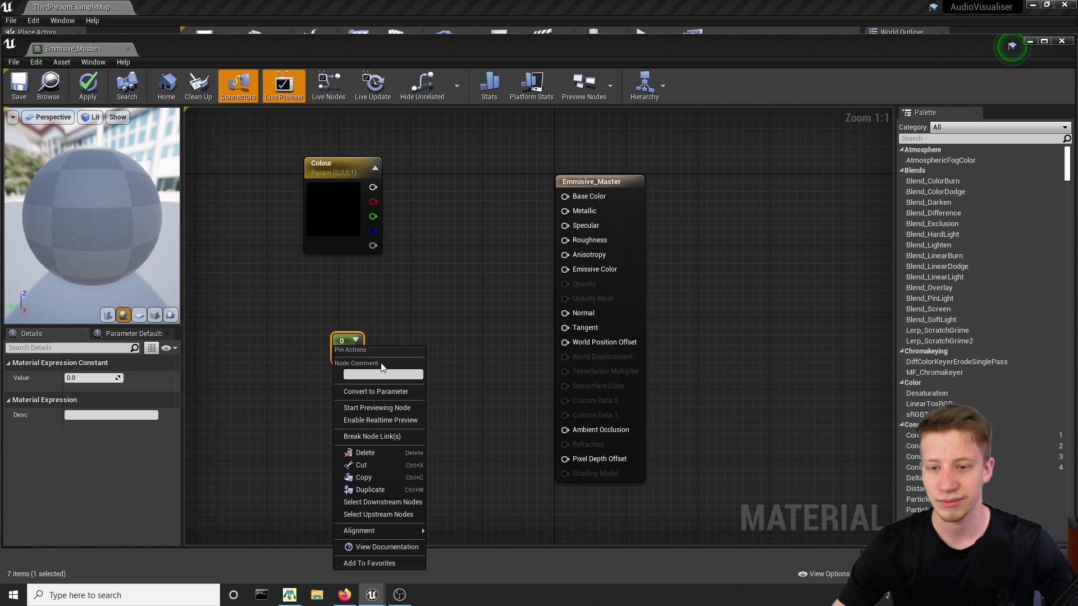
{"action": "left_click", "coordinate": [375, 391]}
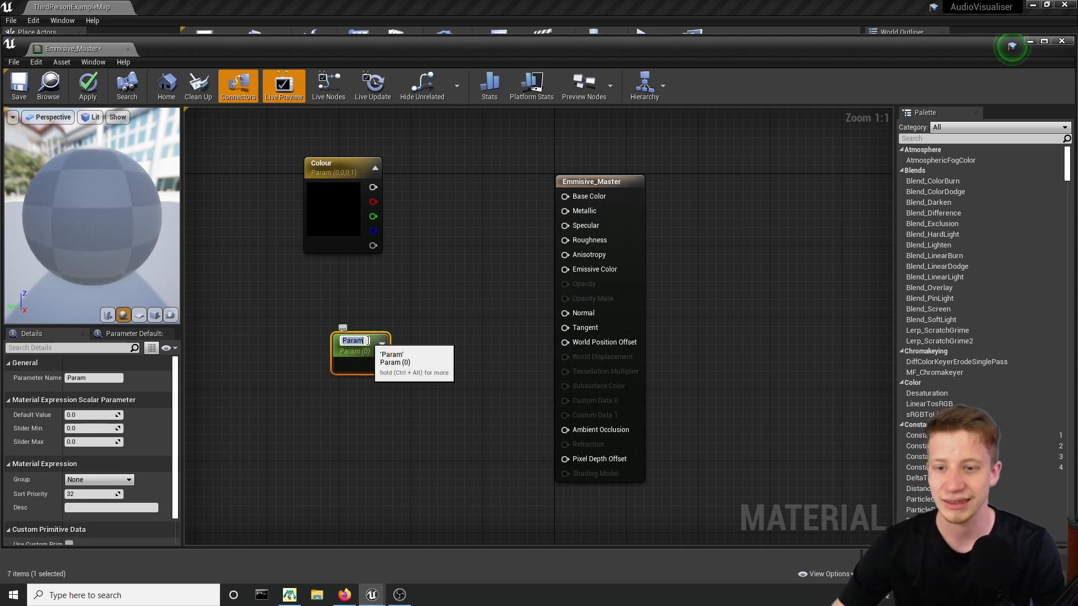
{"action": "type", "text": "Intensity"}
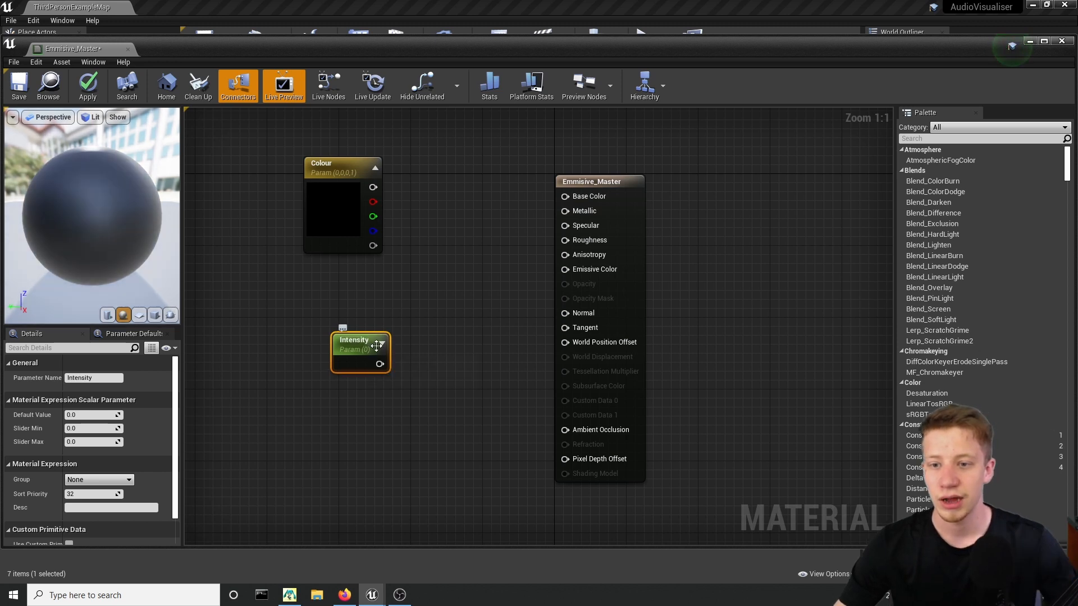
Wire Colour into Base Color and the Multiply result into Emissive Color.
{"action": "left_click", "coordinate": [342, 165]}
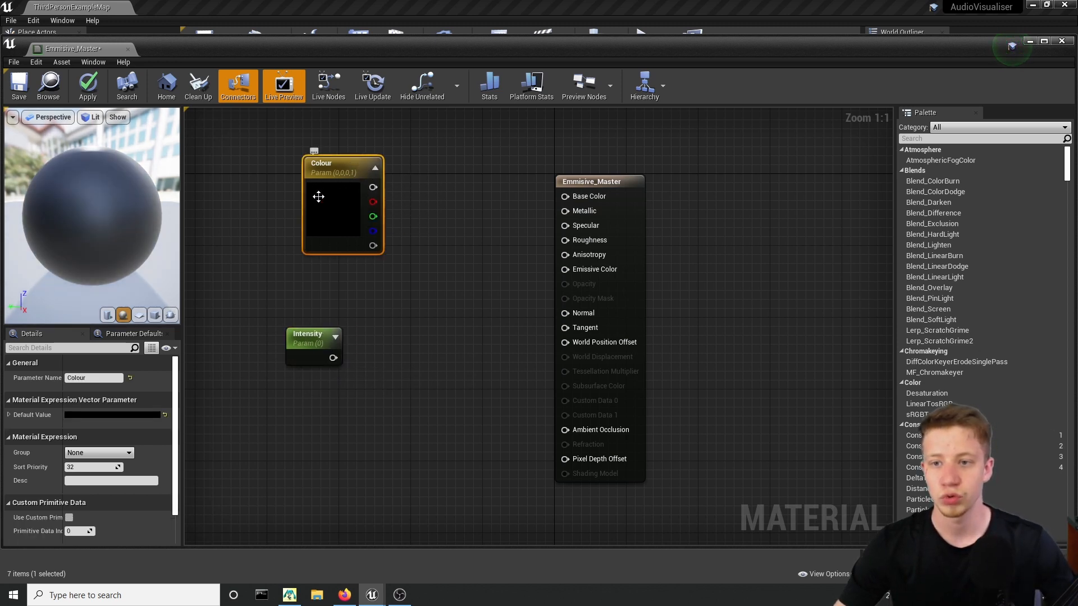
{"action": "left_click_drag", "start_coordinate": [373, 186], "coordinate": [565, 196]}
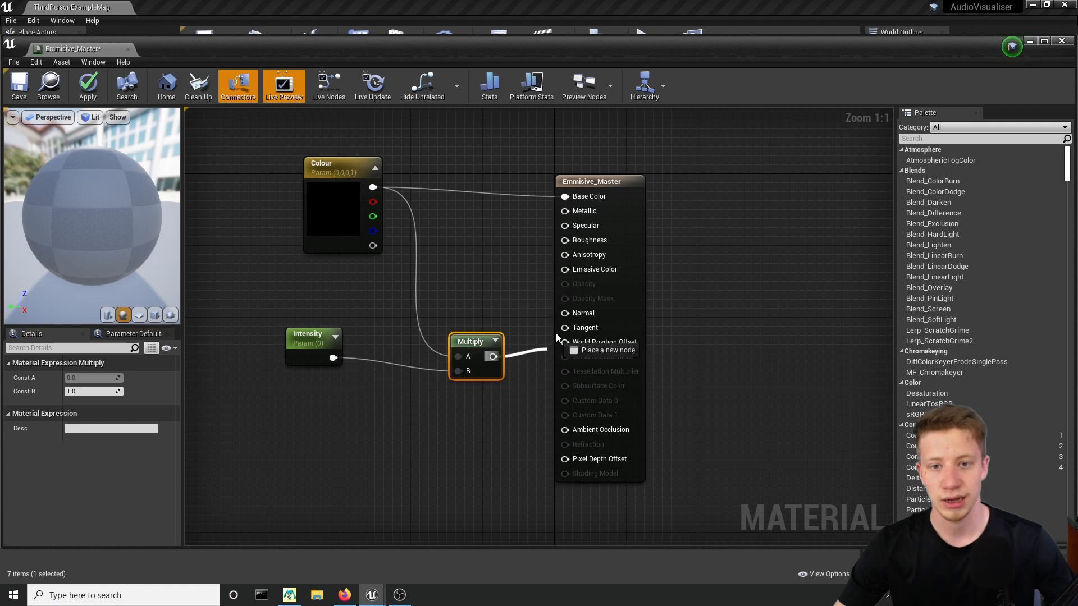
{"action": "left_click_drag", "start_coordinate": [477, 342], "coordinate": [464, 298]}
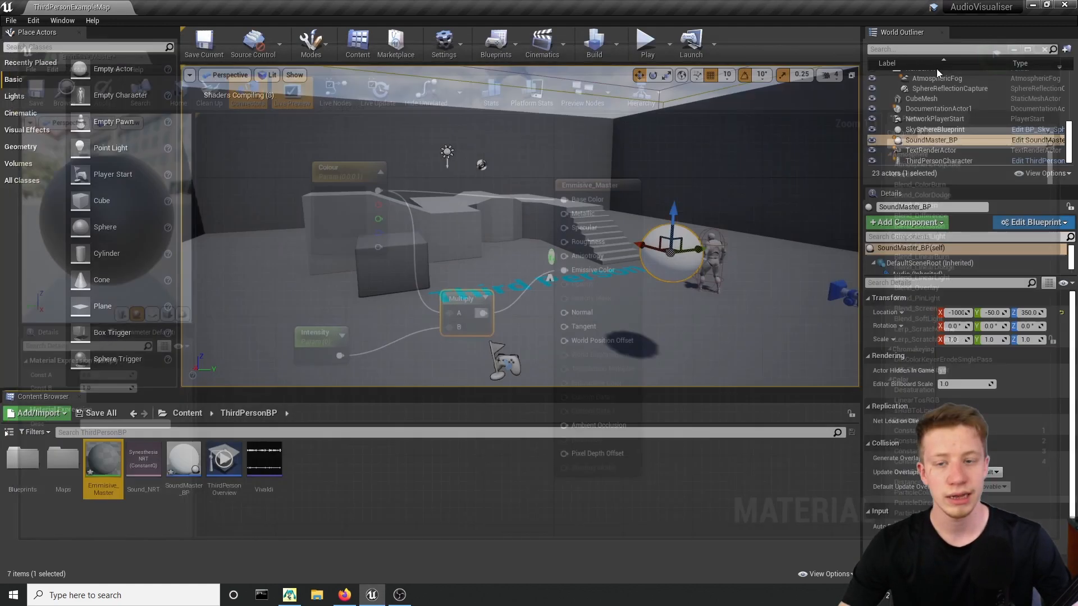
Create a material instance of Emmisive_Master and open it.
{"action": "right_click", "coordinate": [103, 460]}
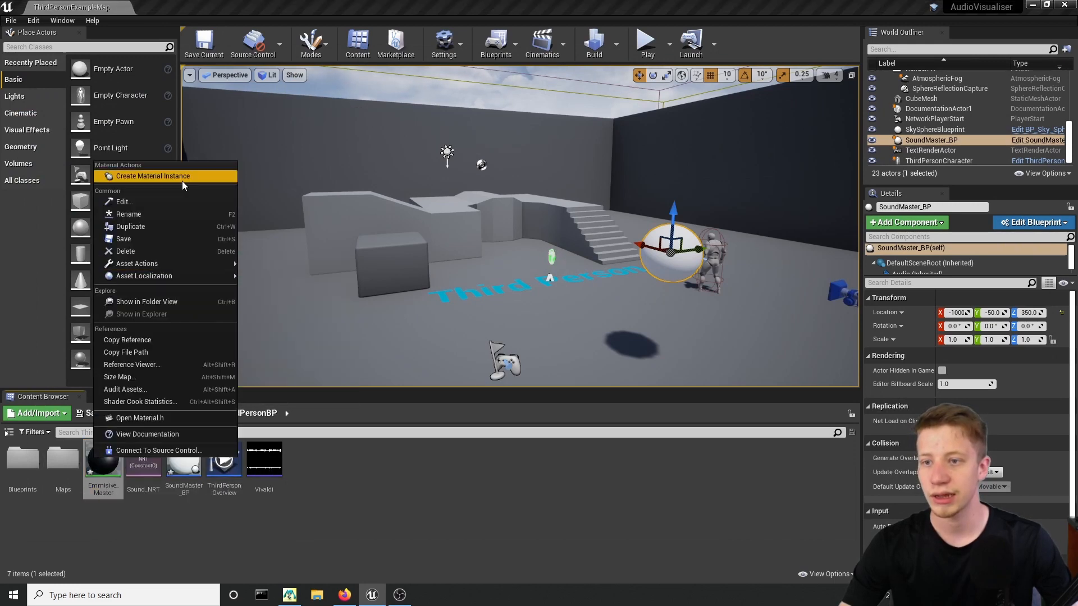
{"action": "left_click", "coordinate": [153, 175]}
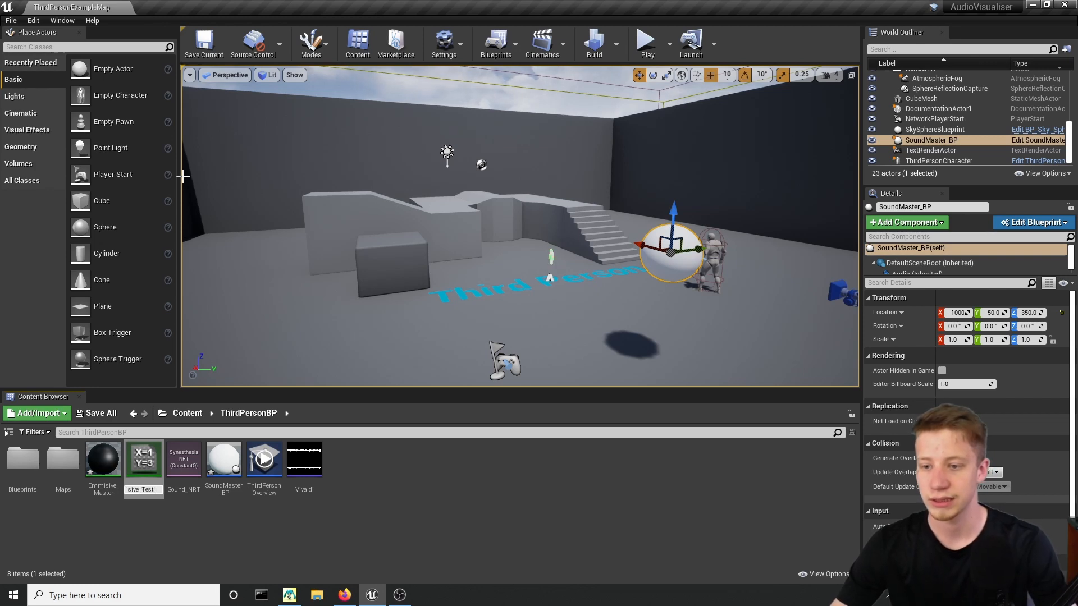
{"action": "double_click", "coordinate": [142, 457]}
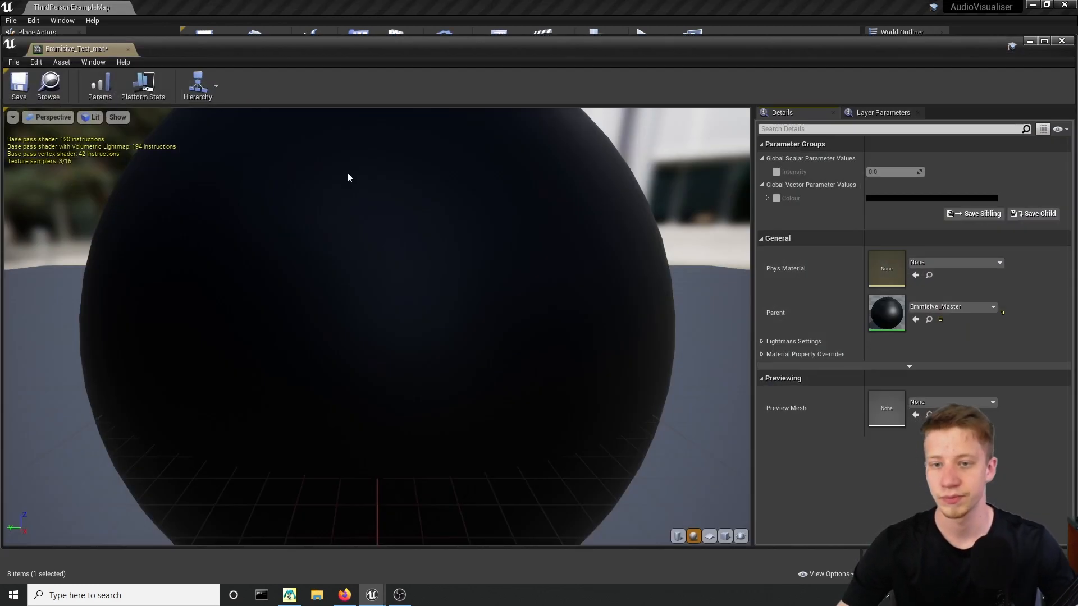
Override the instance's Colour to pink and Intensity to 50.
{"action": "left_click", "coordinate": [775, 171]}
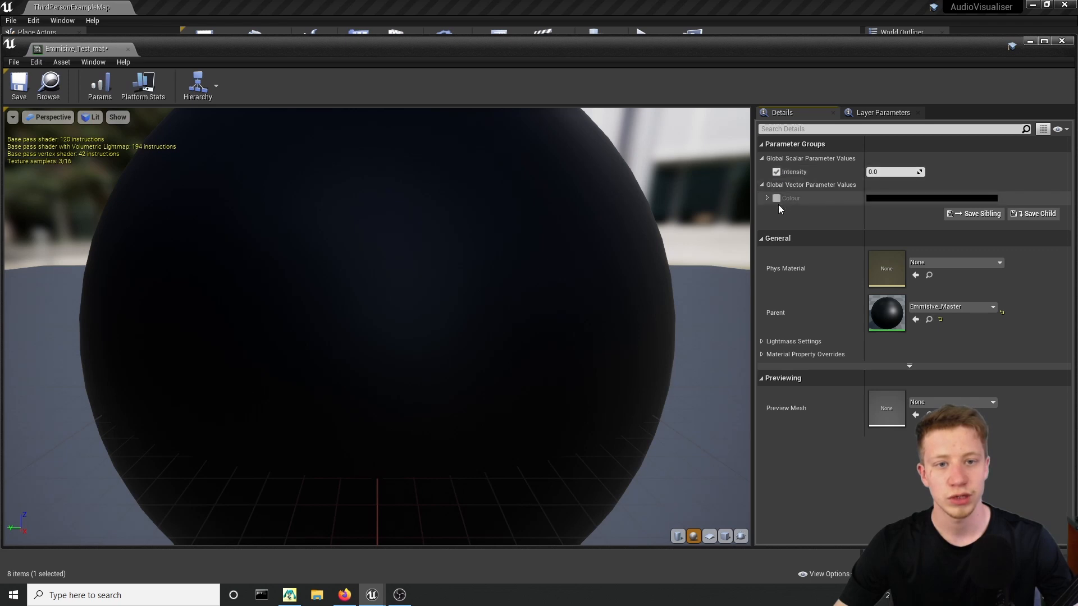
{"action": "left_click", "coordinate": [768, 198]}
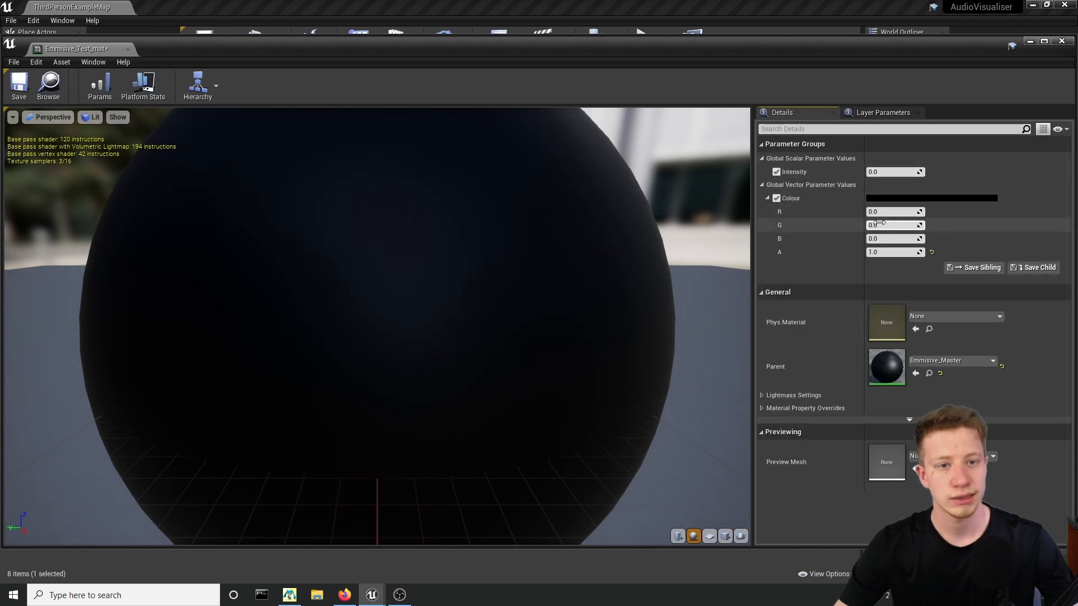
{"action": "left_click", "coordinate": [931, 198]}
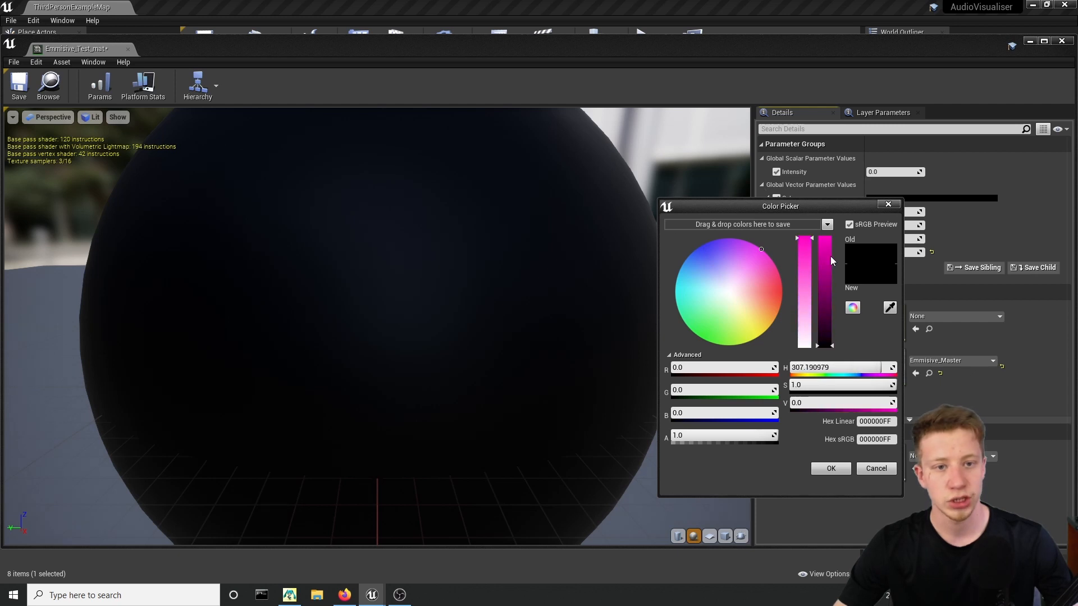
{"action": "left_click", "coordinate": [830, 468]}
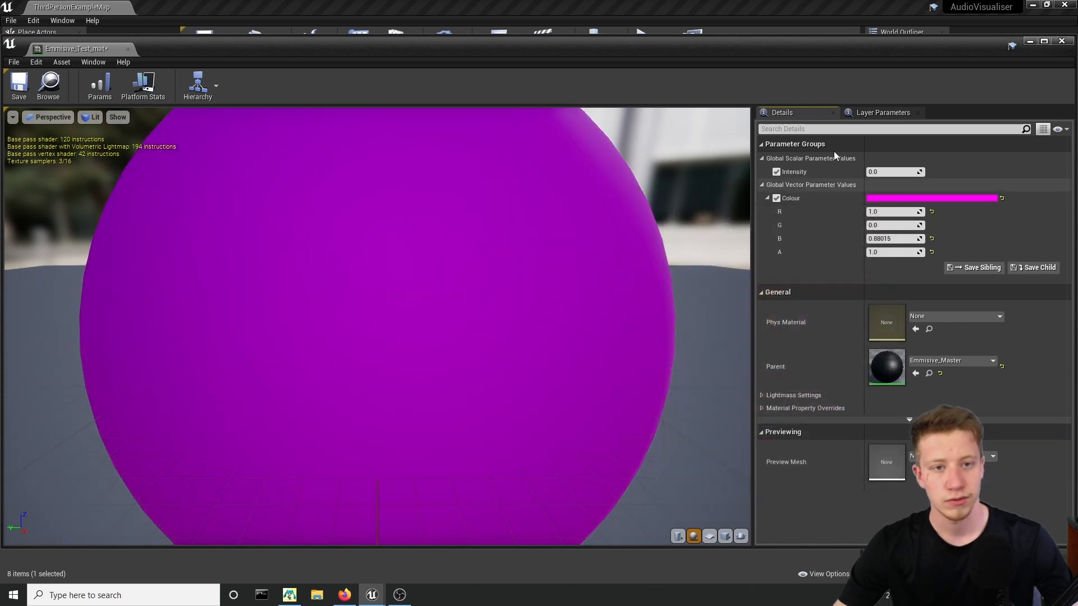
{"action": "type", "text": "50.0"}
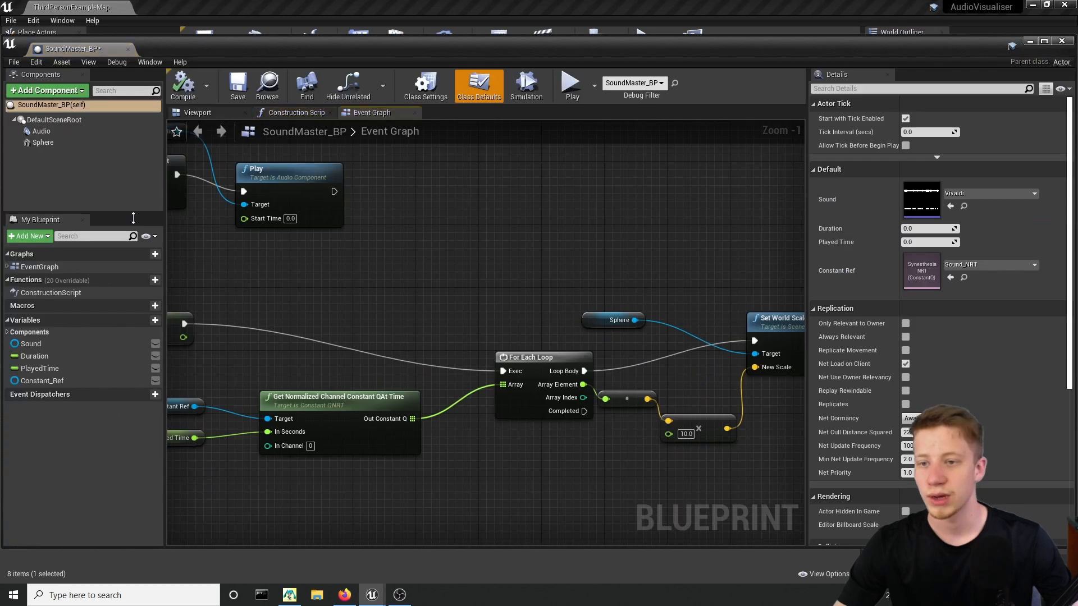
Set the Sphere component's Element 0 material to Emmisive_Test_mat.
{"action": "left_click", "coordinate": [42, 142]}
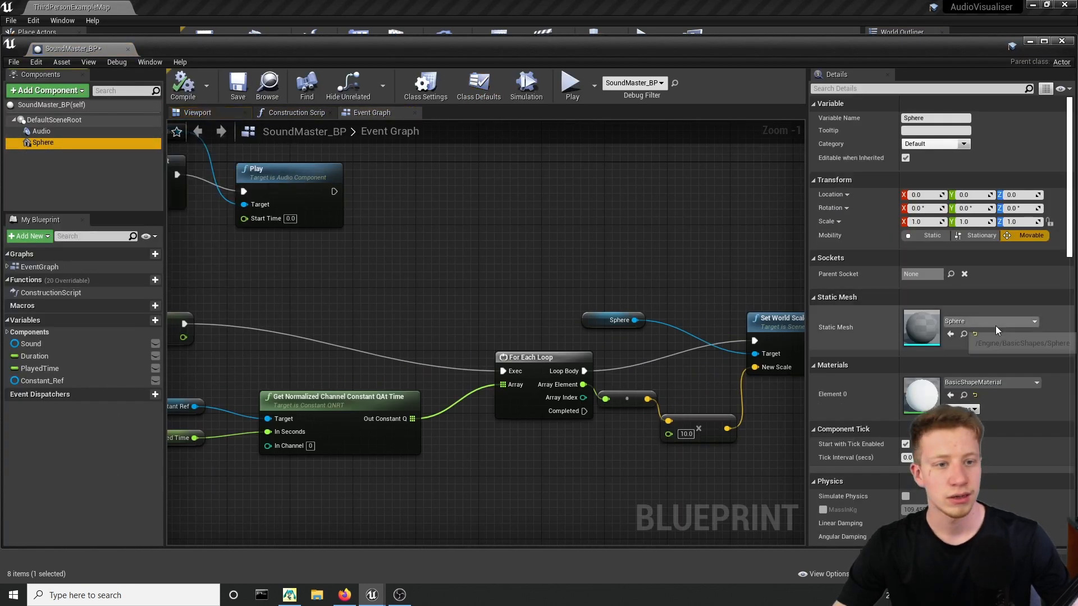
{"action": "left_click", "coordinate": [1039, 382]}
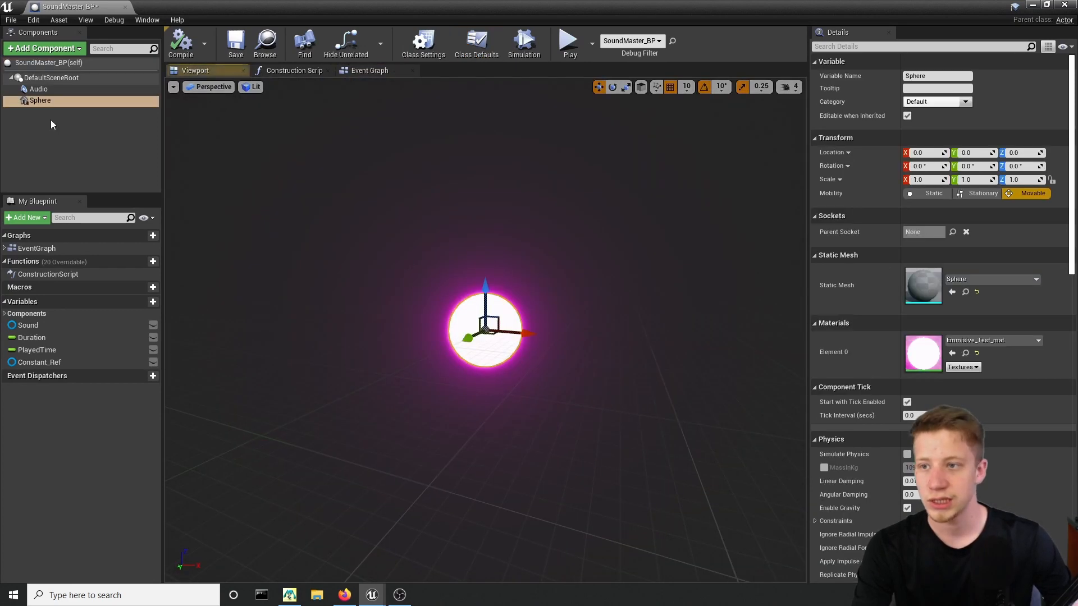
Compile SoundMaster_BP without the Sphere, view the Event Graph, and recompile.
{"action": "left_click", "coordinate": [180, 44]}
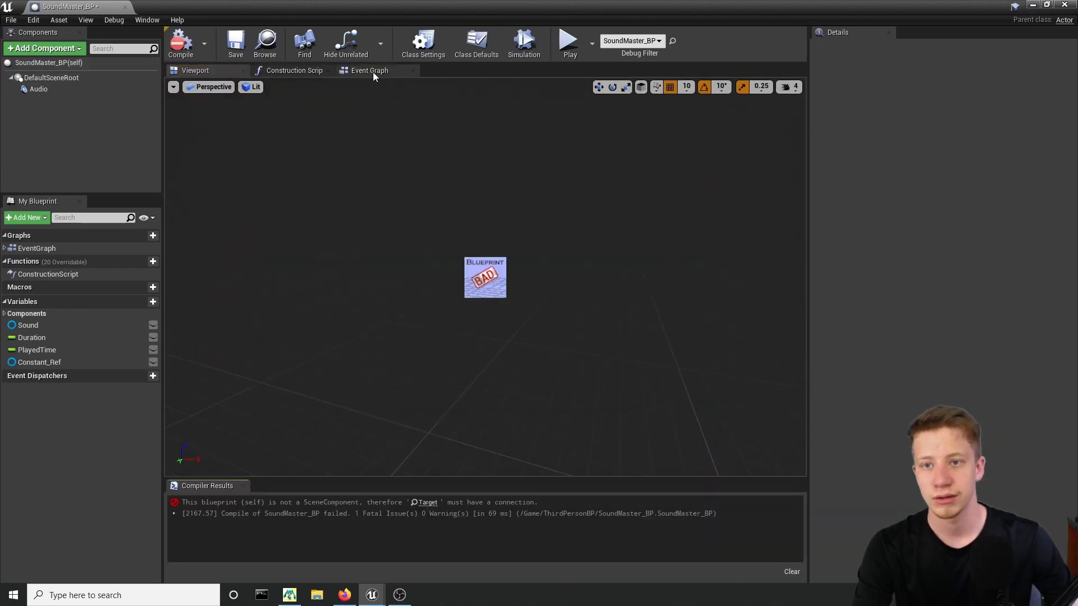
{"action": "left_click", "coordinate": [369, 70]}
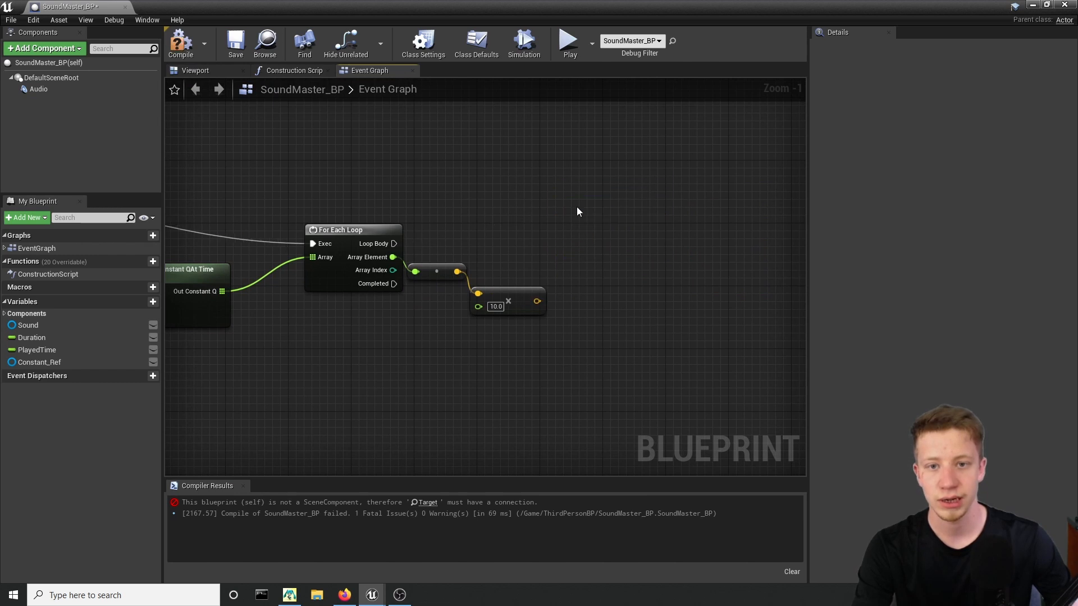
{"action": "left_click", "coordinate": [180, 43]}
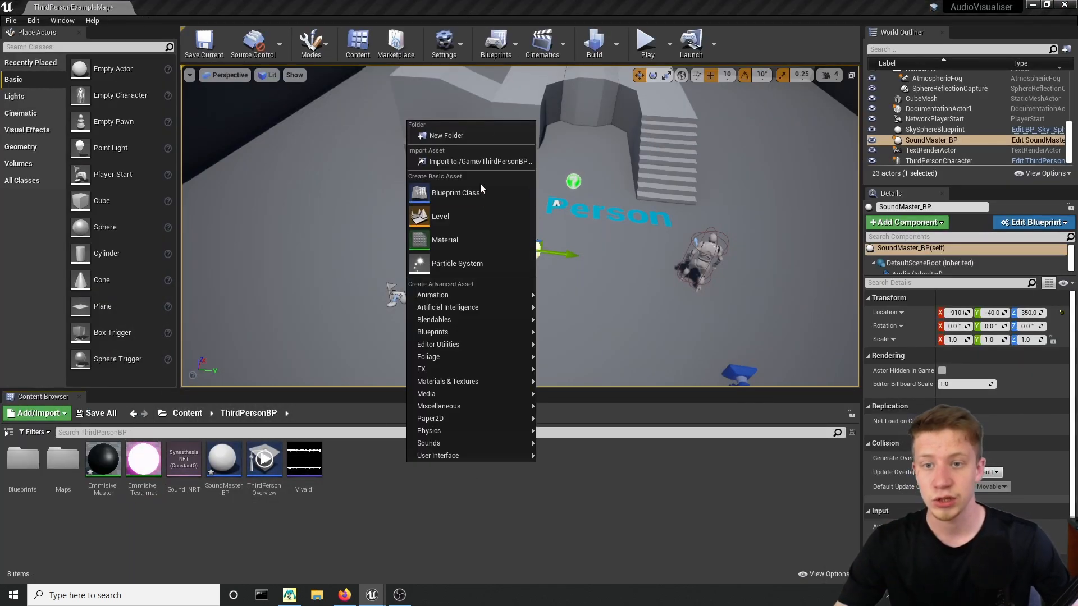
Create the AudioElement_BP Actor blueprint and give it a Cube component.
{"action": "left_click", "coordinate": [456, 192]}
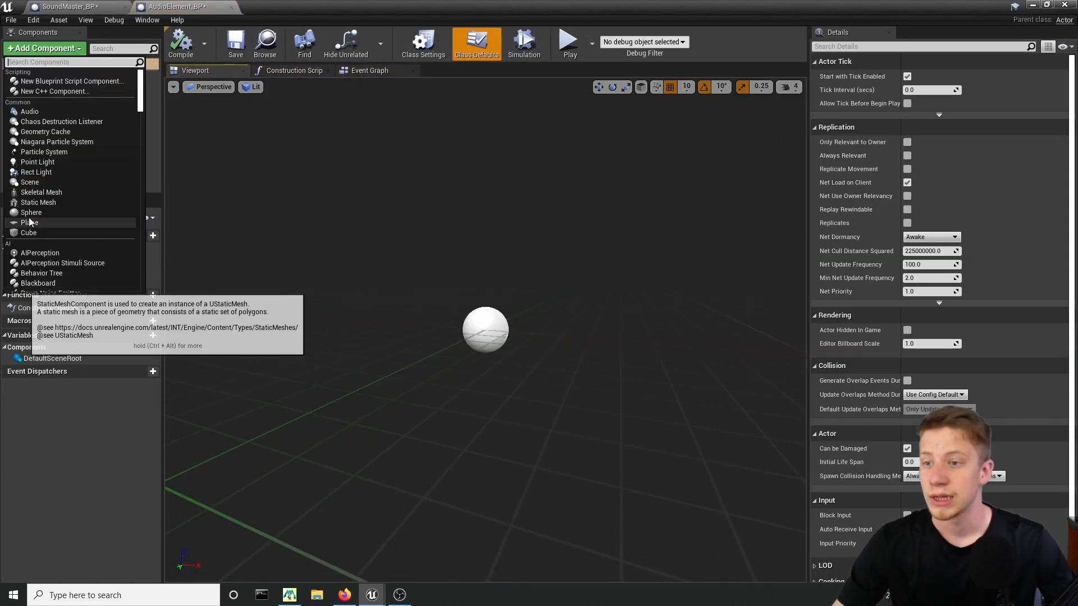
{"action": "left_click", "coordinate": [28, 232]}
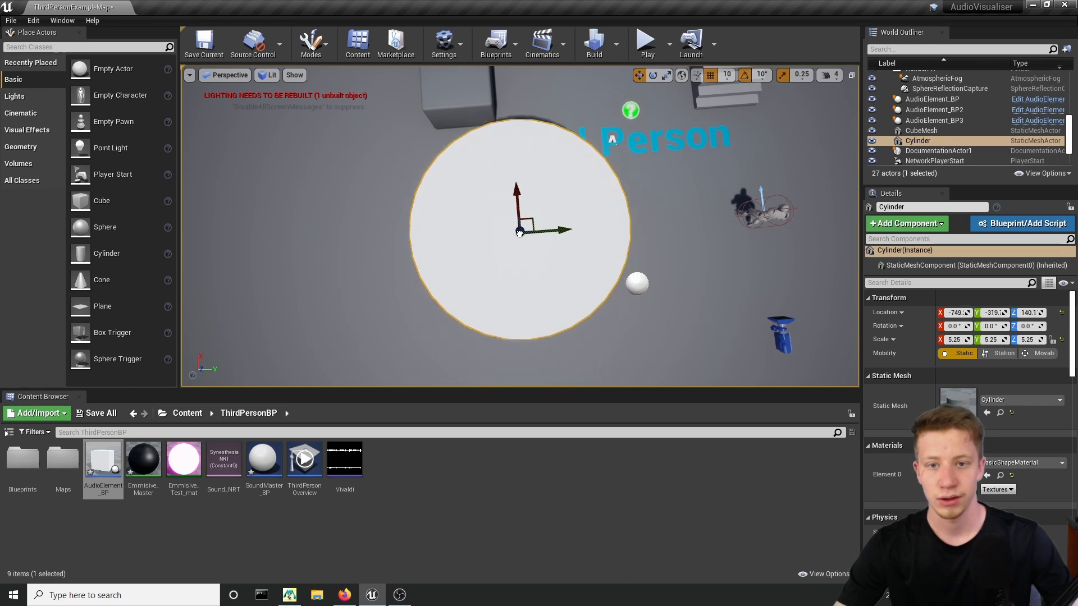
Feed Out Constant Q into a For Each Loop and multiply Array Element by 10.0.
{"action": "left_click", "coordinate": [933, 98]}
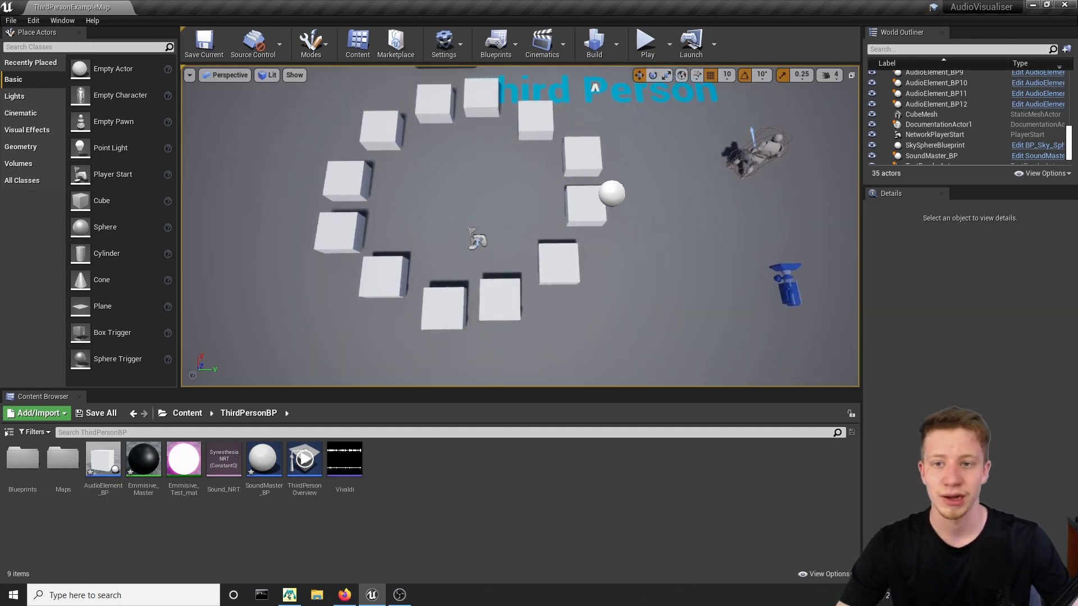
{"action": "left_click", "coordinate": [347, 175]}
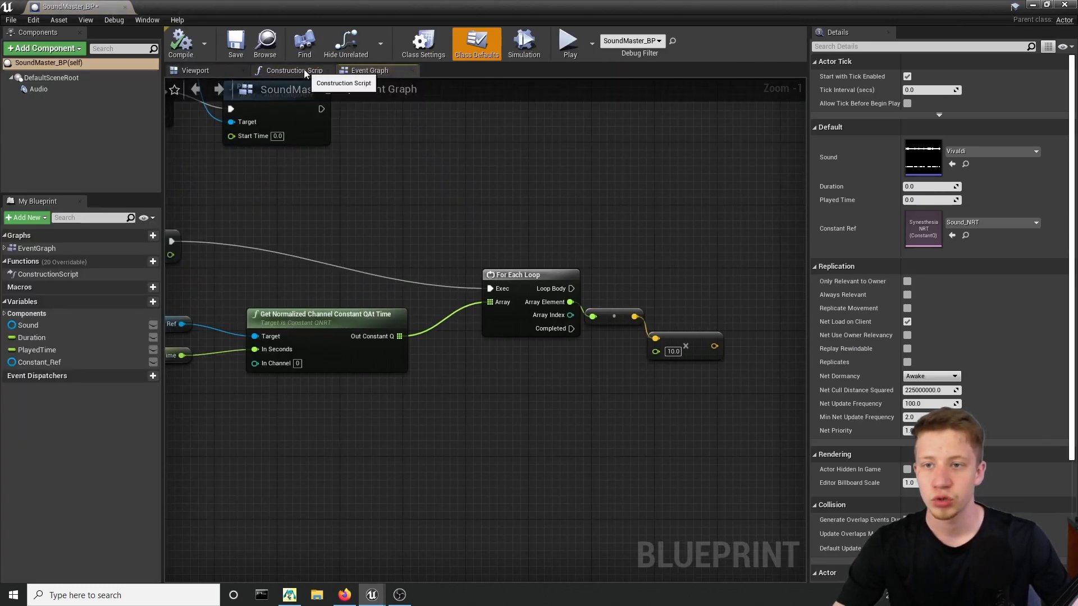
In the Construction Script, add Get All Actors Of Class set to AudioElement_BP.
{"action": "left_click", "coordinate": [292, 70]}
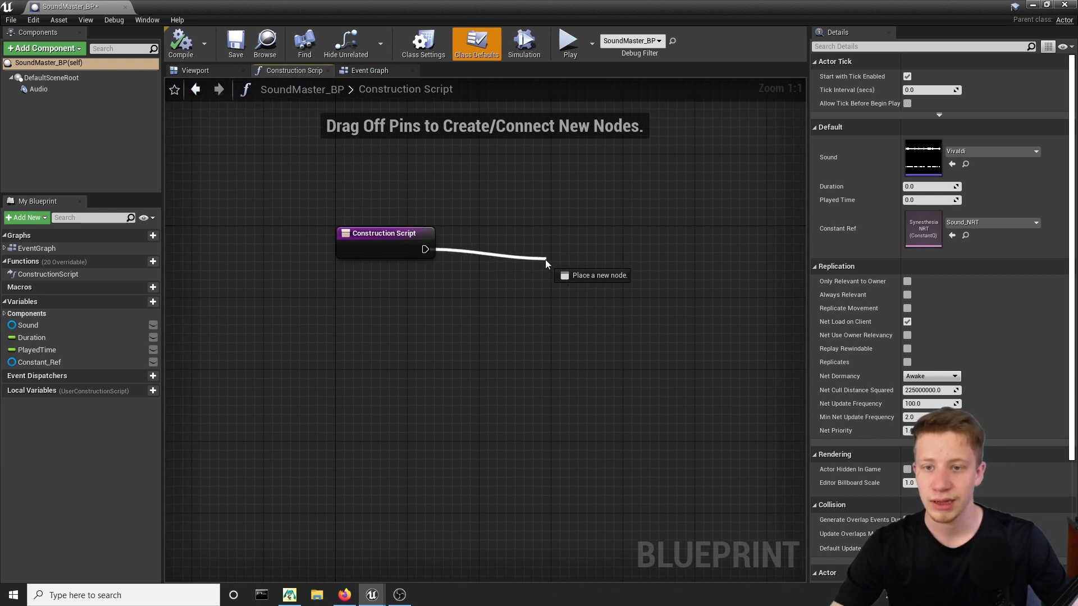
{"action": "type", "text": "ge"}
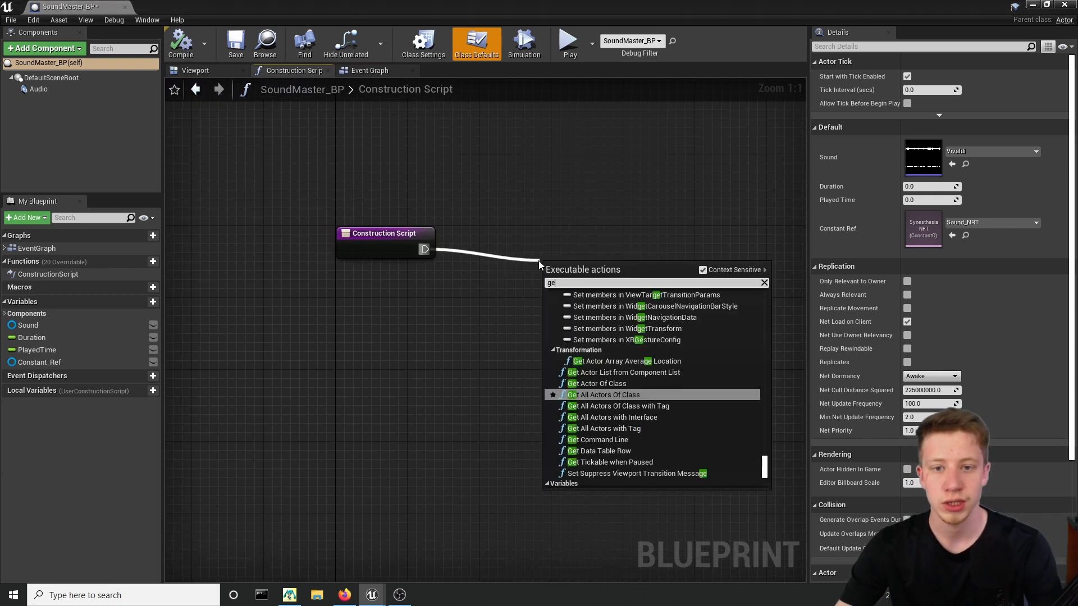
{"action": "left_click", "coordinate": [603, 395]}
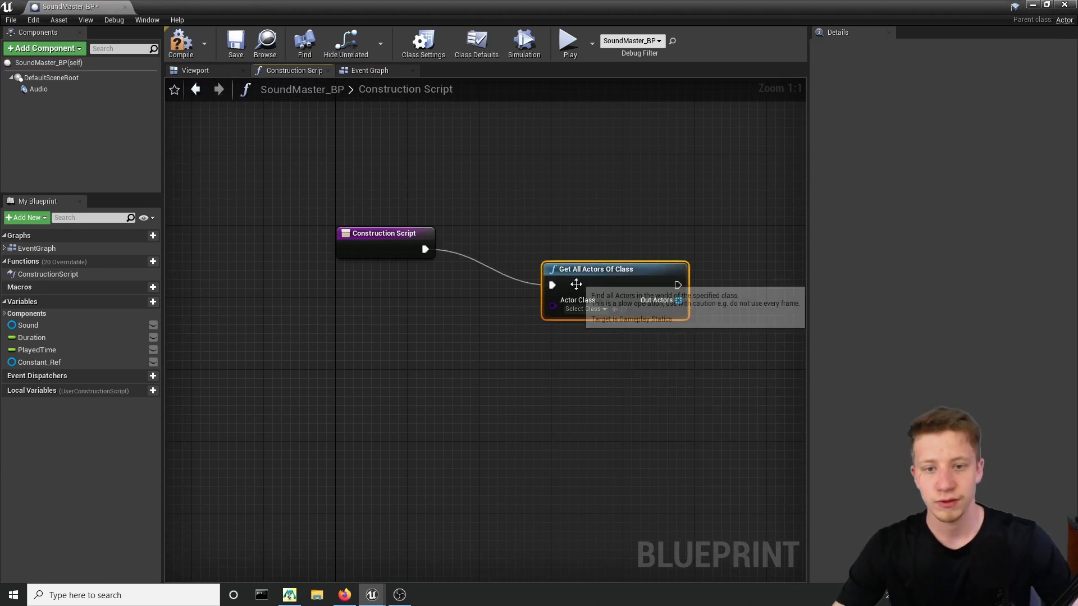
{"action": "left_click", "coordinate": [582, 309]}
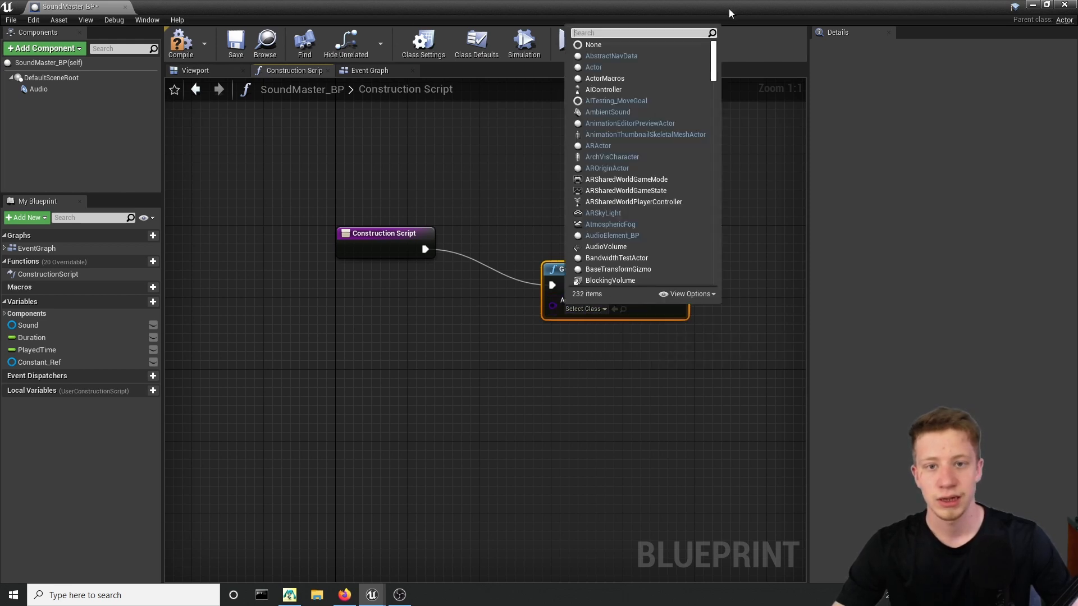
{"action": "type", "text": "audi"}
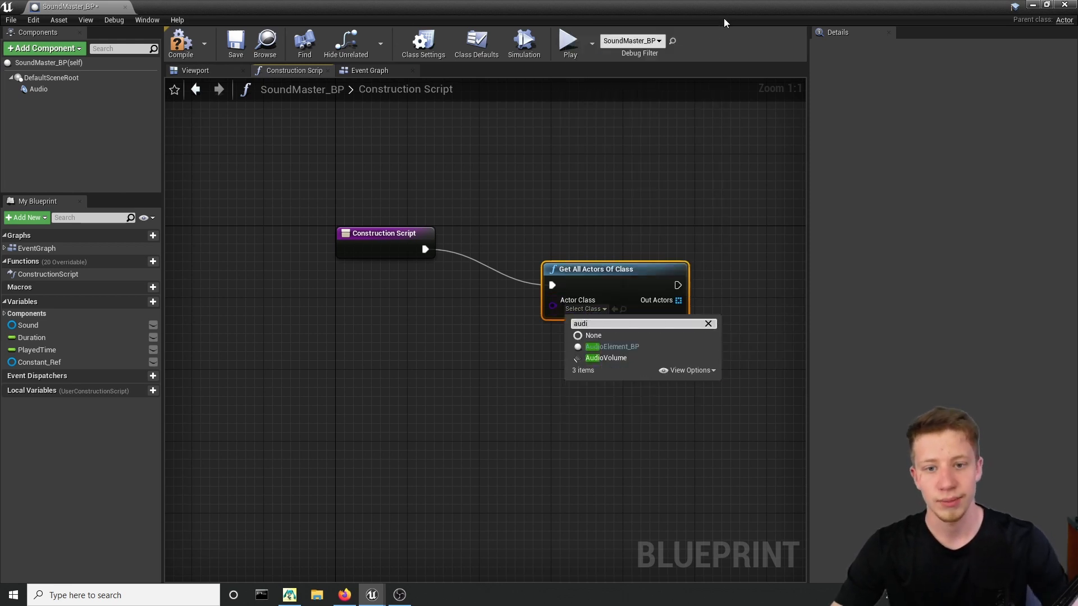
{"action": "left_click", "coordinate": [612, 346]}
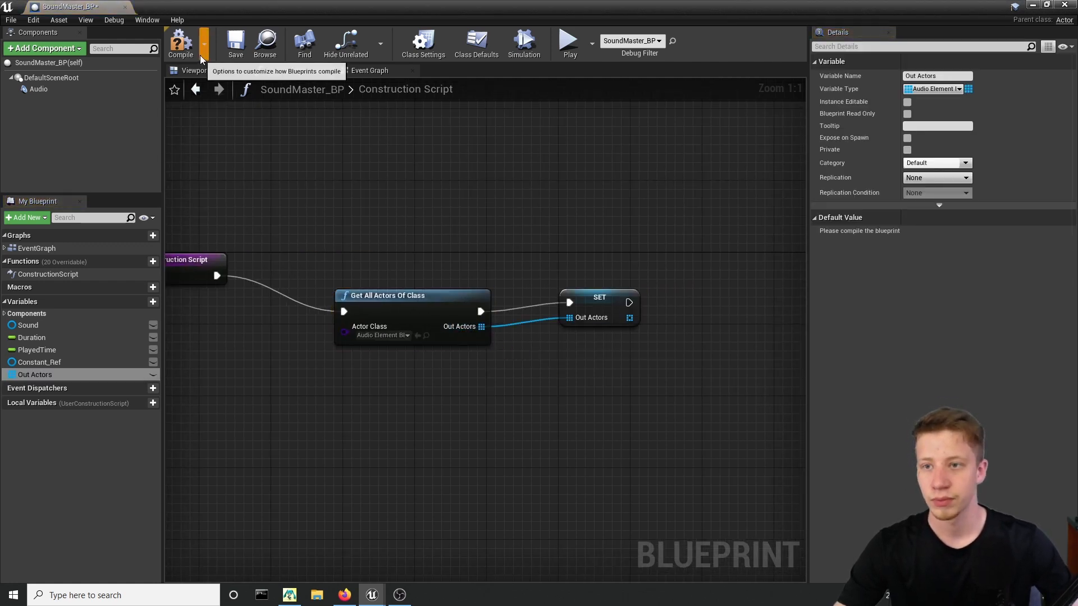
Promote Out Actors to a new array variable named AudioElements.
{"action": "left_click", "coordinate": [180, 43]}
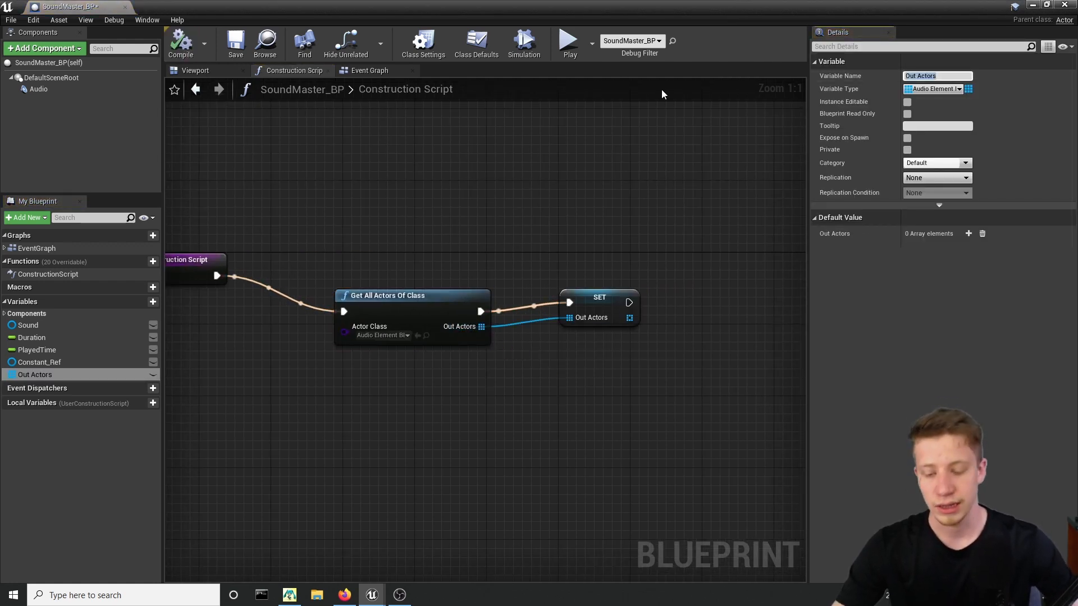
{"action": "type", "text": "AudioElem"}
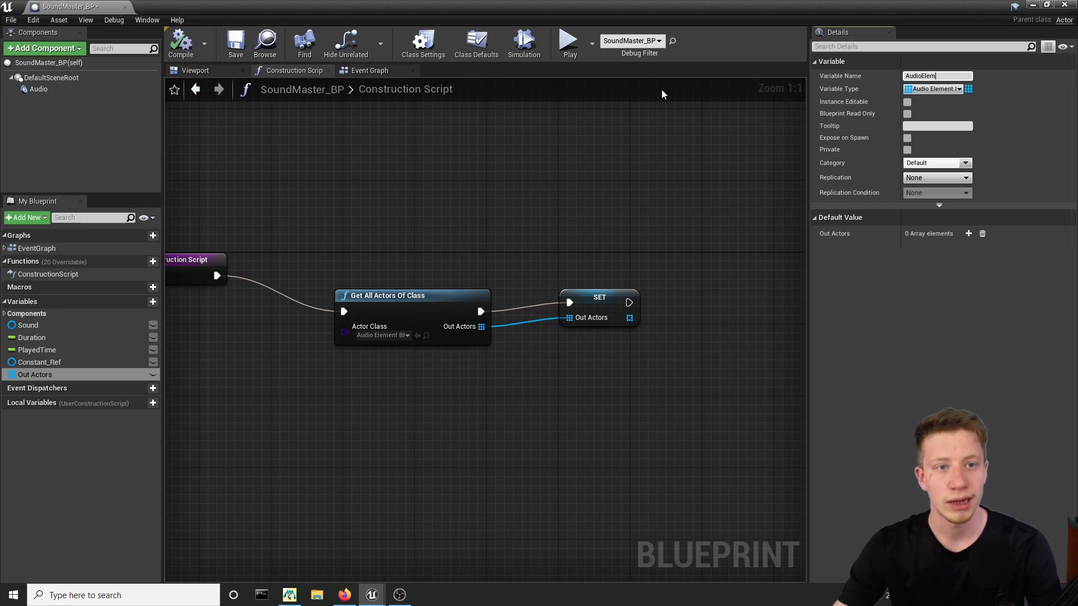
{"action": "left_click", "coordinate": [369, 83]}
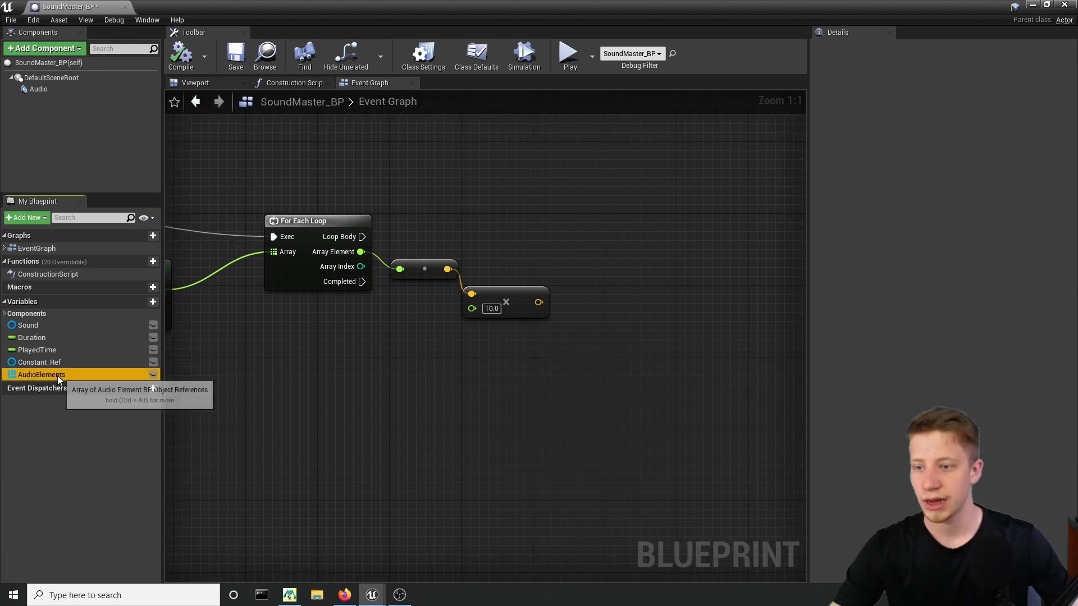
Get each loop index's AudioElements entry and wire its Z value into the Cube's Set World Scale 3D.
{"action": "left_click_drag", "start_coordinate": [40, 374], "coordinate": [396, 385]}
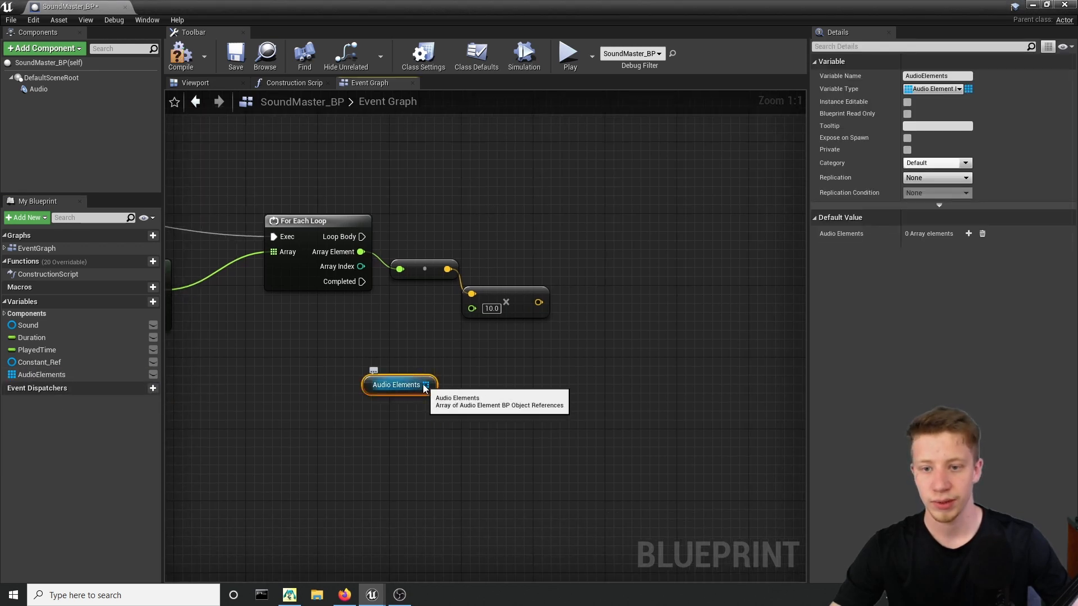
{"action": "left_click_drag", "start_coordinate": [426, 385], "coordinate": [539, 376]}
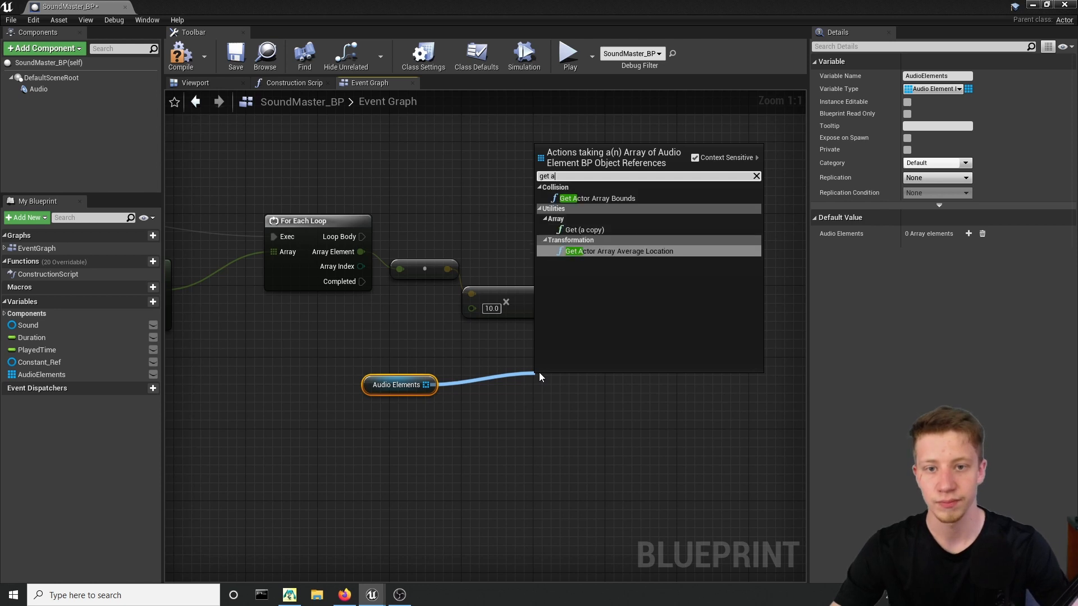
{"action": "left_click", "coordinate": [582, 229]}
{"action": "type", "text": "set scale"}
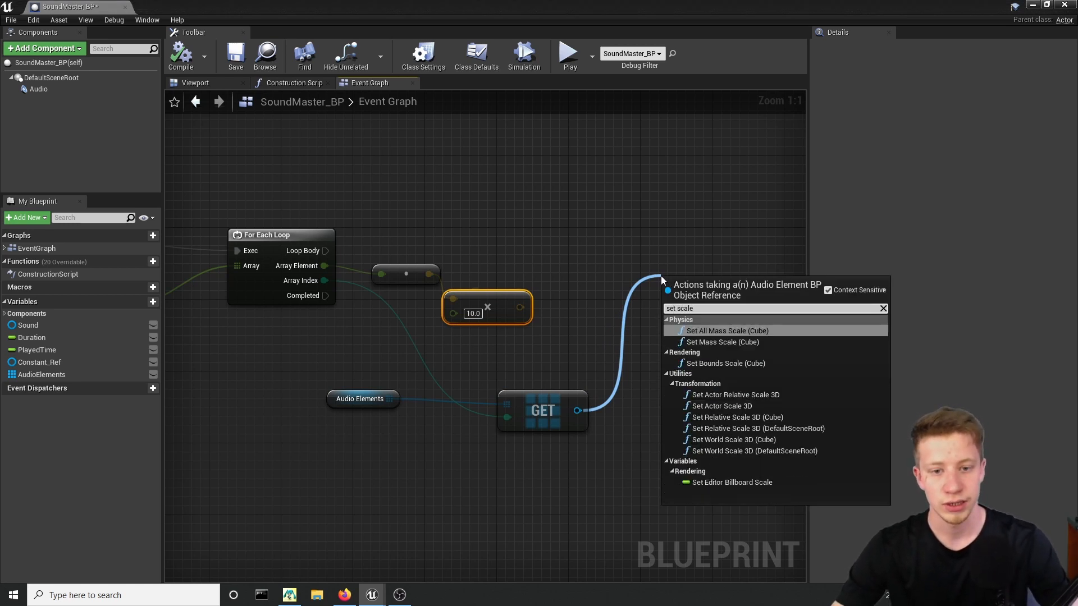
{"action": "left_click", "coordinate": [731, 439]}
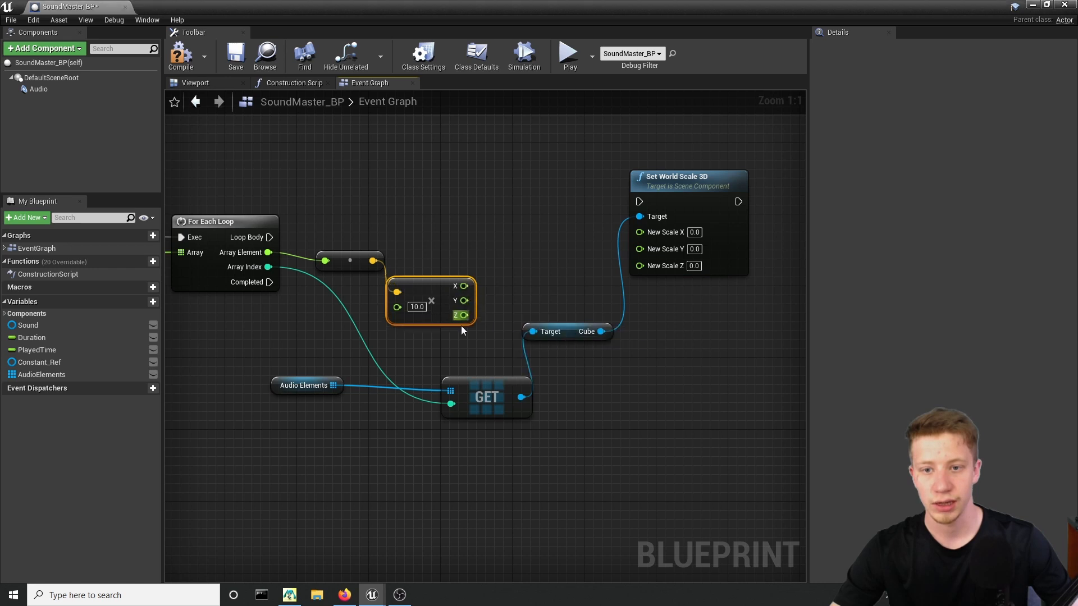
{"action": "left_click_drag", "start_coordinate": [466, 315], "coordinate": [640, 248]}
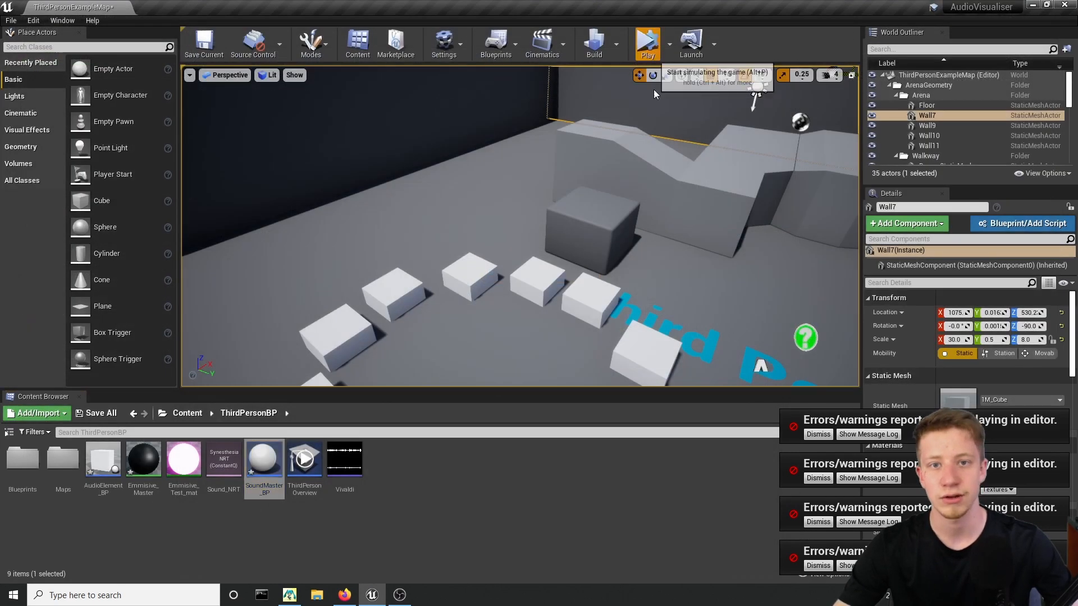
Test play the level and enter 0.5 as a small world scale value.
{"action": "left_click", "coordinate": [645, 41]}
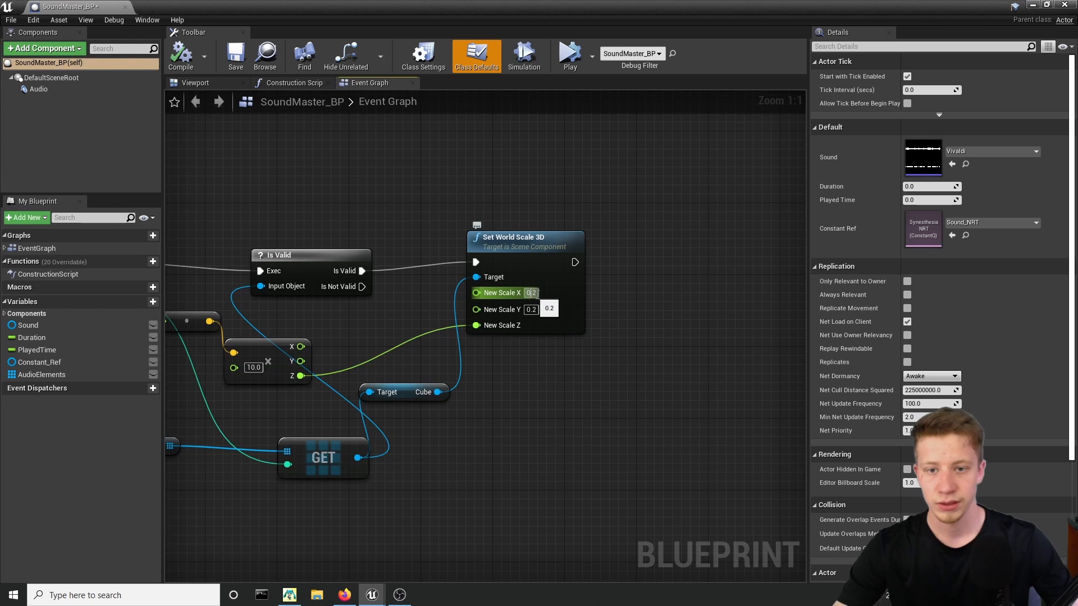
{"action": "type", "text": "0.5"}
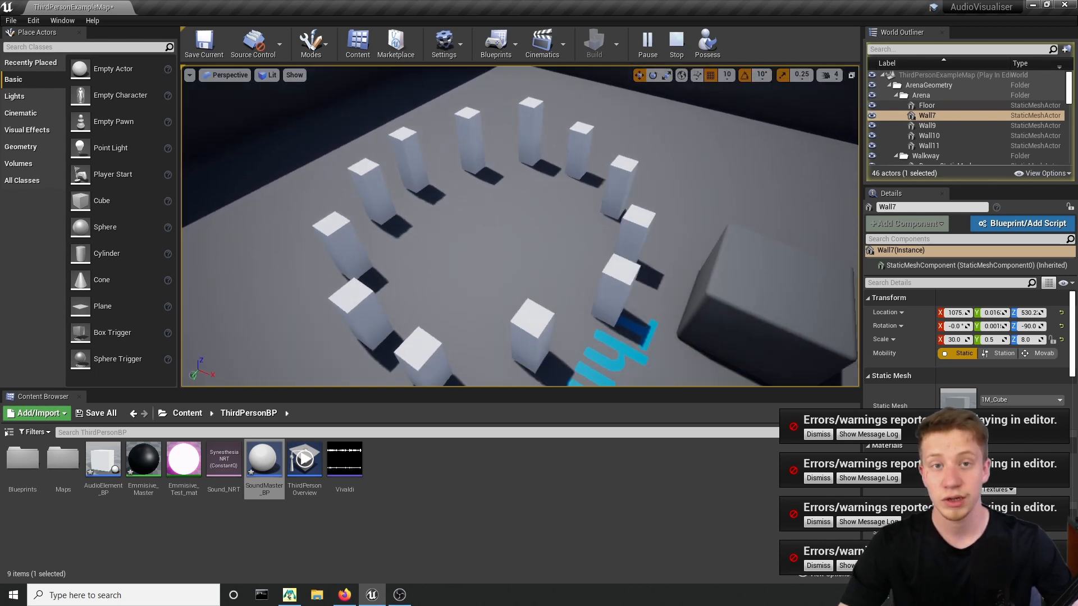
End the Play In Editor session and return to the level viewport.
{"action": "left_click", "coordinate": [674, 43]}
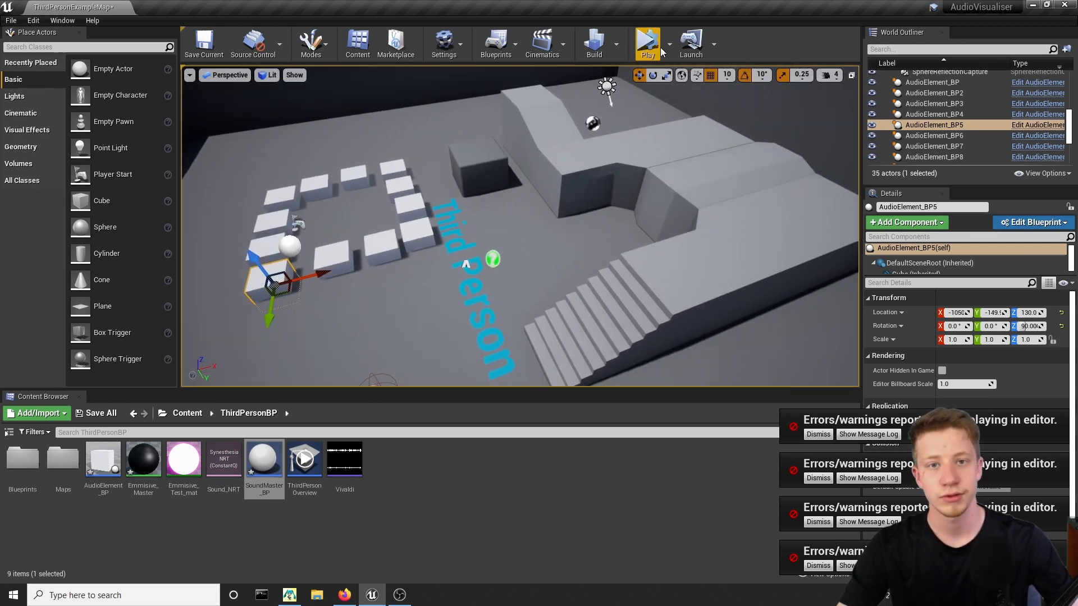
{"action": "left_click", "coordinate": [647, 41]}
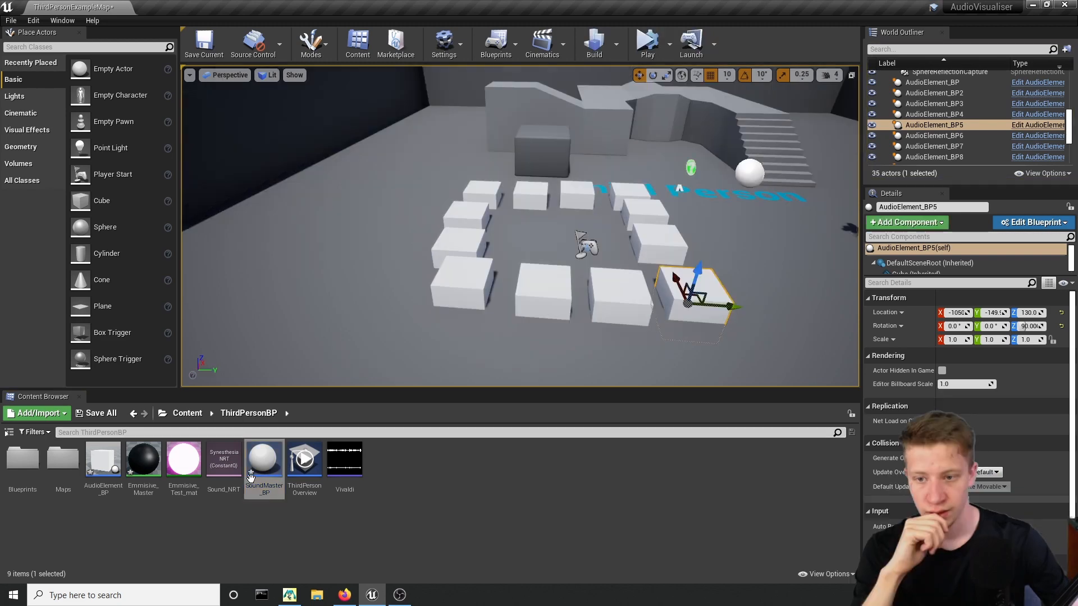
In AudioElement_BP, search 'emm' to give the Cube the emissive material.
{"action": "left_click", "coordinate": [1029, 222]}
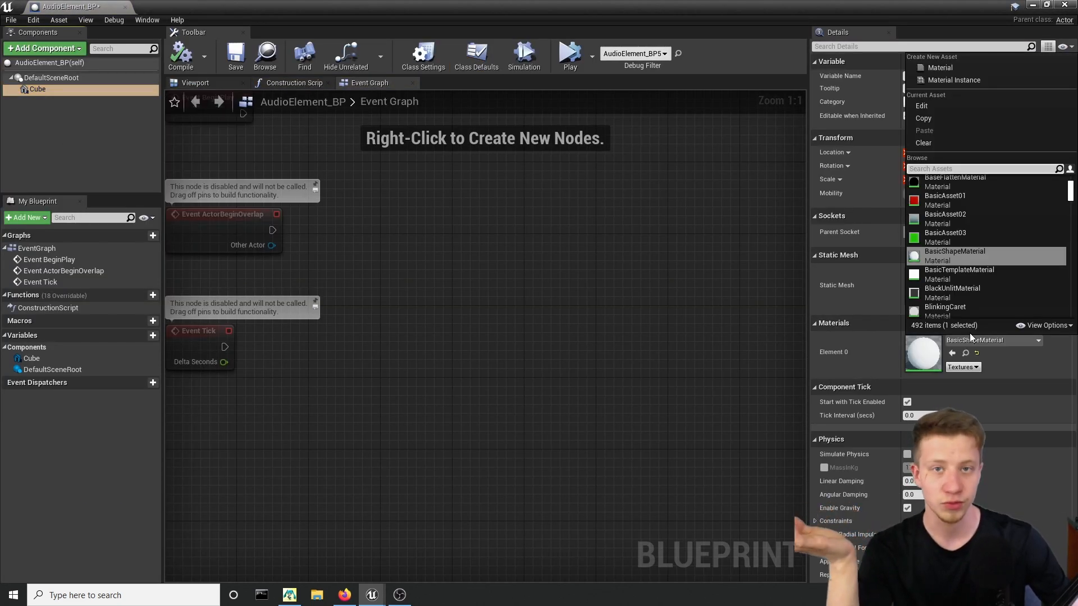
{"action": "type", "text": "emm"}
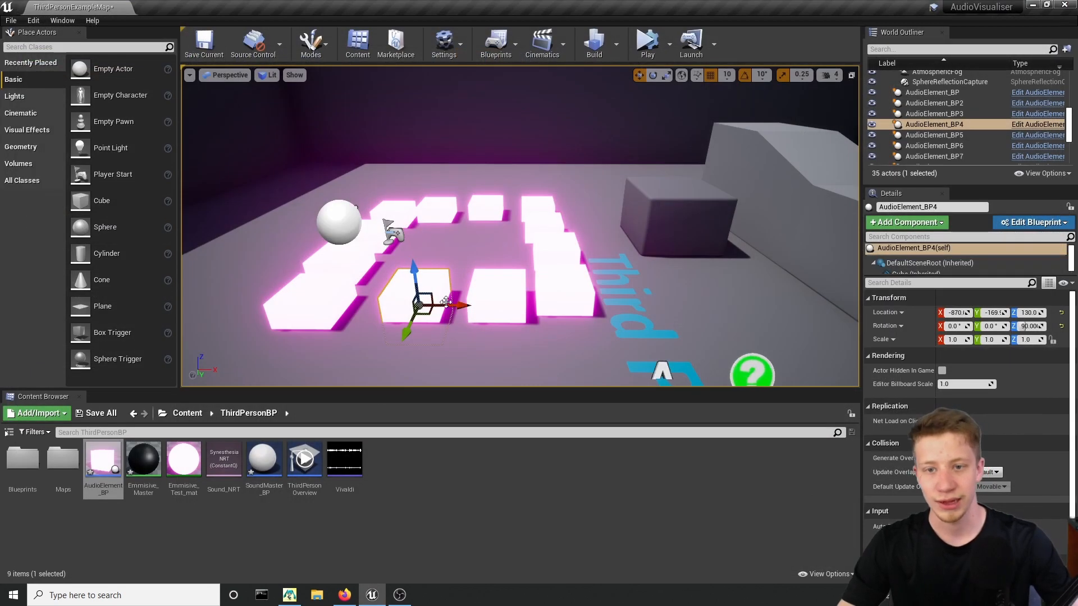
Open SoundMaster_BP, review its Construction Script, and start a test play of the level.
{"action": "double_click", "coordinate": [264, 458]}
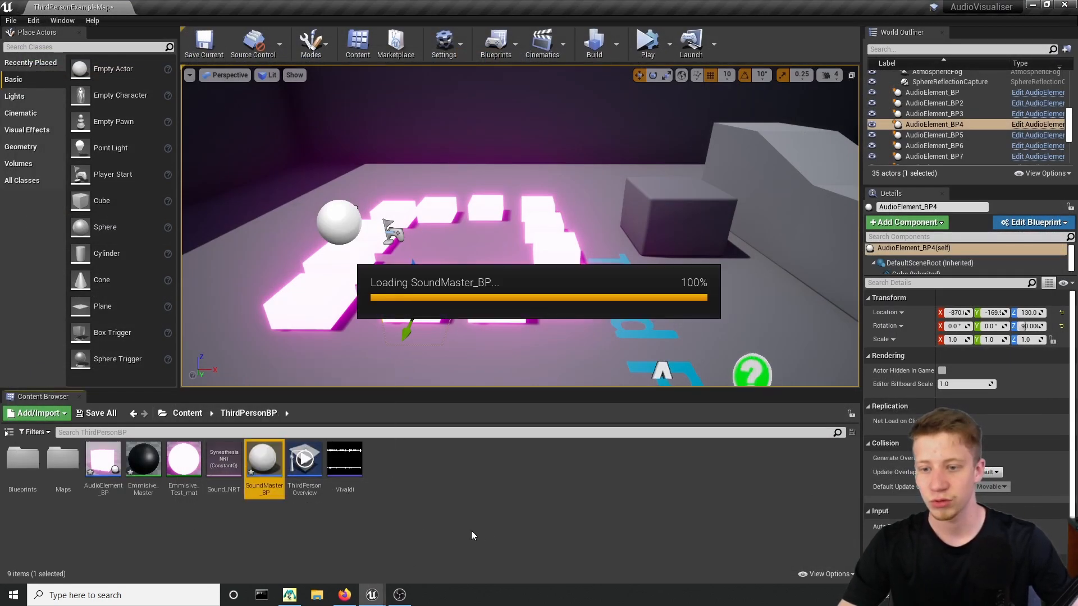
{"action": "double_click", "coordinate": [263, 457]}
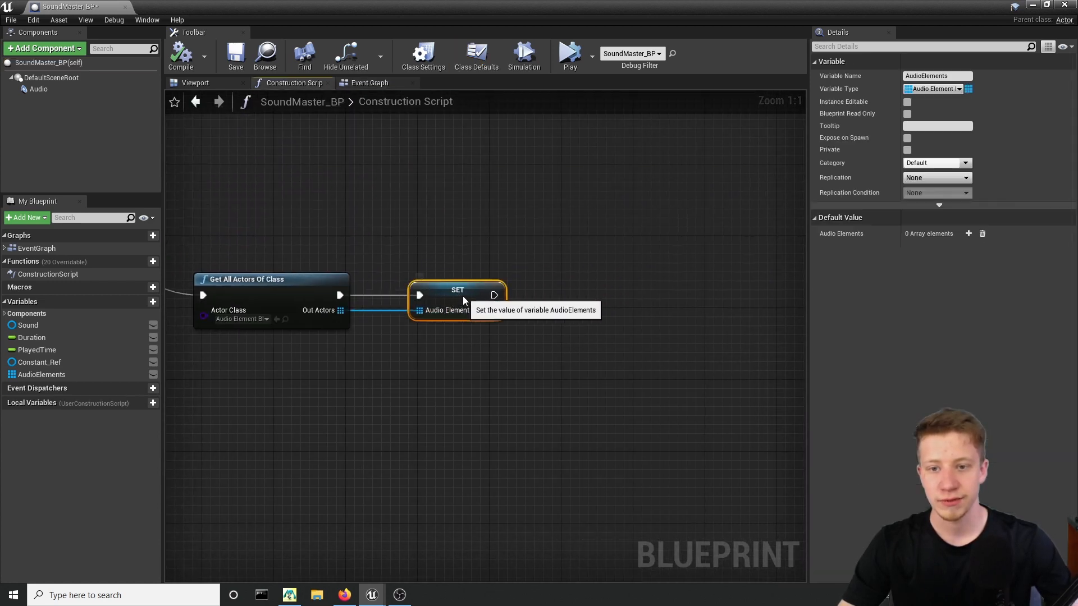
{"action": "left_click_drag", "start_coordinate": [494, 310], "coordinate": [576, 316]}
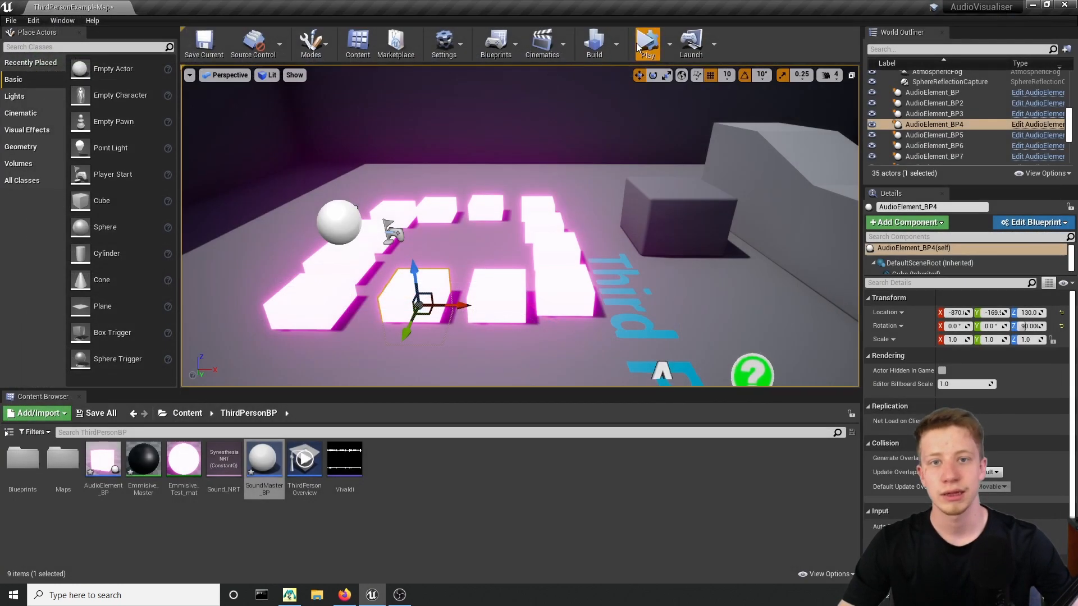
{"action": "left_click", "coordinate": [646, 42]}
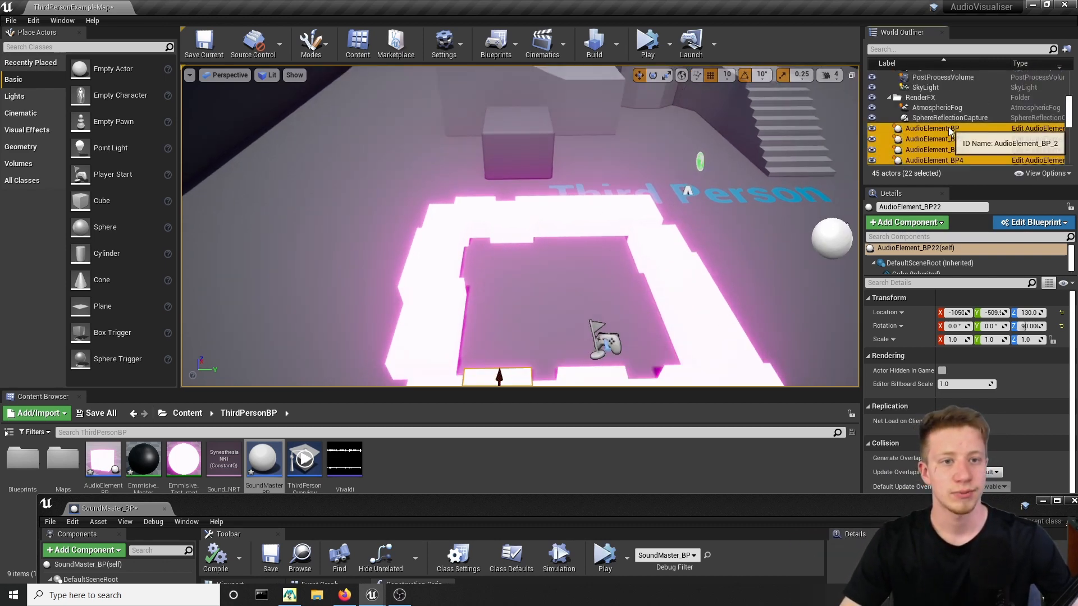
Delete the selected AudioElement actors from the level, confirming with Yes All.
{"action": "key", "text": "Delete"}
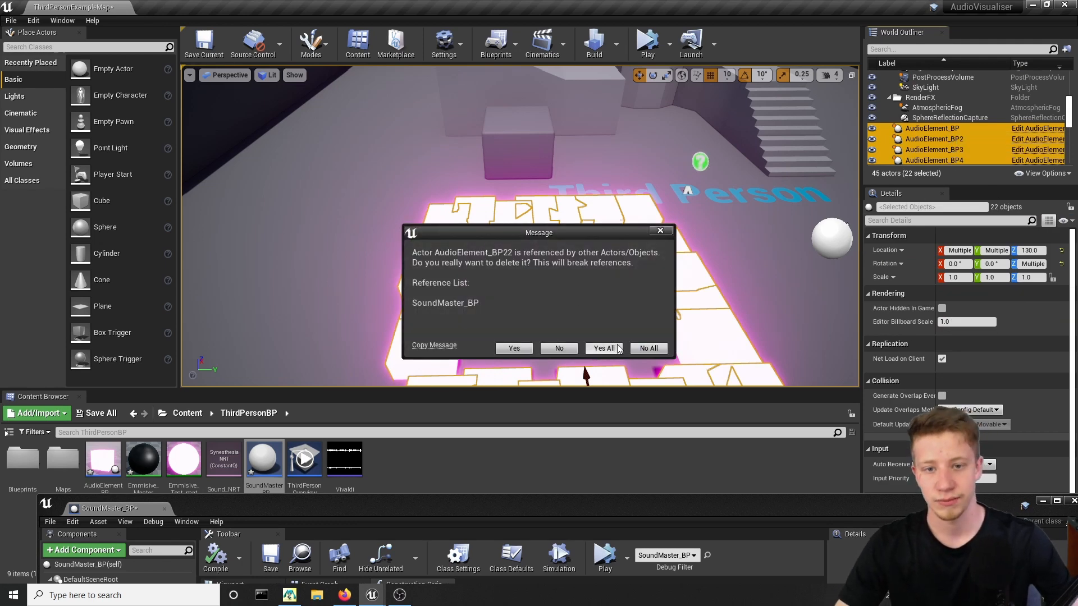
{"action": "left_click", "coordinate": [603, 348]}
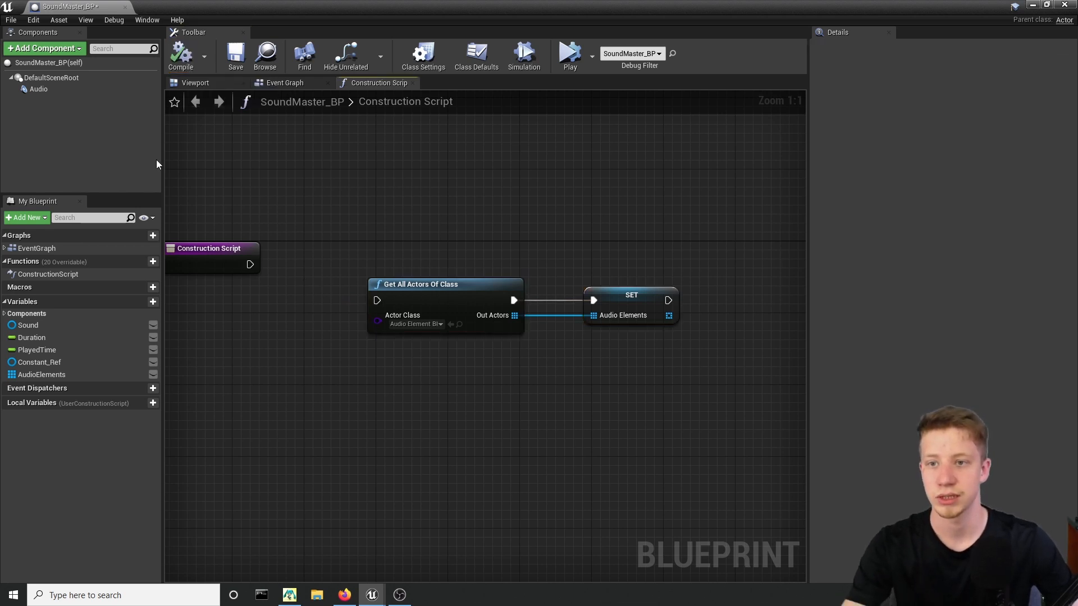
Add a Spawn Actor node in the Event Graph that spawns AudioElement_BP.
{"action": "left_click", "coordinate": [284, 83]}
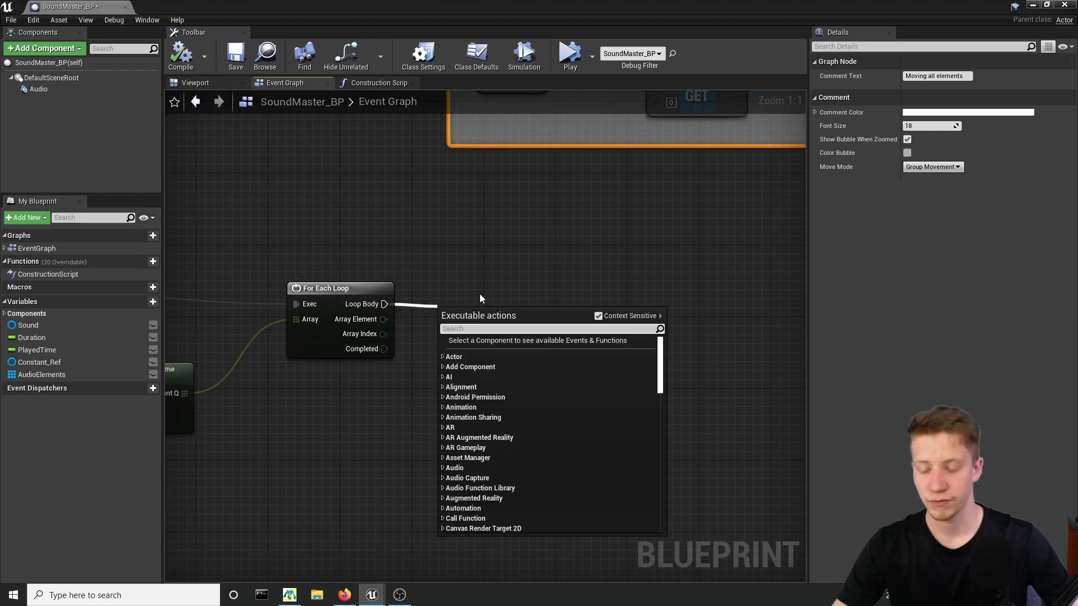
{"action": "type", "text": "spawn"}
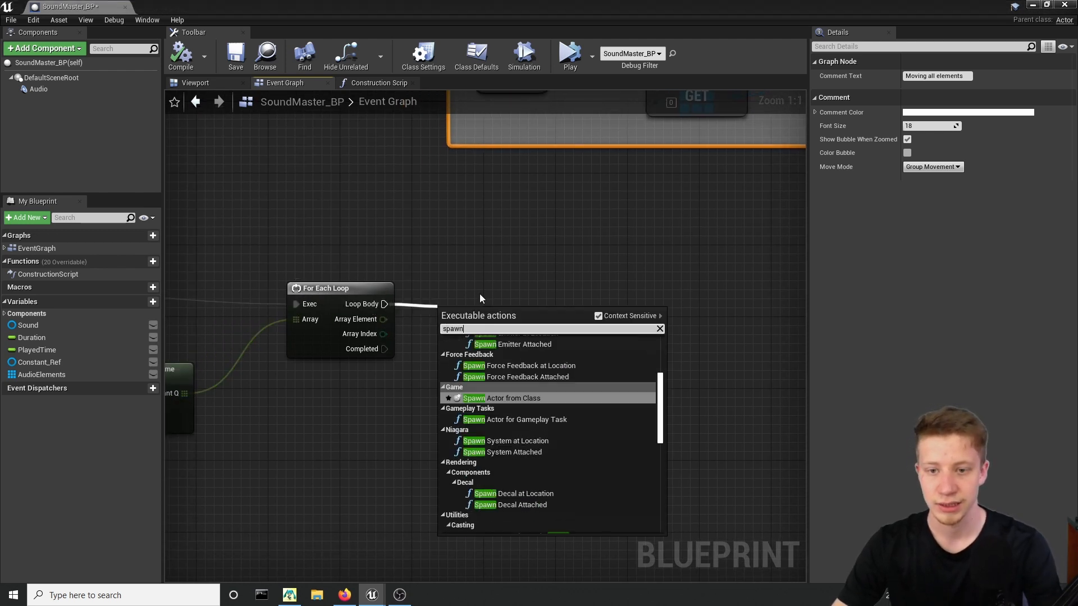
{"action": "left_click", "coordinate": [502, 397]}
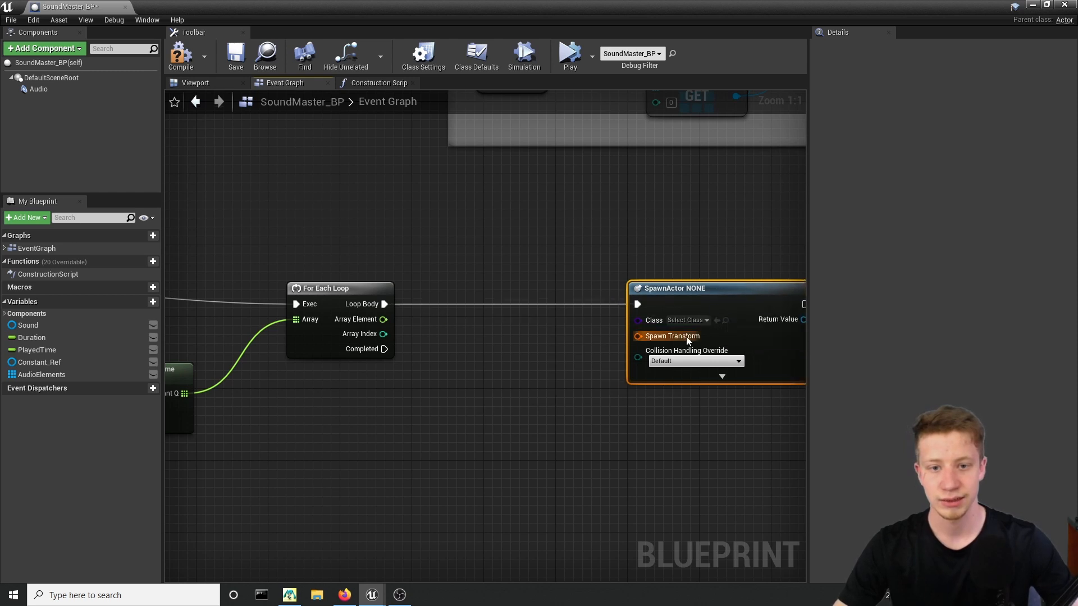
{"action": "left_click", "coordinate": [685, 319]}
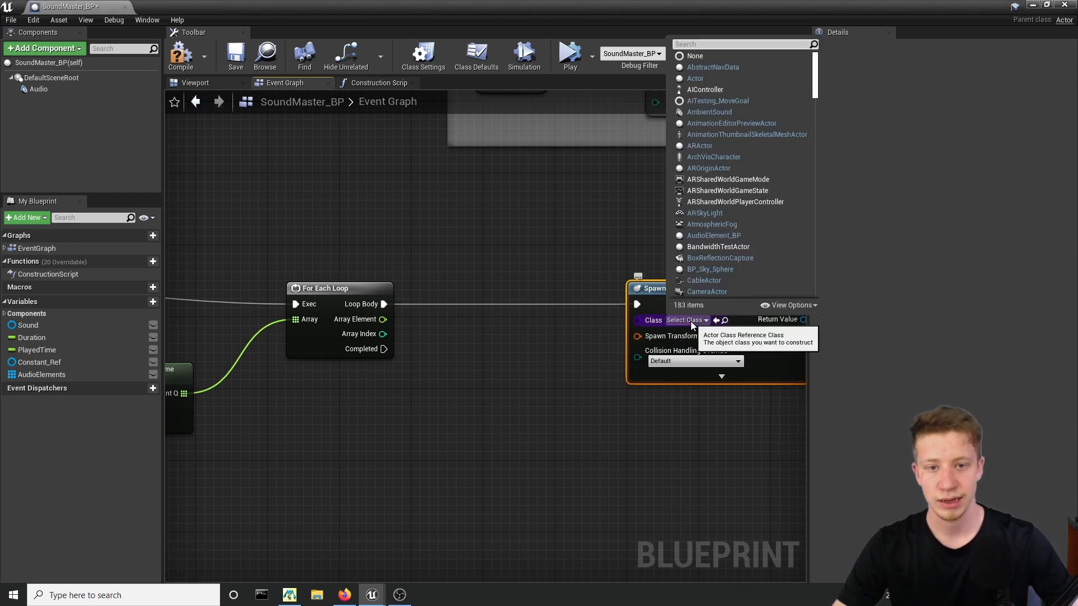
{"action": "type", "text": "audio"}
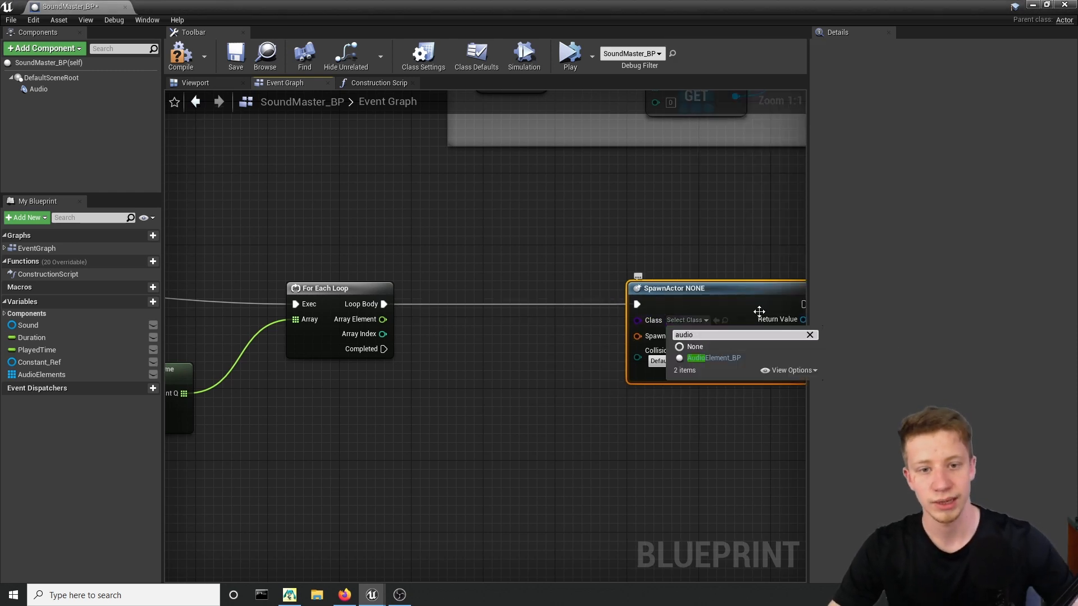
{"action": "left_click", "coordinate": [715, 357]}
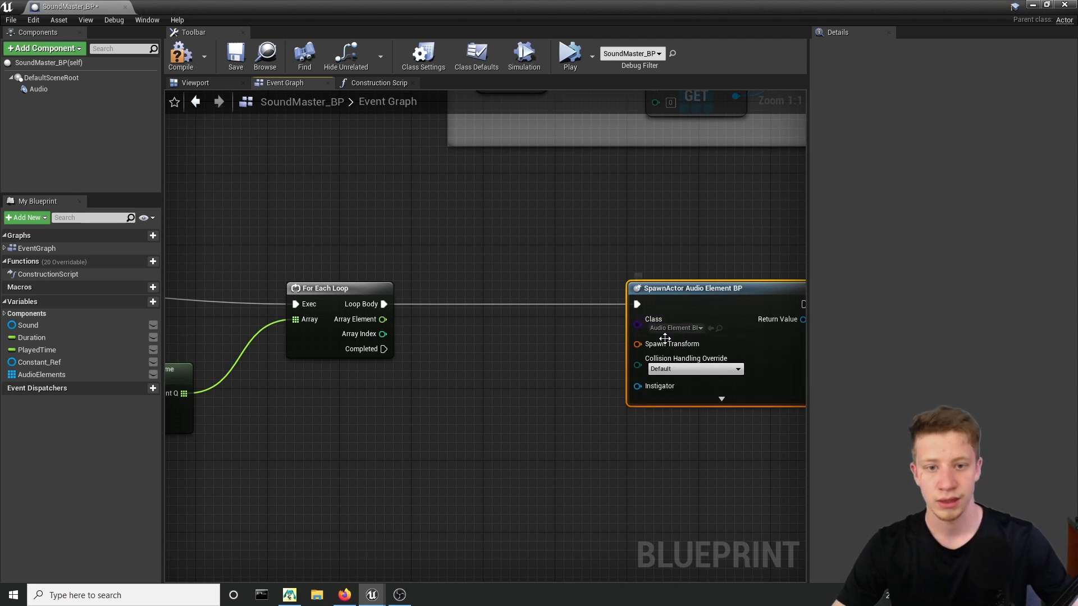
Split the Spawn Transform pin and get the Default Scene Root's world location.
{"action": "left_click", "coordinate": [638, 344]}
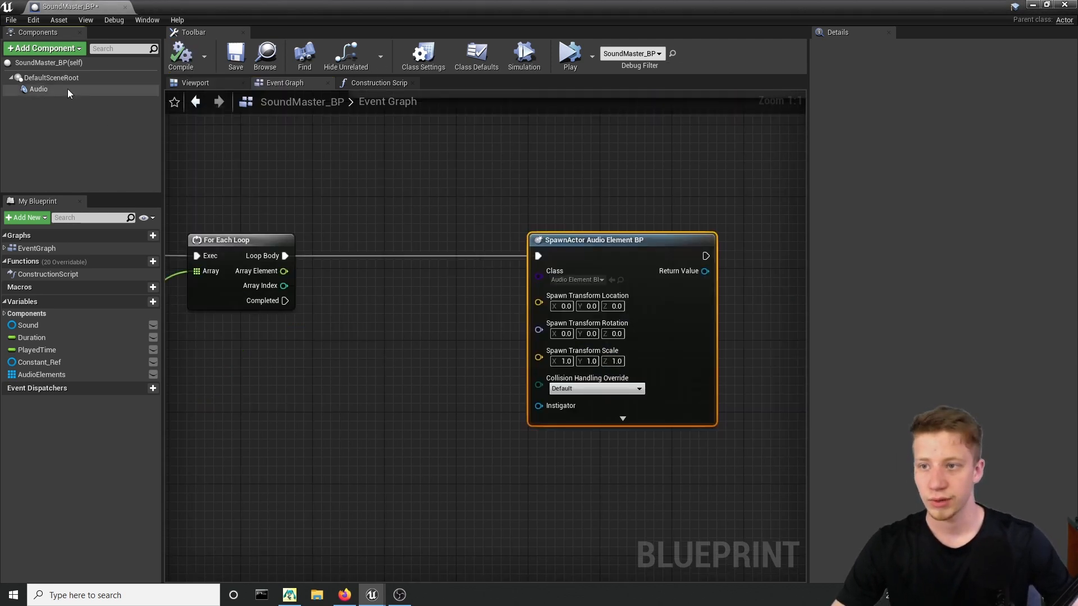
{"action": "left_click", "coordinate": [50, 77]}
{"action": "type", "text": "get world"}
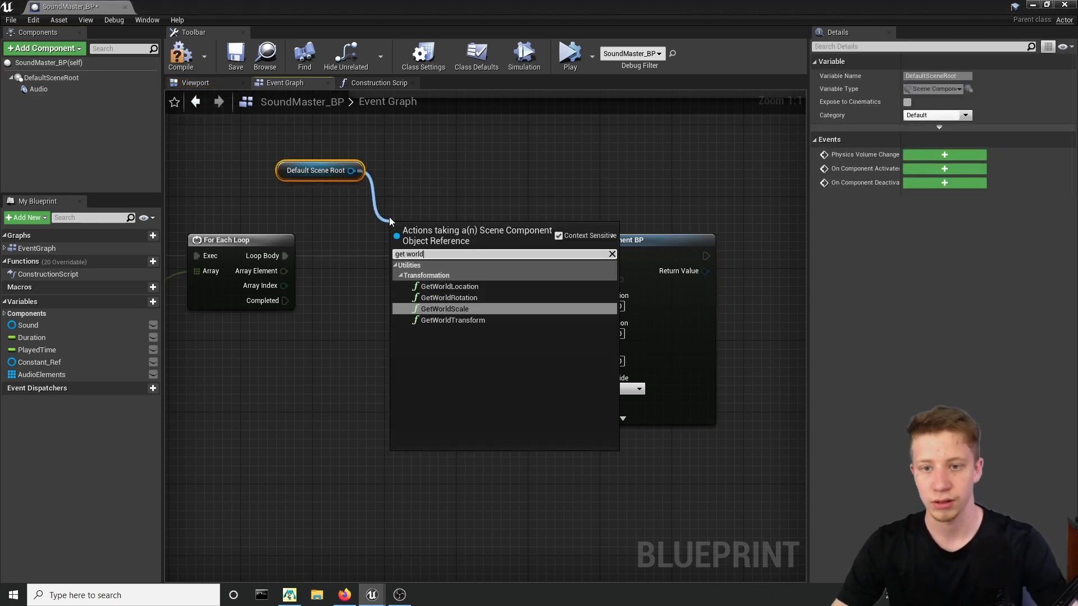
{"action": "left_click", "coordinate": [449, 287]}
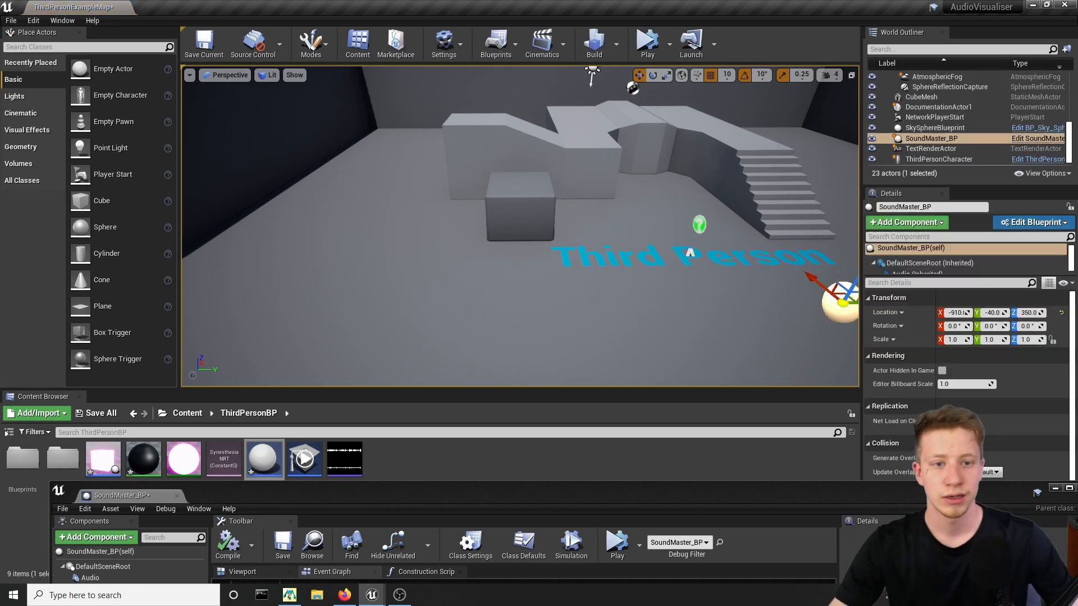
{"action": "mouse_move", "coordinate": [647, 43]}
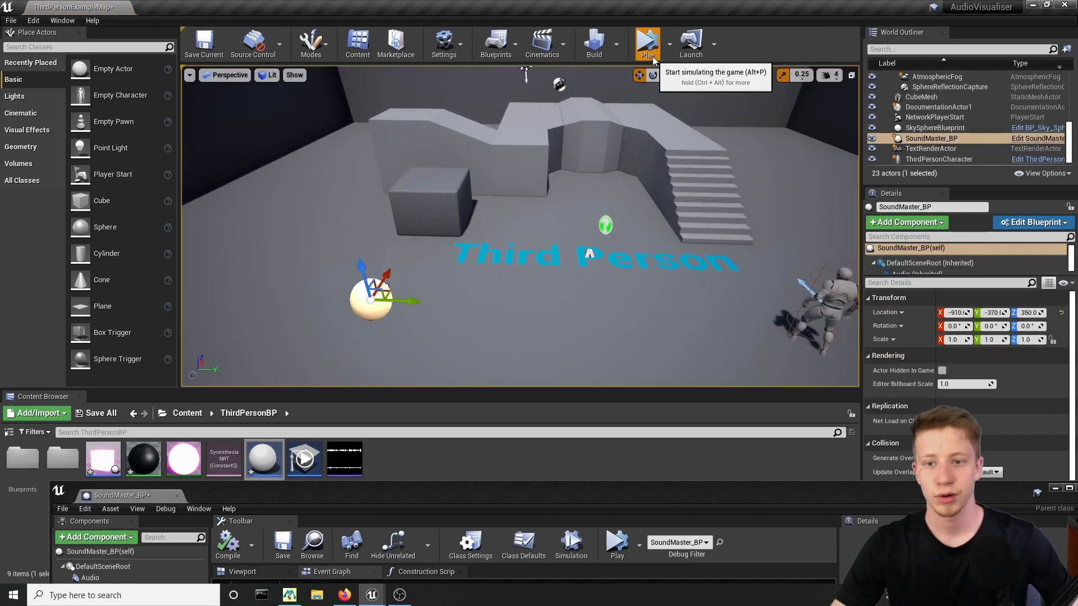
Make AudioElement_BP's Event Tick call AddActorLocalOffset with Delta Location Y of 10.0.
{"action": "left_click", "coordinate": [646, 43]}
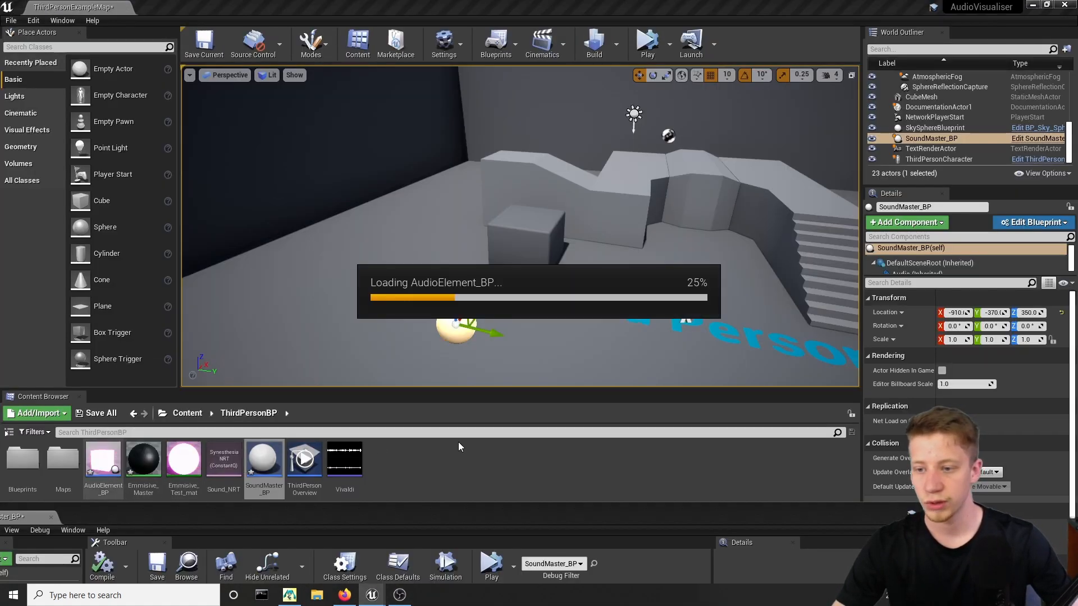
{"action": "double_click", "coordinate": [102, 459]}
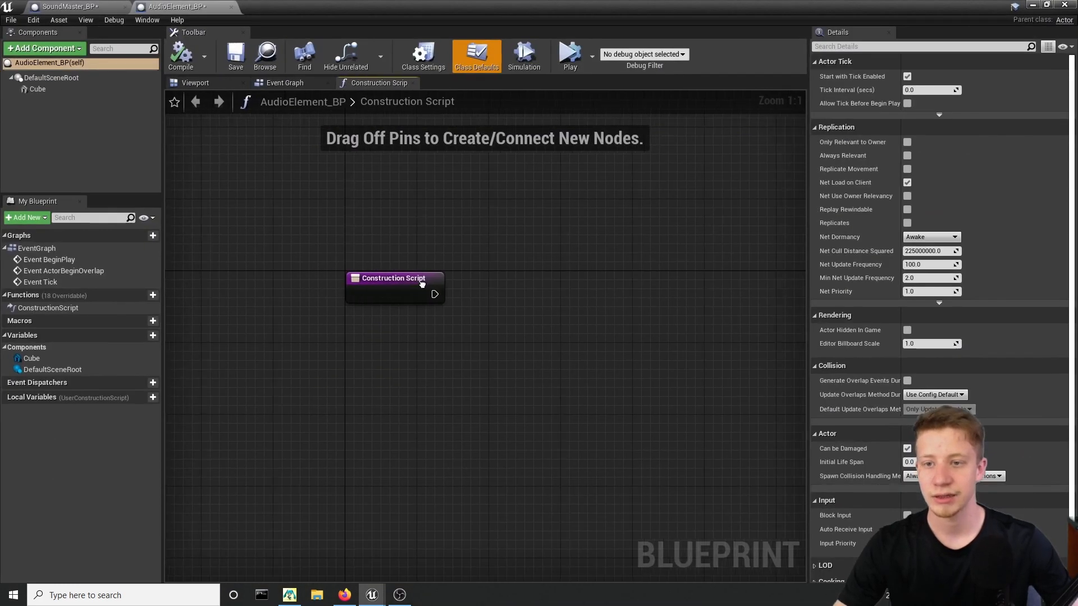
{"action": "left_click", "coordinate": [283, 82]}
{"action": "type", "text": "add loca"}
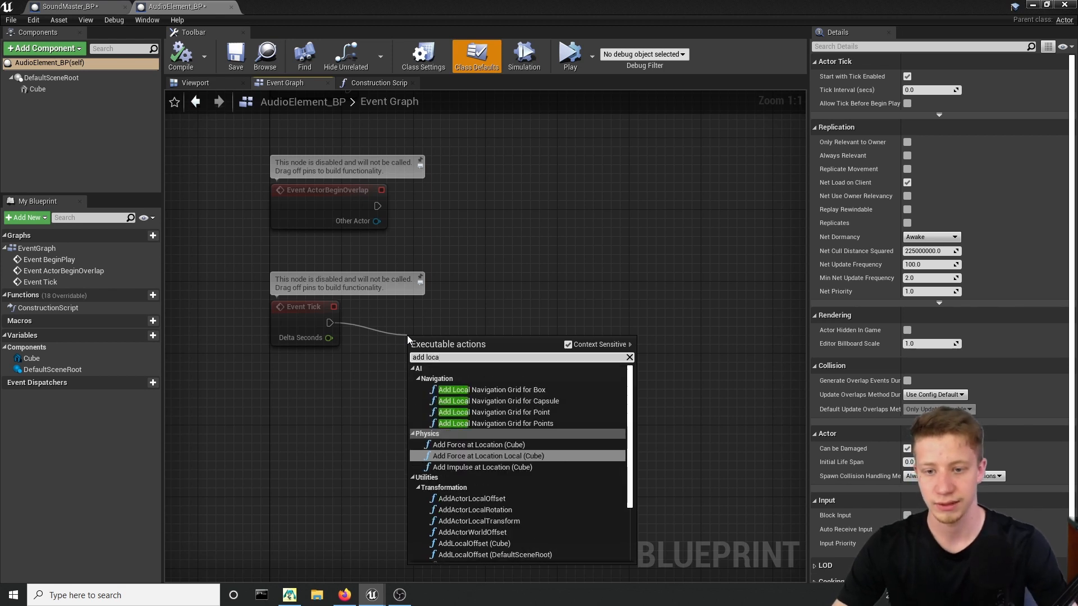
{"action": "left_click", "coordinate": [471, 498]}
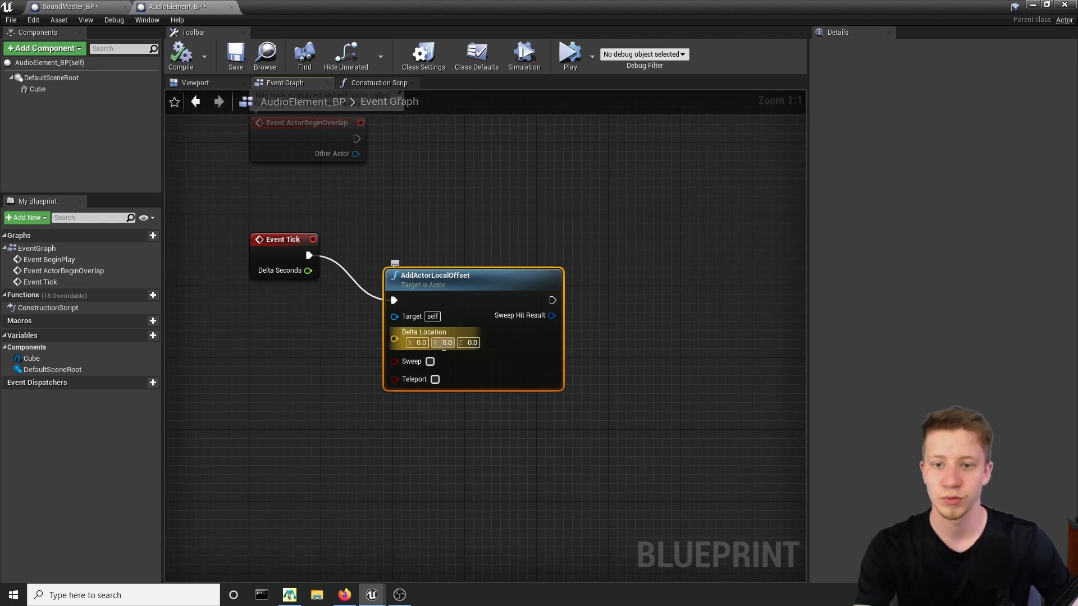
{"action": "left_click", "coordinate": [419, 343]}
{"action": "type", "text": "5"}
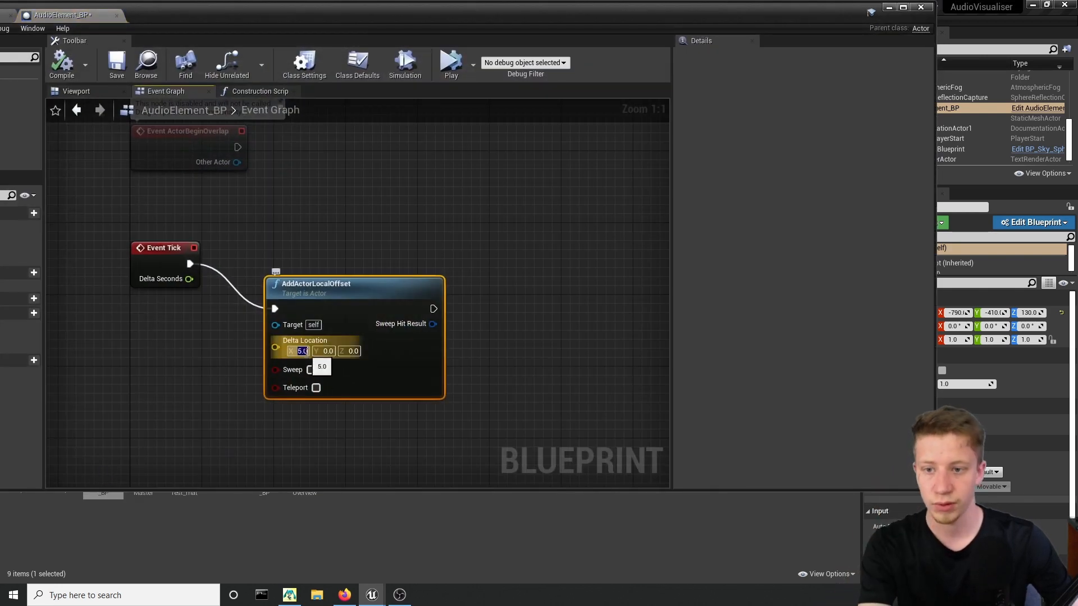
{"action": "type", "text": "0.0"}
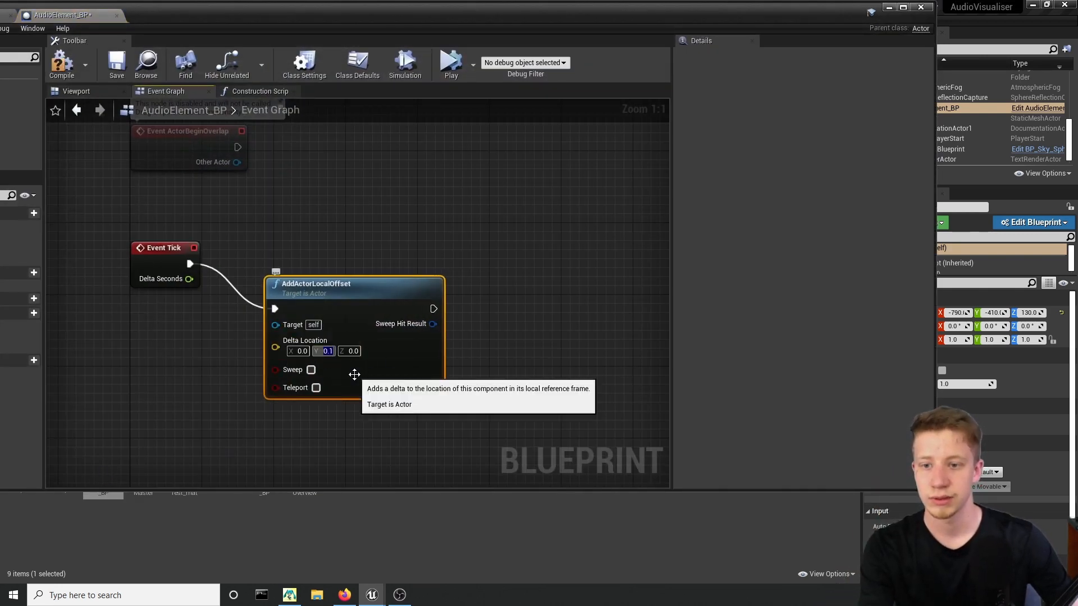
{"action": "type", "text": "10.0"}
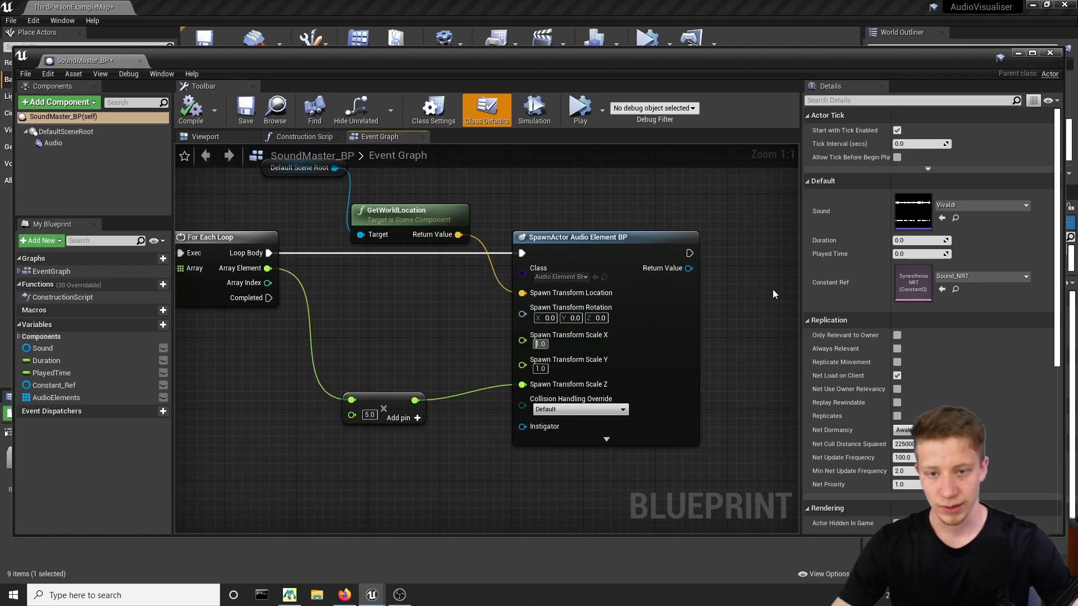
Make AudioElement_BP's BeginPlay run a 5-second Delay followed by a destroy step.
{"action": "type", "text": "0"}
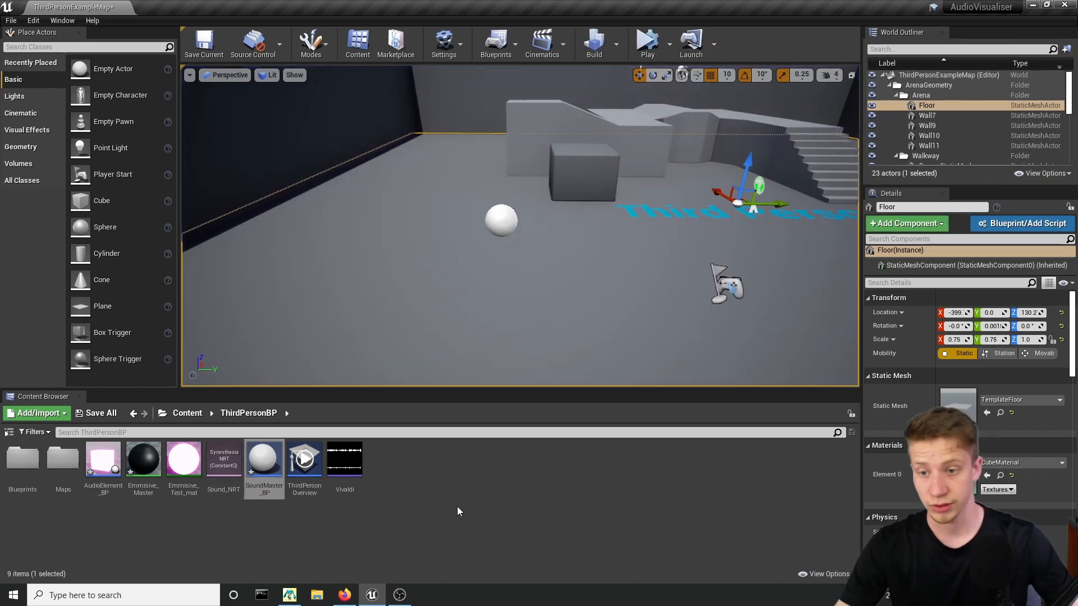
{"action": "double_click", "coordinate": [102, 459]}
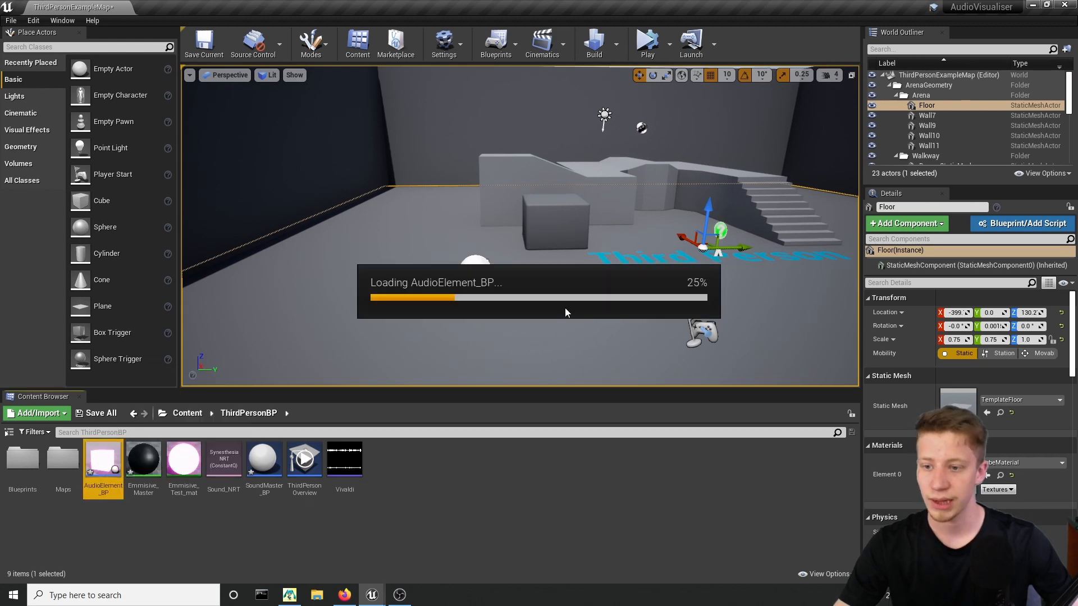
{"action": "double_click", "coordinate": [103, 457]}
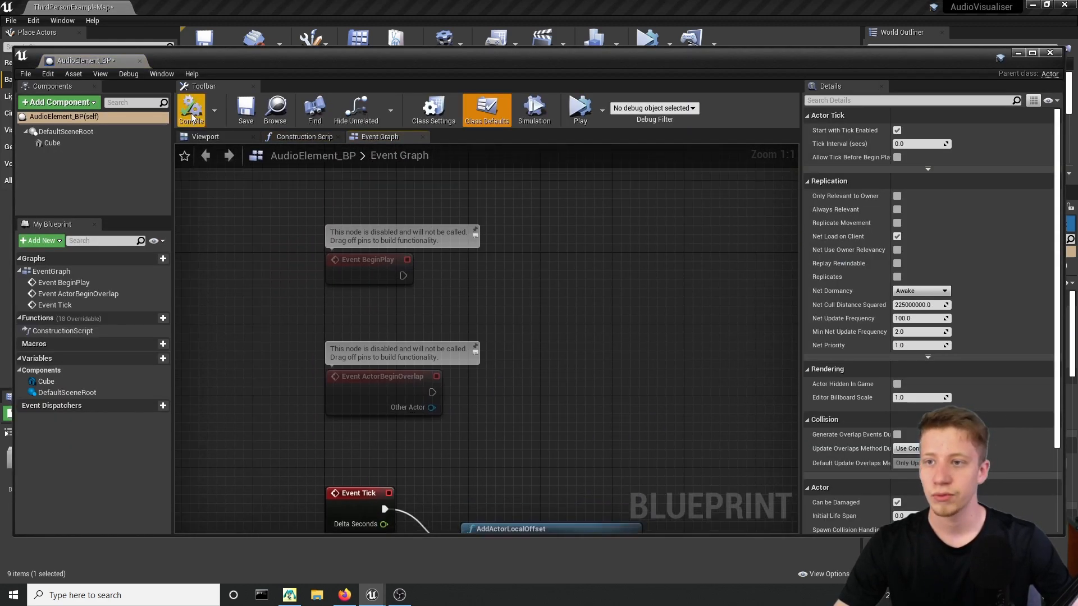
{"action": "left_click_drag", "start_coordinate": [407, 259], "coordinate": [533, 278]}
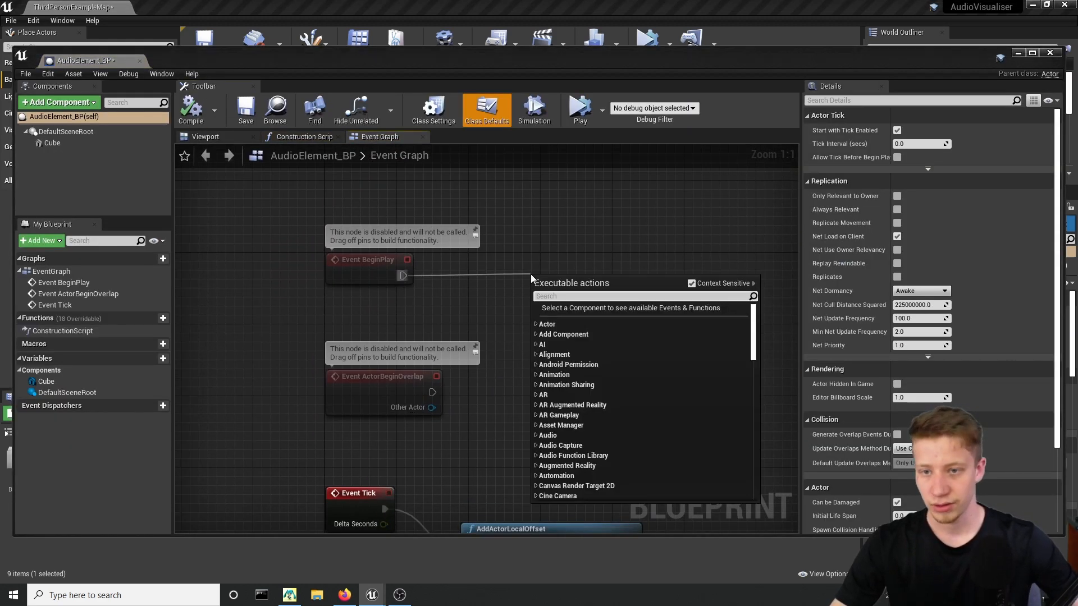
{"action": "type", "text": "de"}
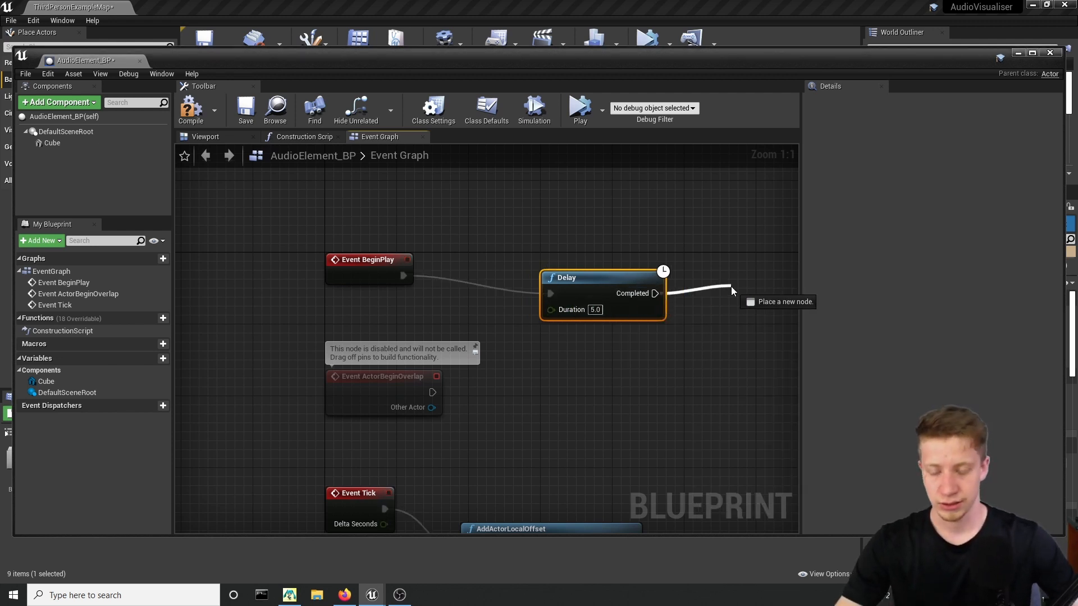
{"action": "left_click", "coordinate": [781, 301]}
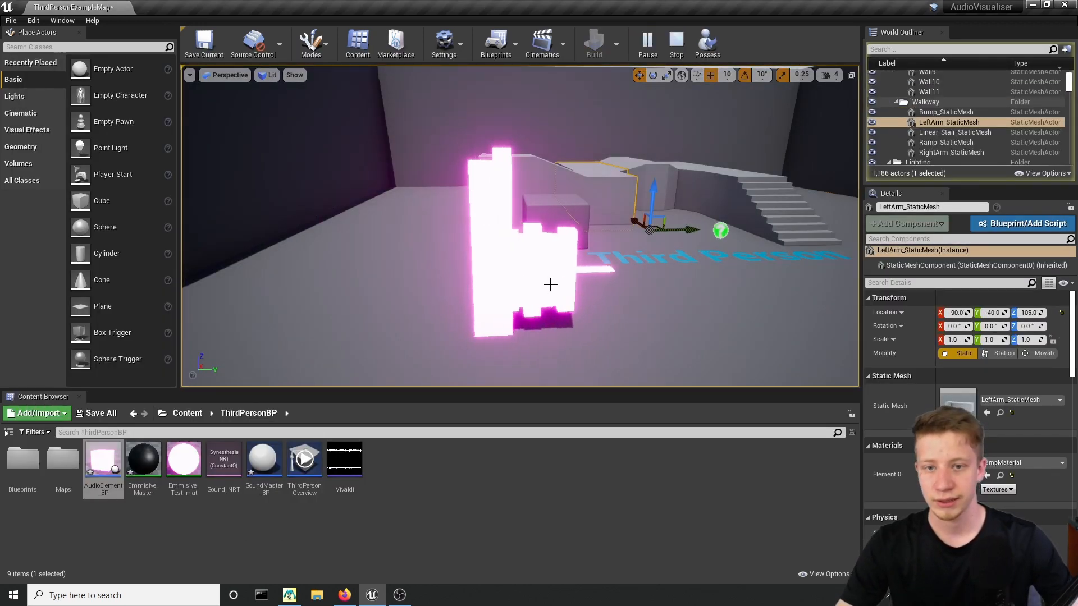
Switch the play mode to Simulate and start simulating the level.
{"action": "left_click", "coordinate": [663, 44]}
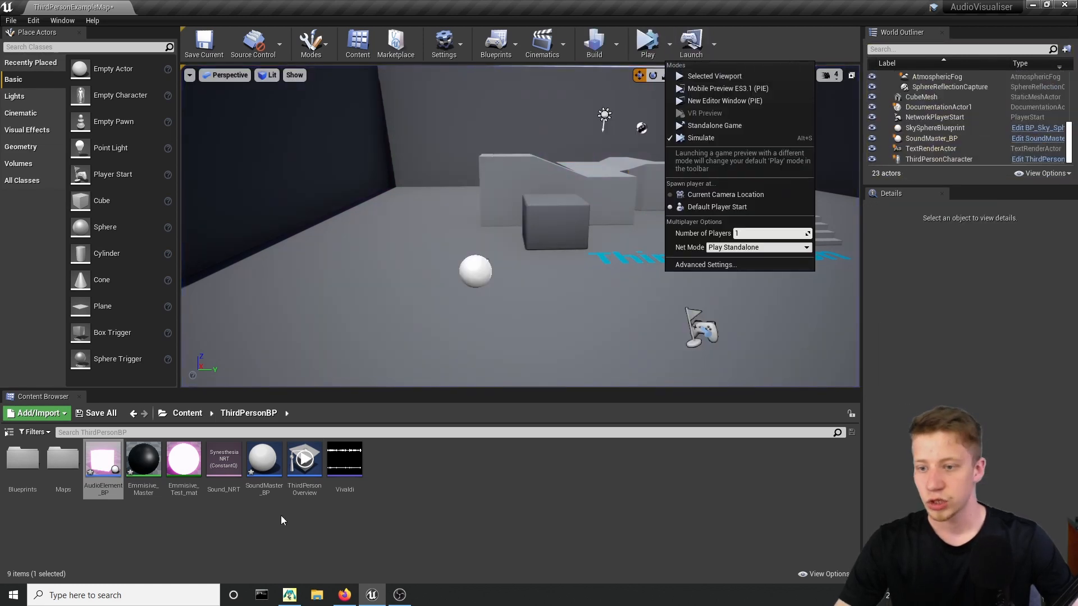
{"action": "double_click", "coordinate": [103, 460]}
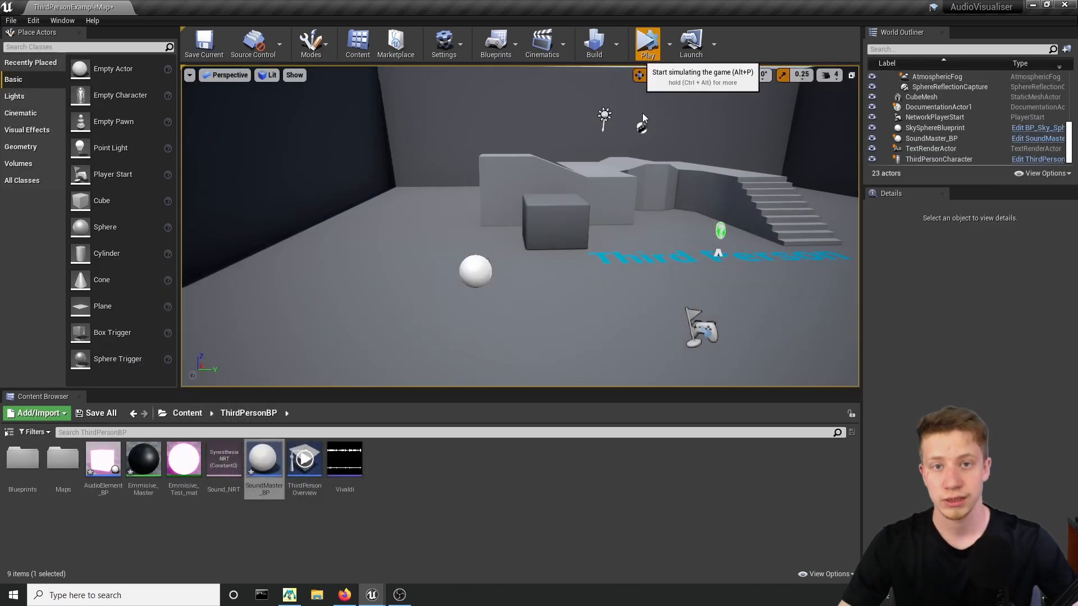
{"action": "left_click", "coordinate": [646, 41]}
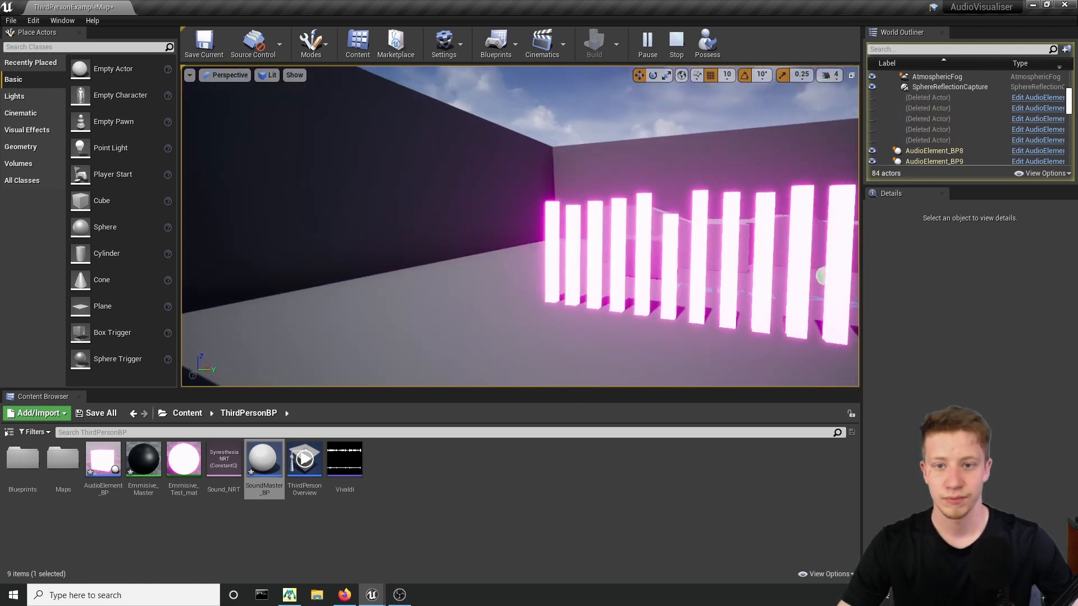
Make AudioElement_BP destroy itself after a 3.0 Delay, lower SoundMaster_BP to Z 250, and play.
{"action": "double_click", "coordinate": [263, 458]}
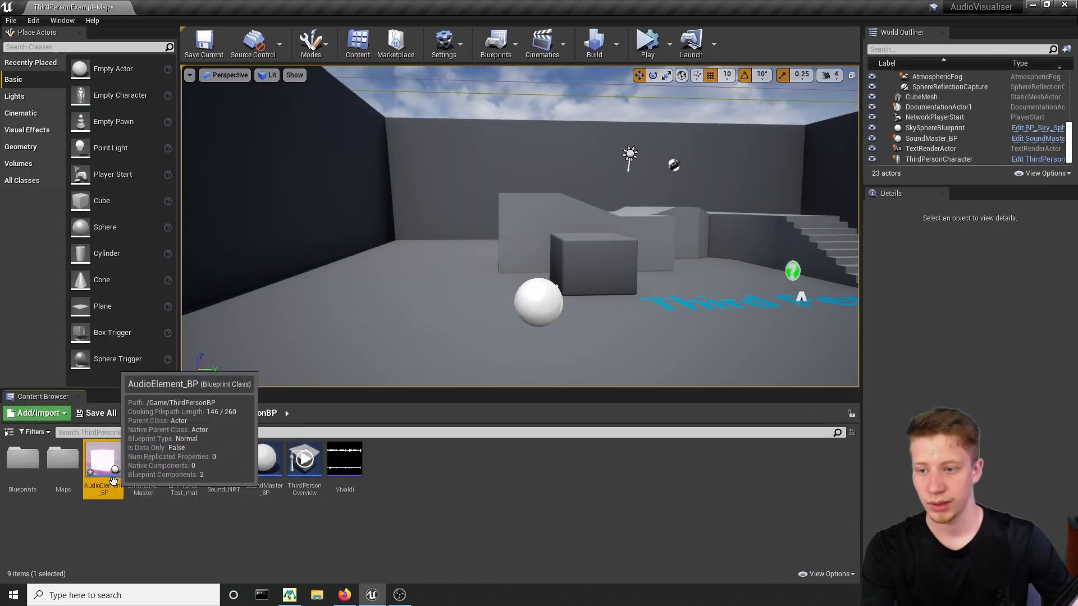
{"action": "double_click", "coordinate": [102, 460]}
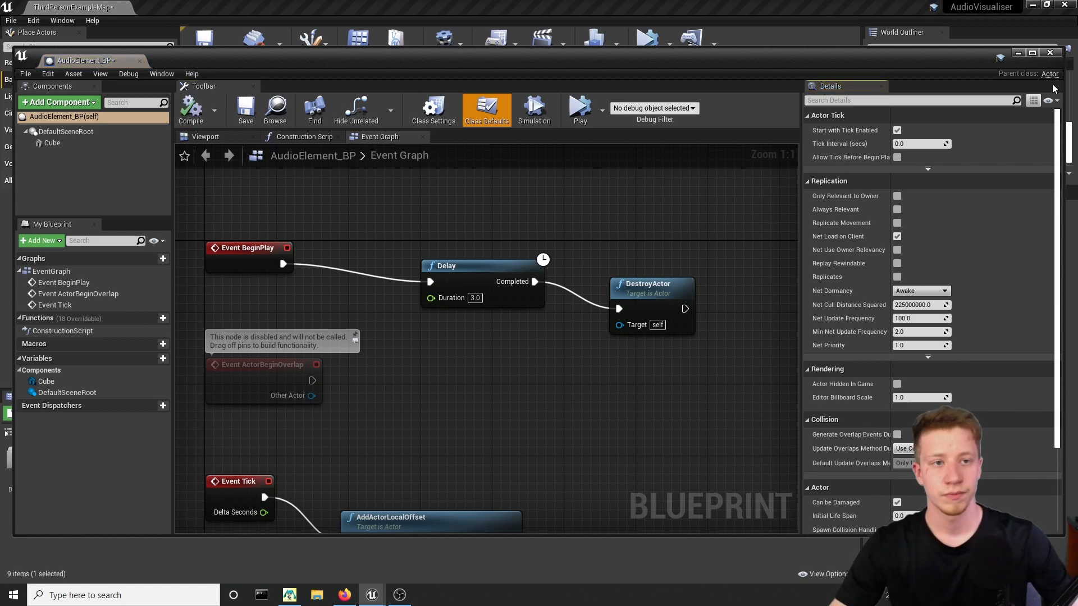
{"action": "left_click", "coordinate": [1050, 52]}
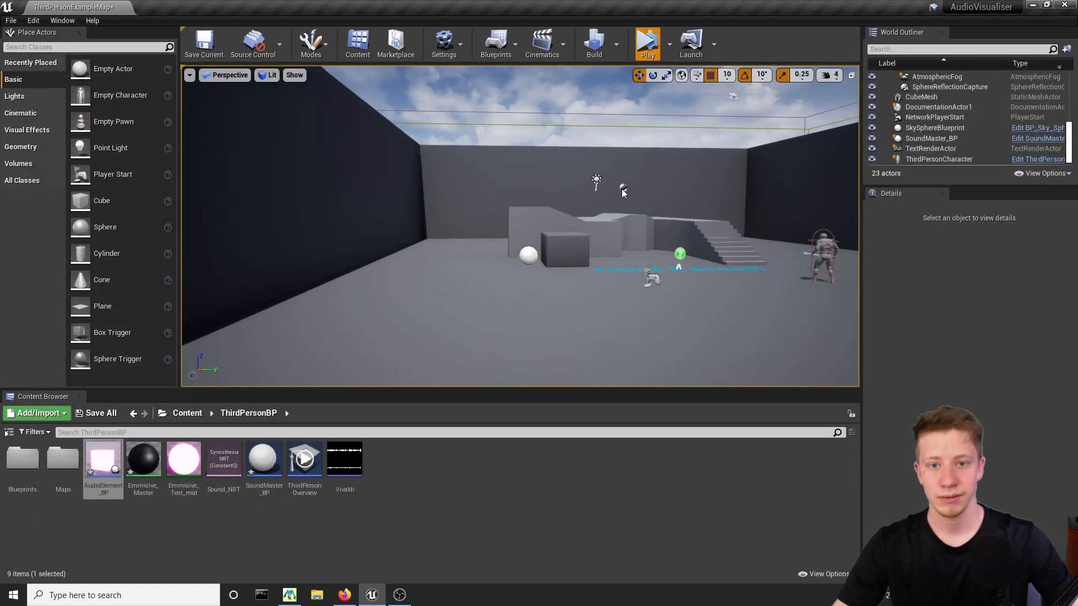
{"action": "left_click", "coordinate": [646, 41]}
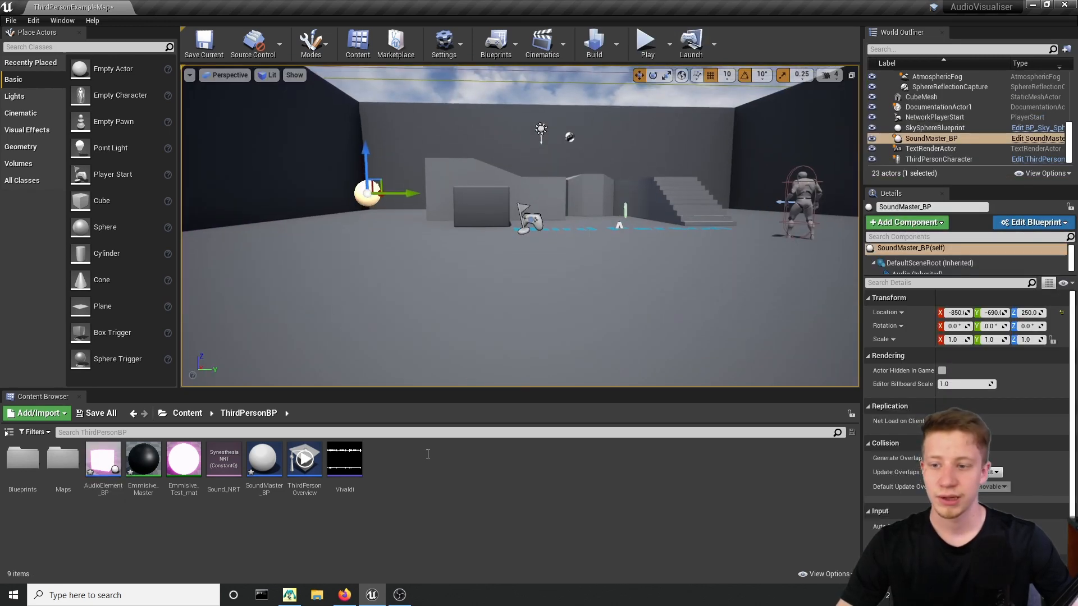
Lower SoundMaster_BP to Location Z 110 and play the level again.
{"action": "left_click", "coordinate": [264, 458]}
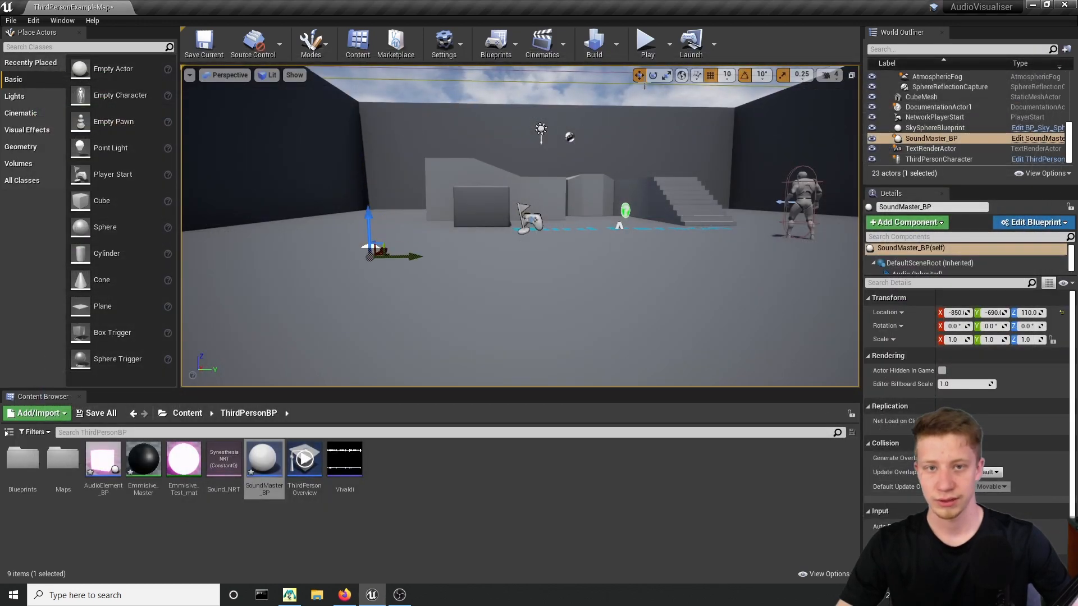
{"action": "left_click", "coordinate": [644, 41]}
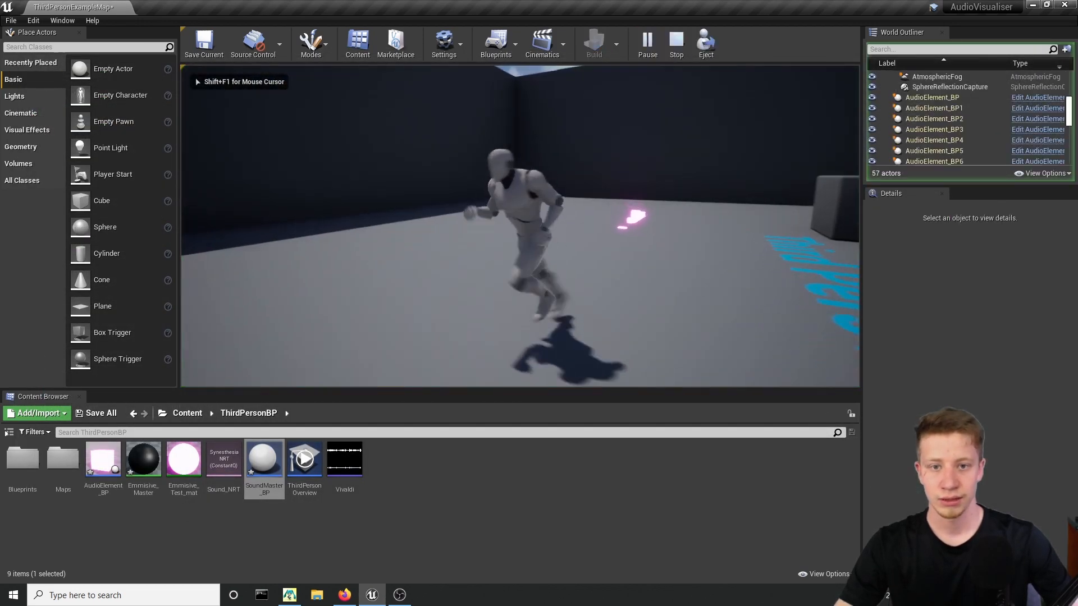